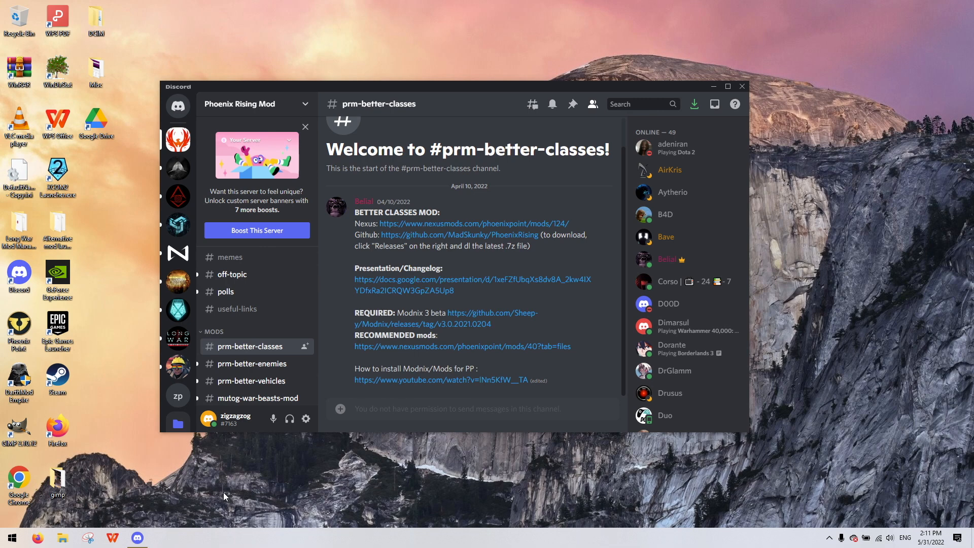
mouse_move(178, 139)
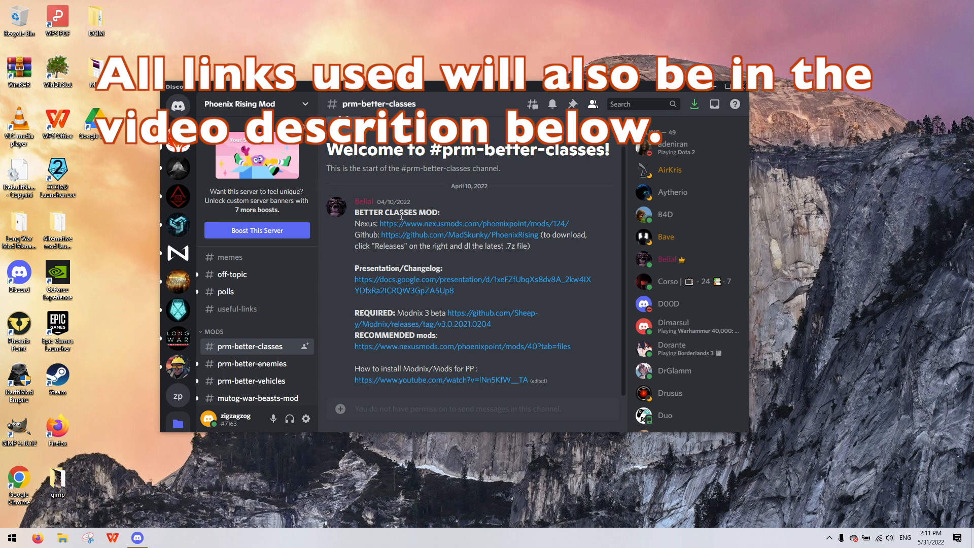
mouse_move(363, 223)
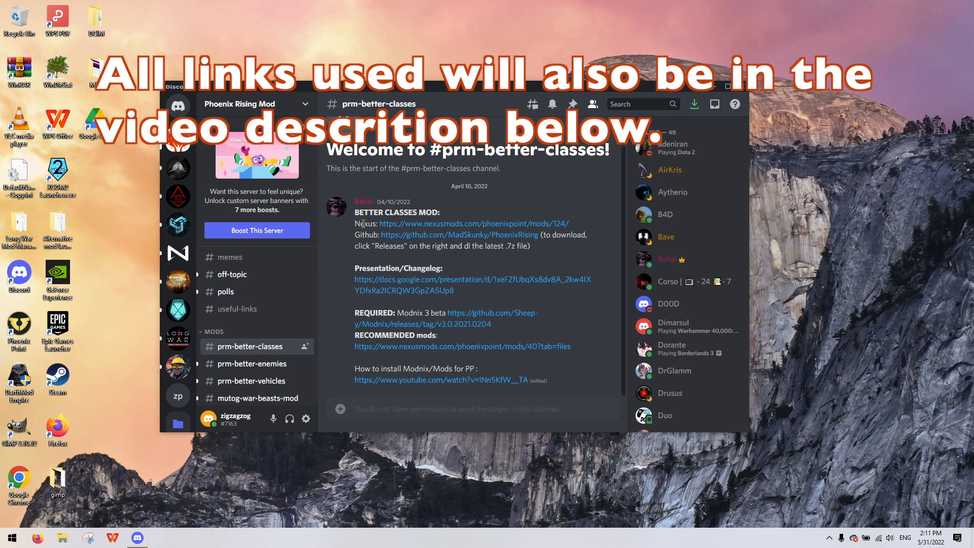
mouse_move(400, 322)
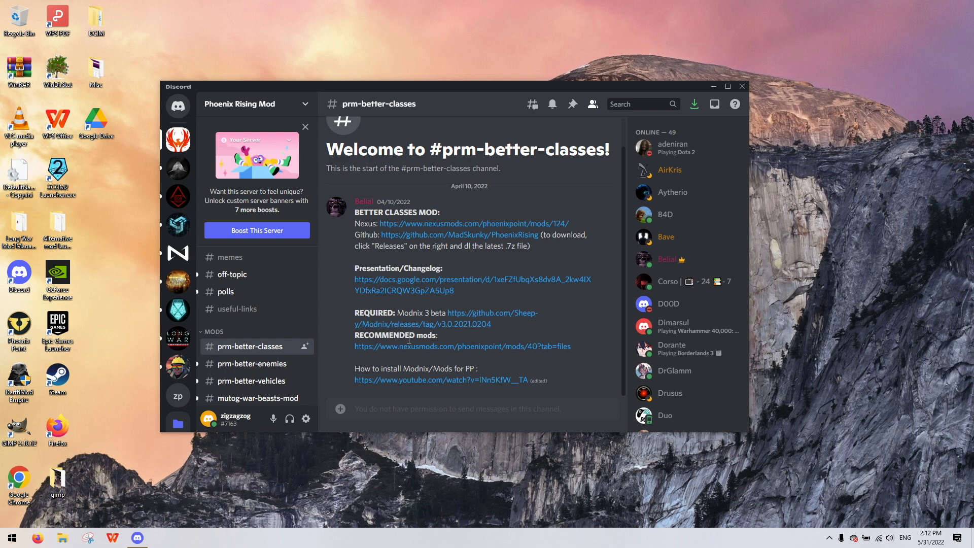
mouse_move(471, 318)
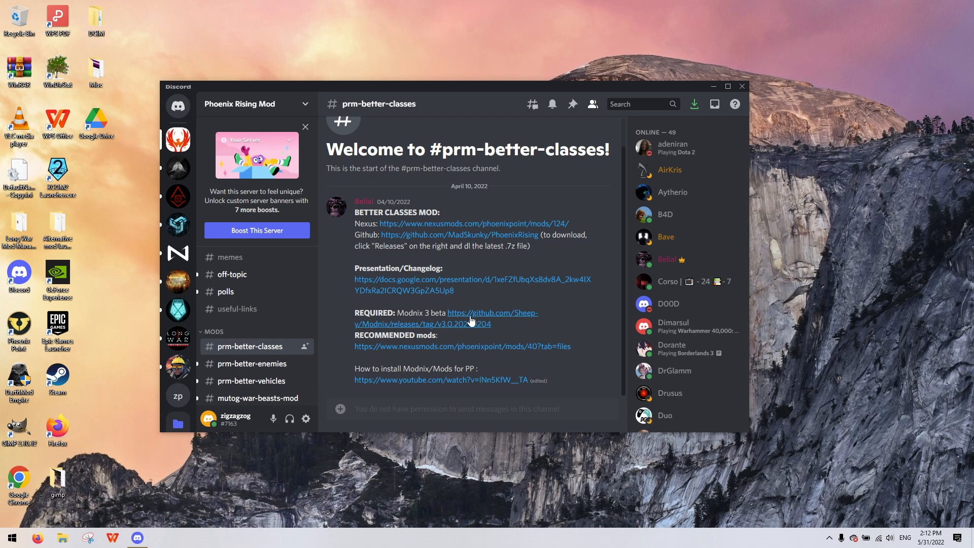
mouse_move(462, 346)
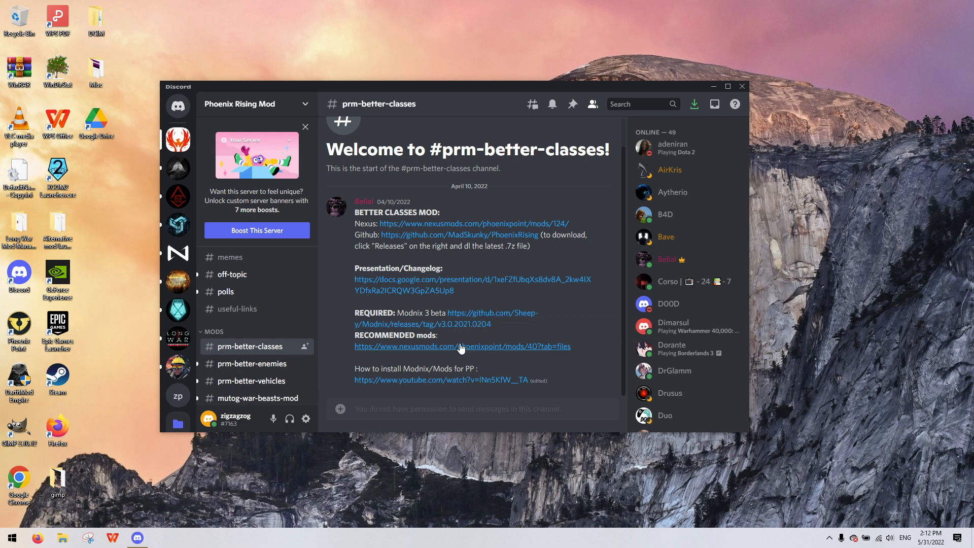
mouse_move(462, 346)
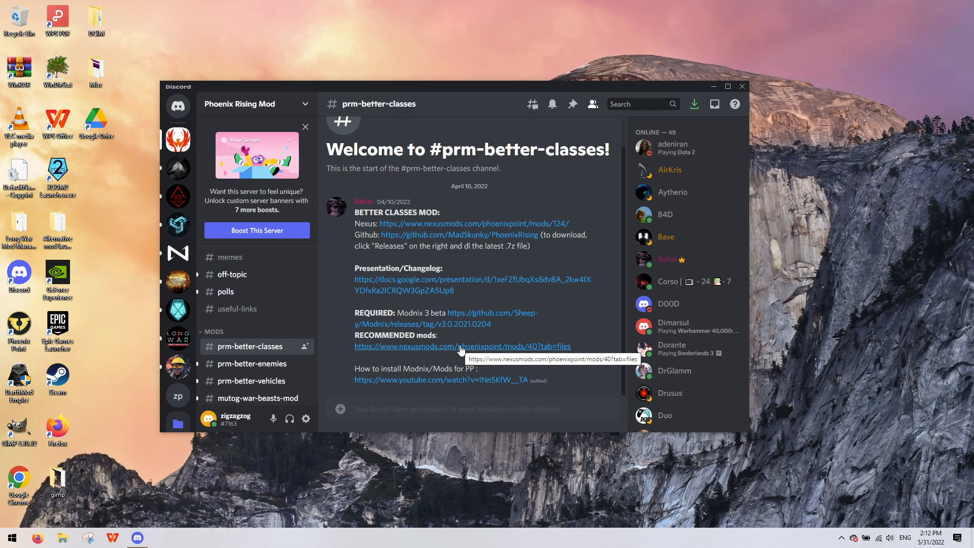
mouse_move(447, 340)
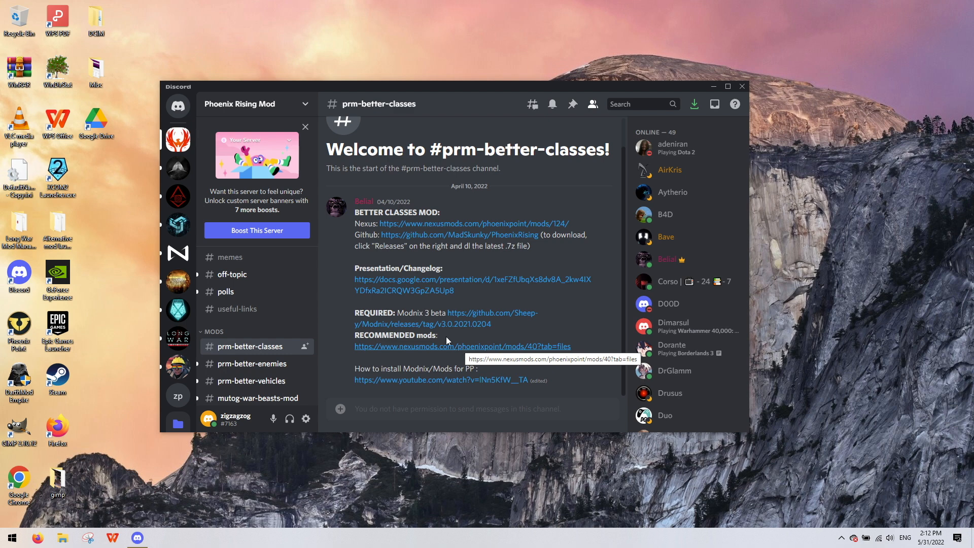
mouse_move(470, 318)
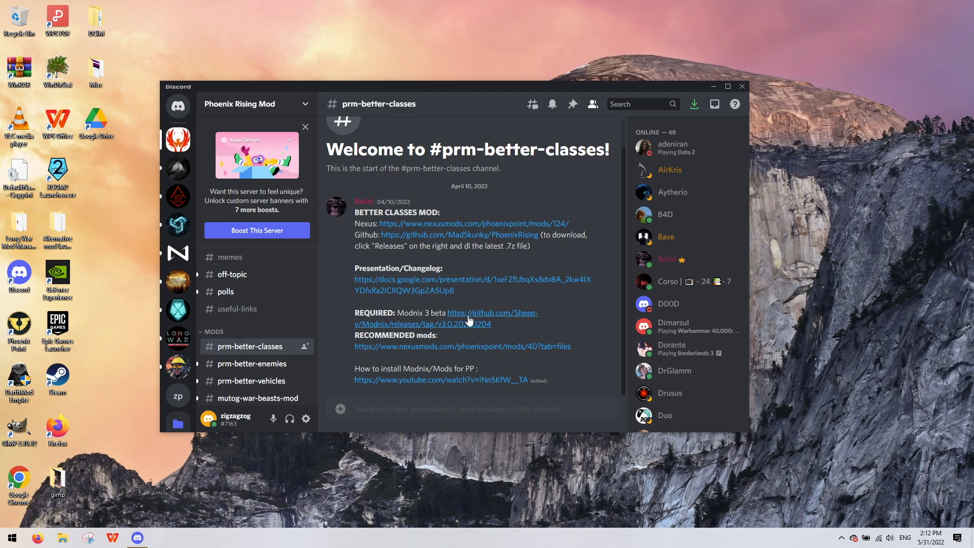
mouse_move(469, 320)
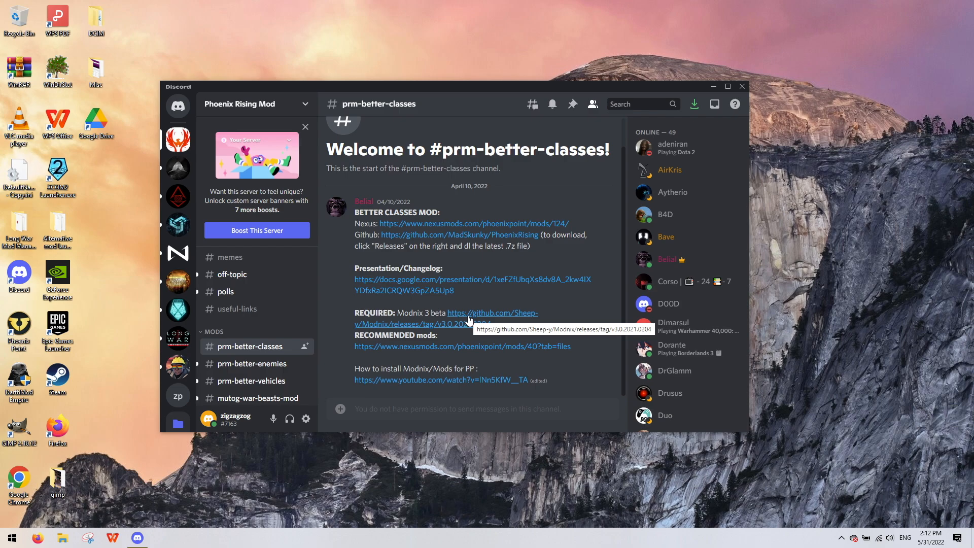
- Download ModnixInstaller_v3b3.exe from the Modnix 3 Beta 3 release assets on GitHub
left_click(469, 319)
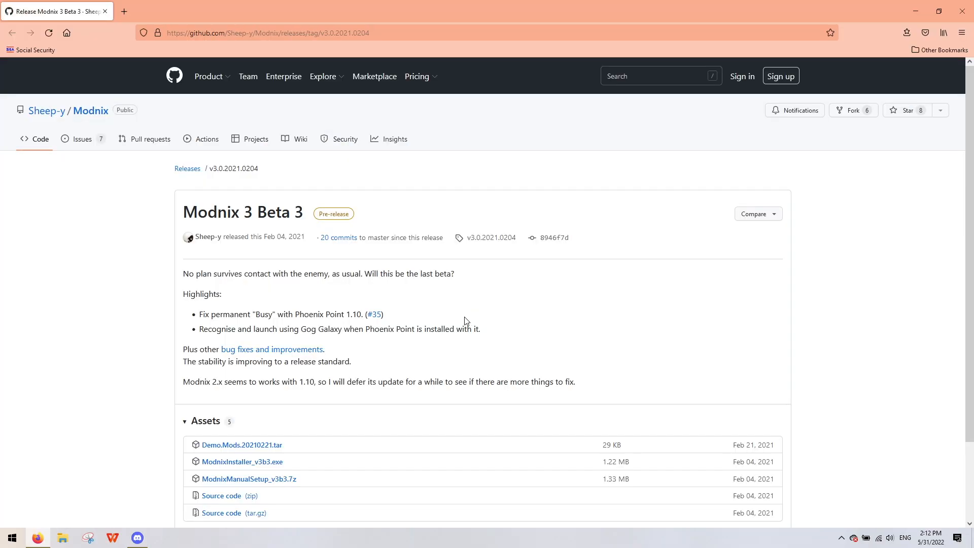
scroll("down", 3)
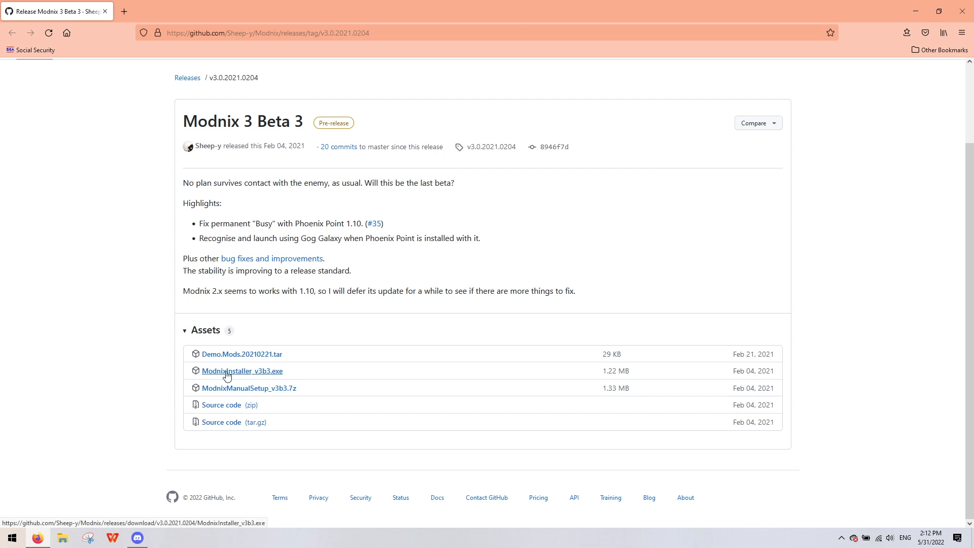
left_click(241, 371)
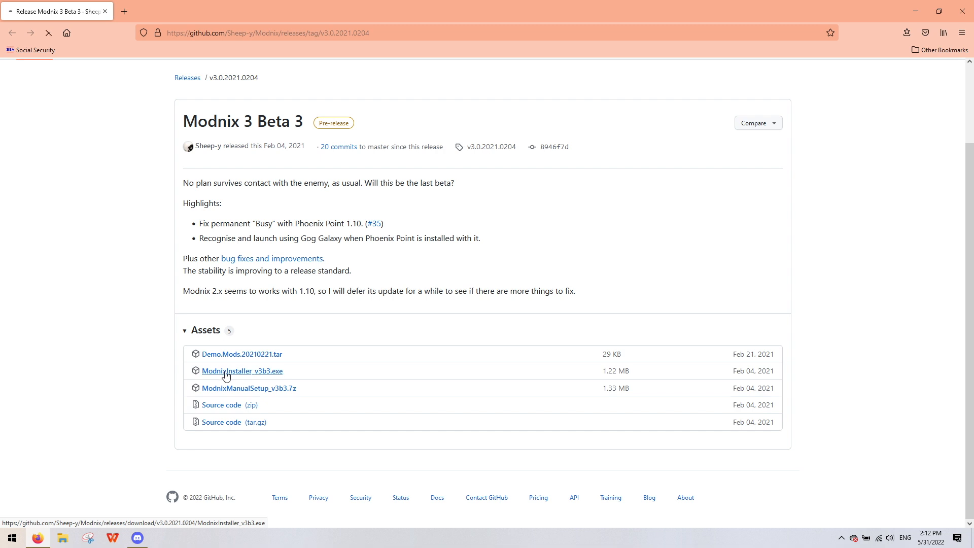
left_click(241, 371)
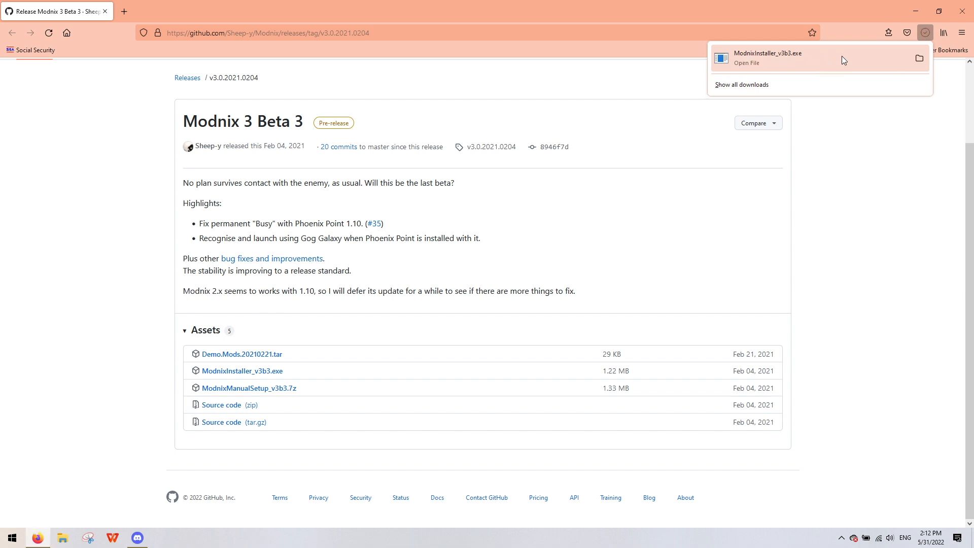
mouse_move(815, 162)
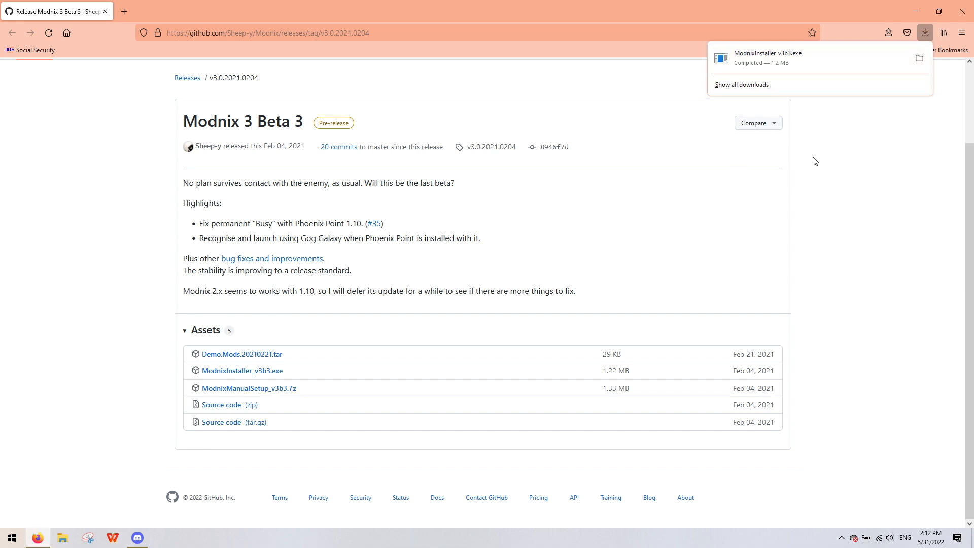
mouse_move(734, 149)
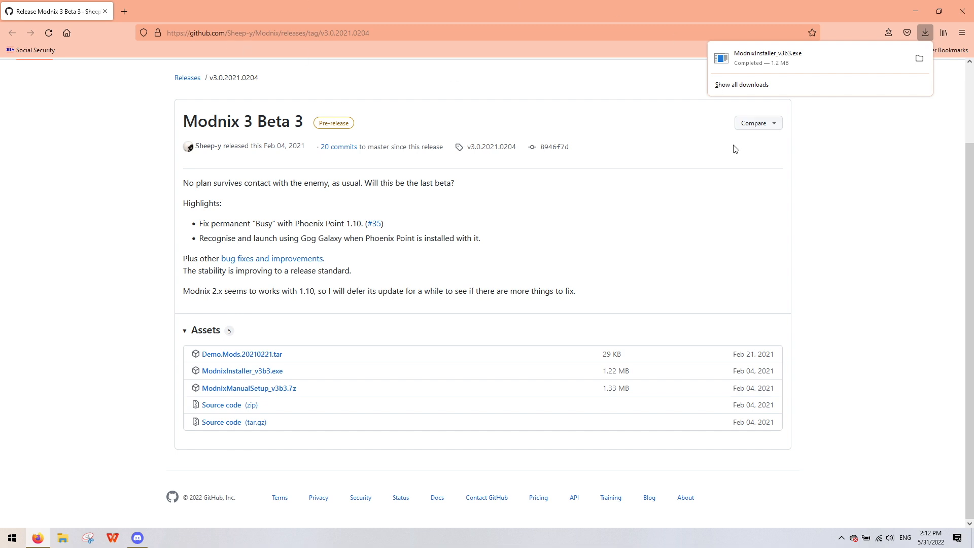
mouse_move(286, 168)
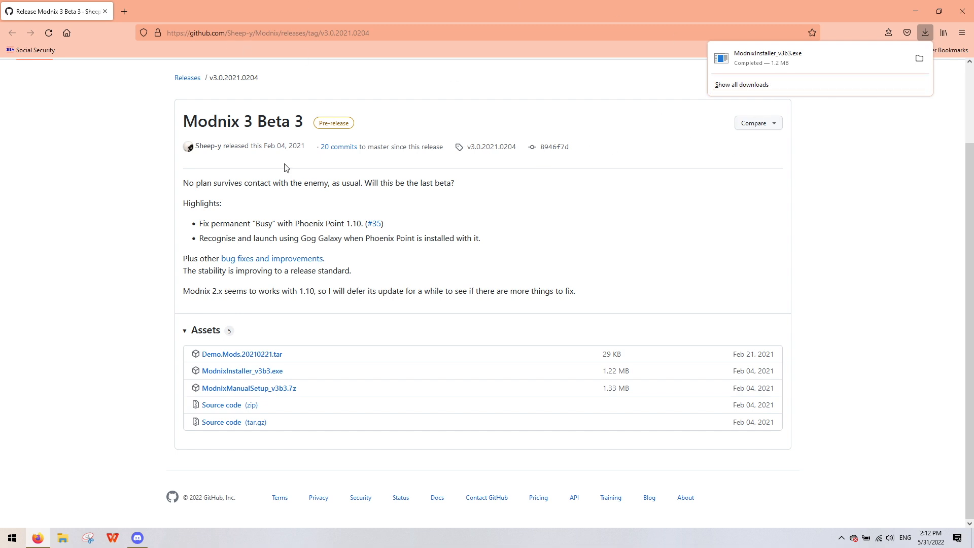
mouse_move(927, 33)
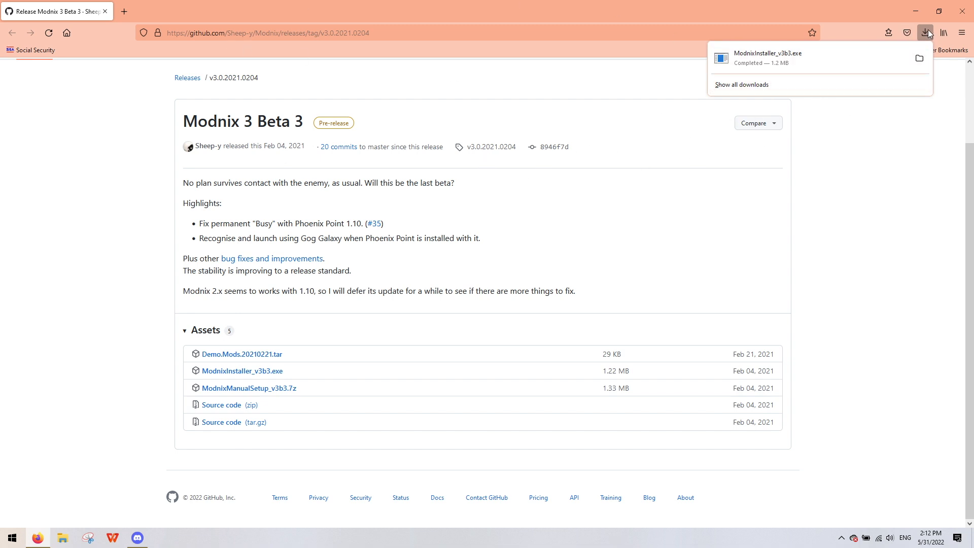
mouse_move(777, 58)
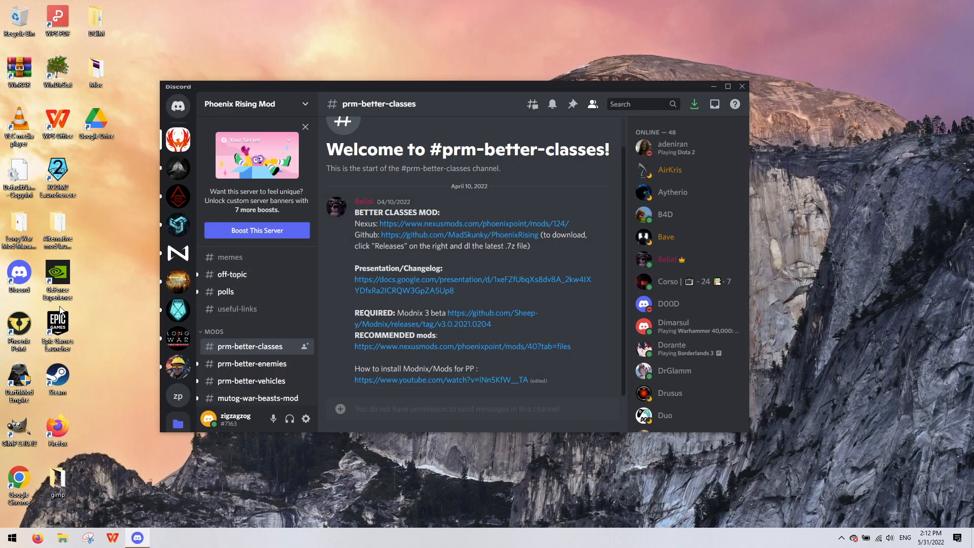
mouse_move(12, 537)
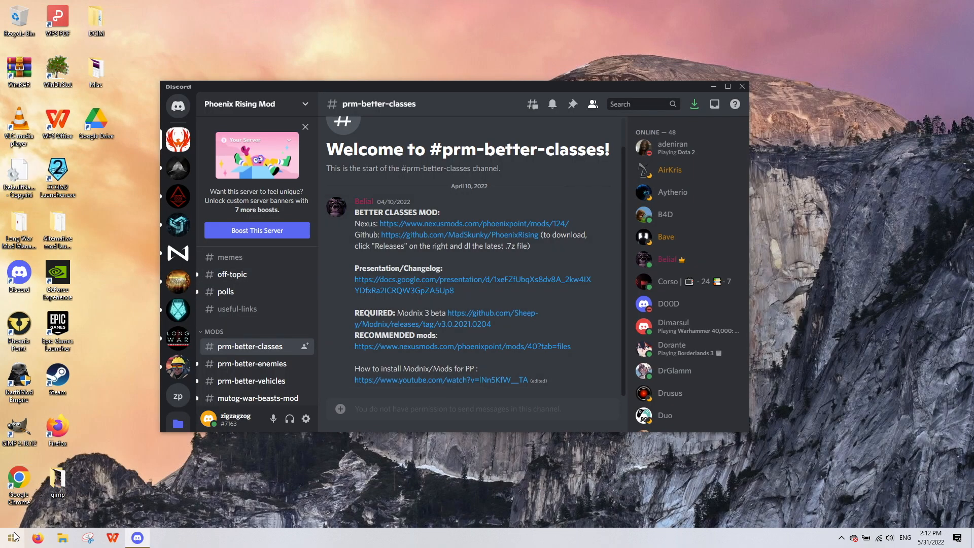
- Go to This PC > Downloads and select ModnixInstaller_v3b3.exe under Today
left_click(11, 537)
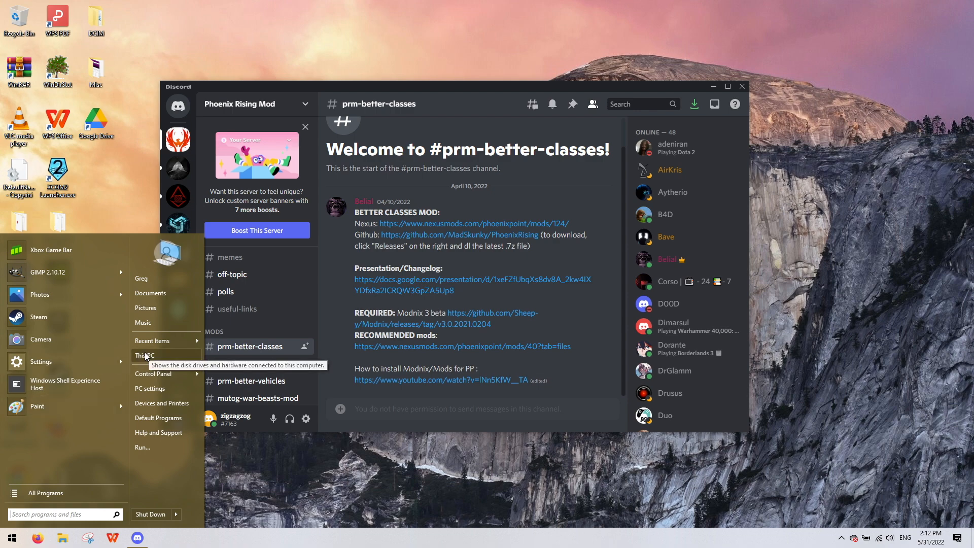
left_click(143, 355)
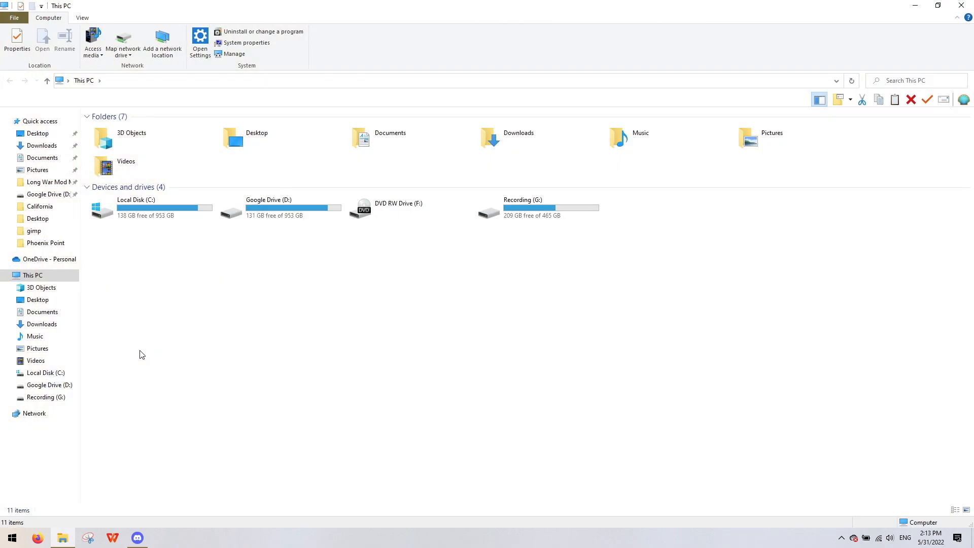
left_click(42, 324)
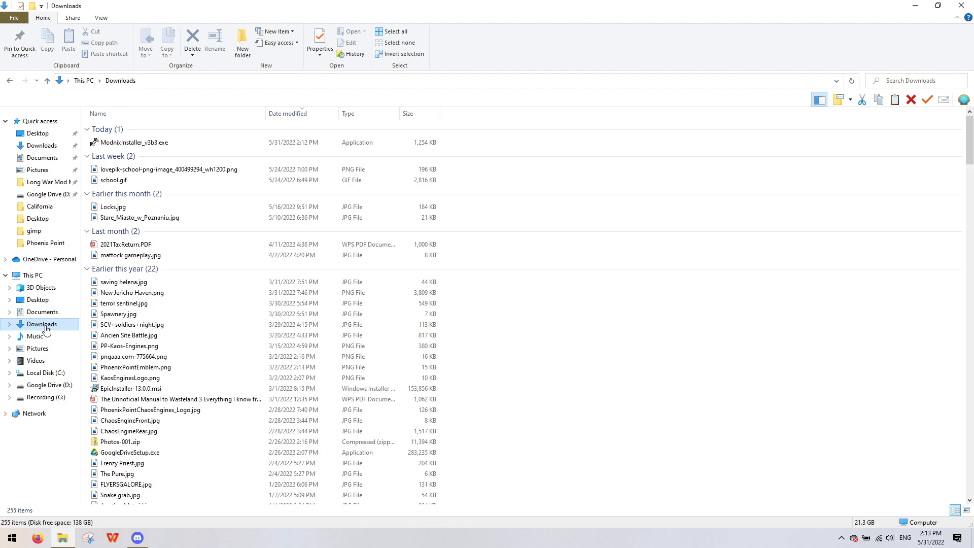
left_click(133, 142)
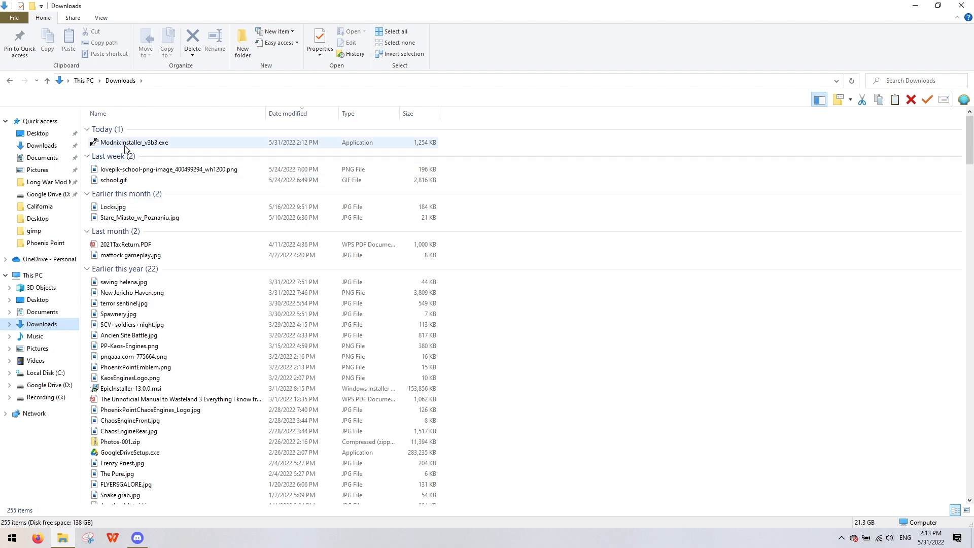
mouse_move(134, 143)
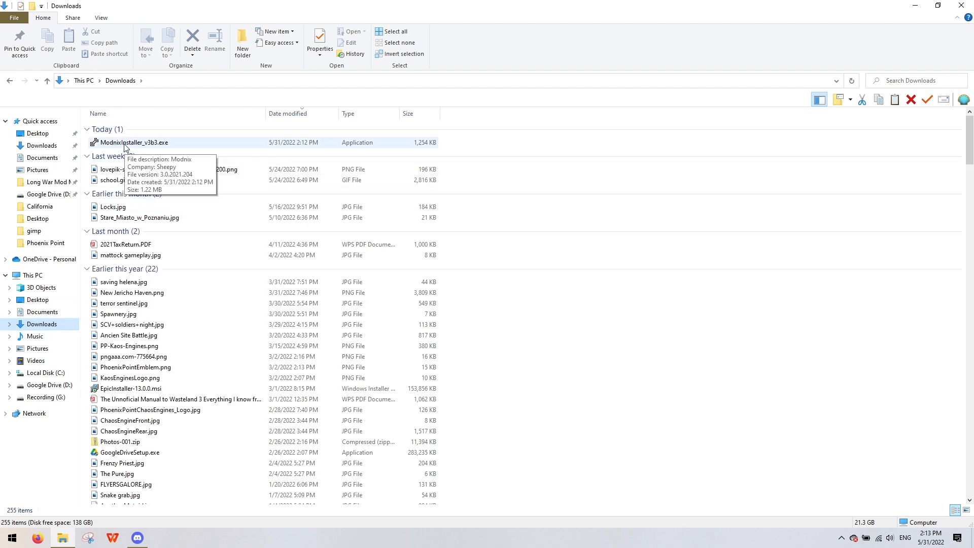
- Run ModnixInstaller_v3b3.exe, choosing More info then Run anyway in SmartScreen
double_click(134, 142)
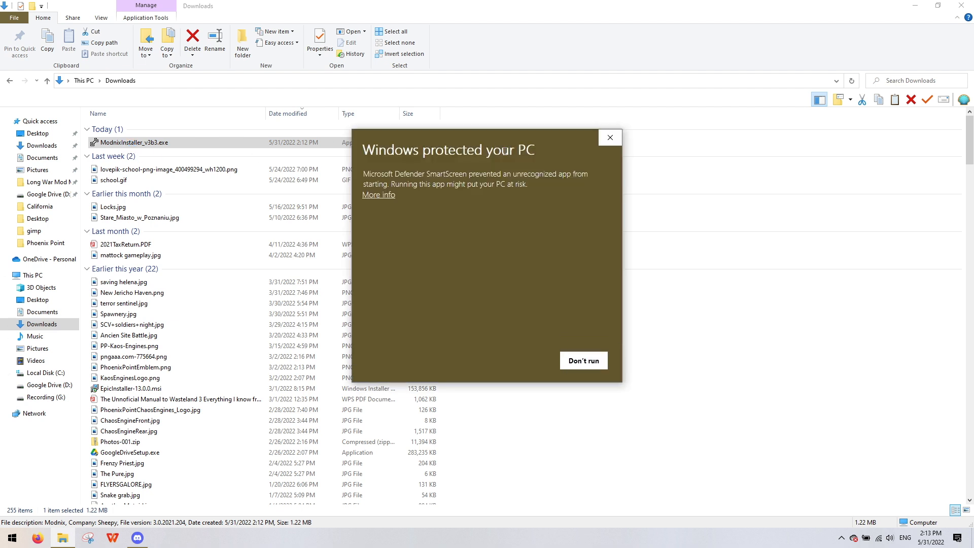
mouse_move(583, 361)
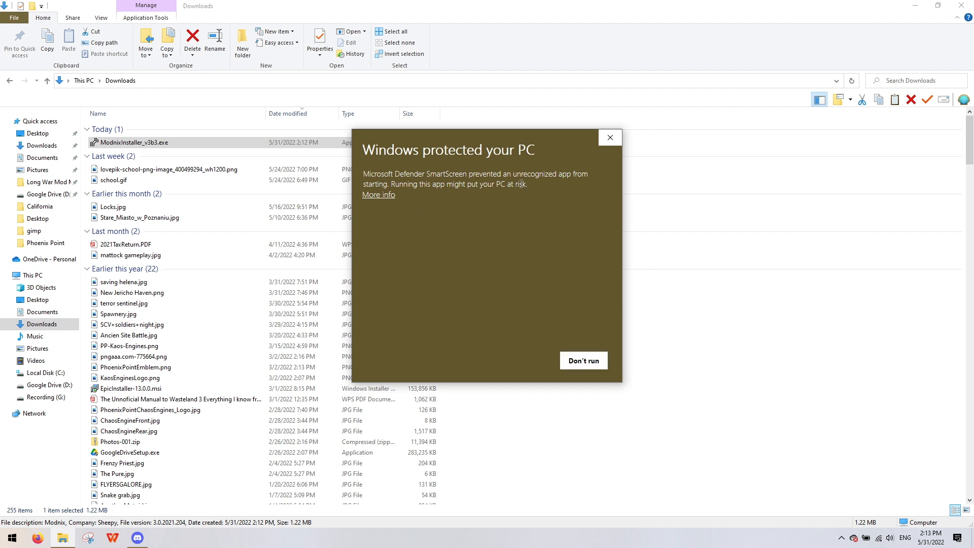
mouse_move(387, 203)
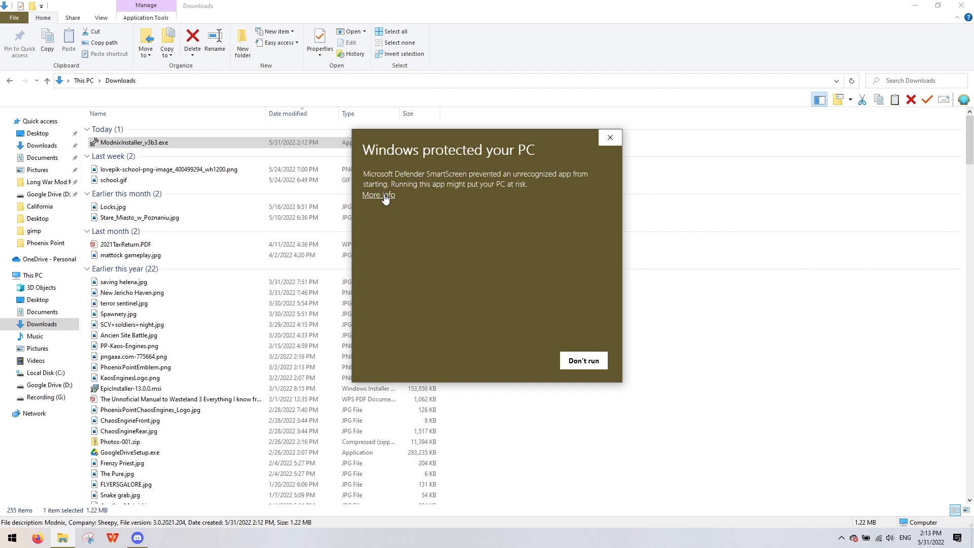
left_click(377, 194)
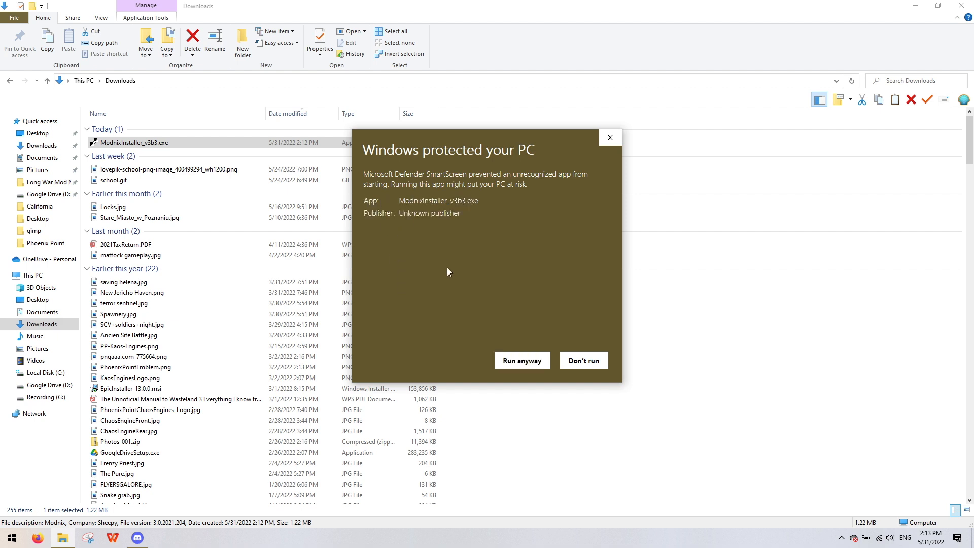
left_click(582, 360)
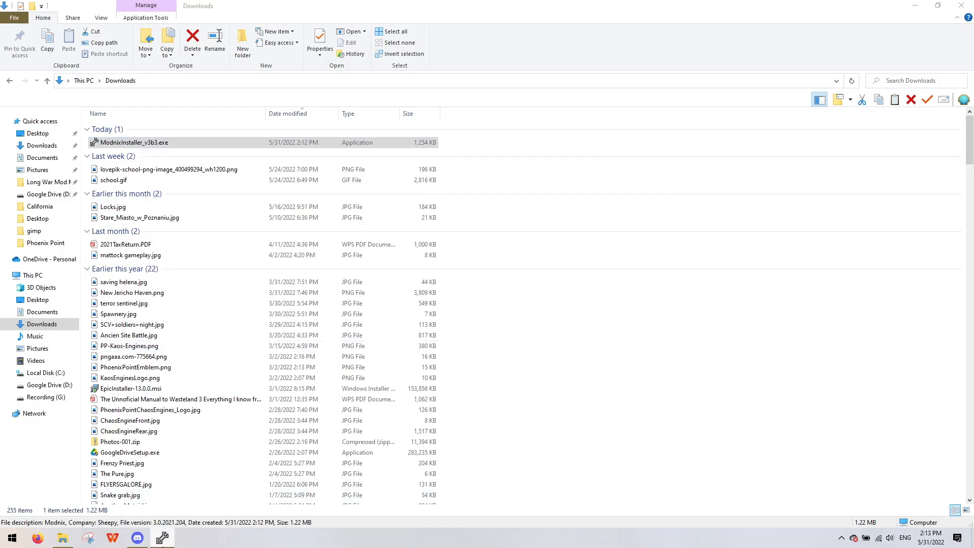
mouse_move(162, 537)
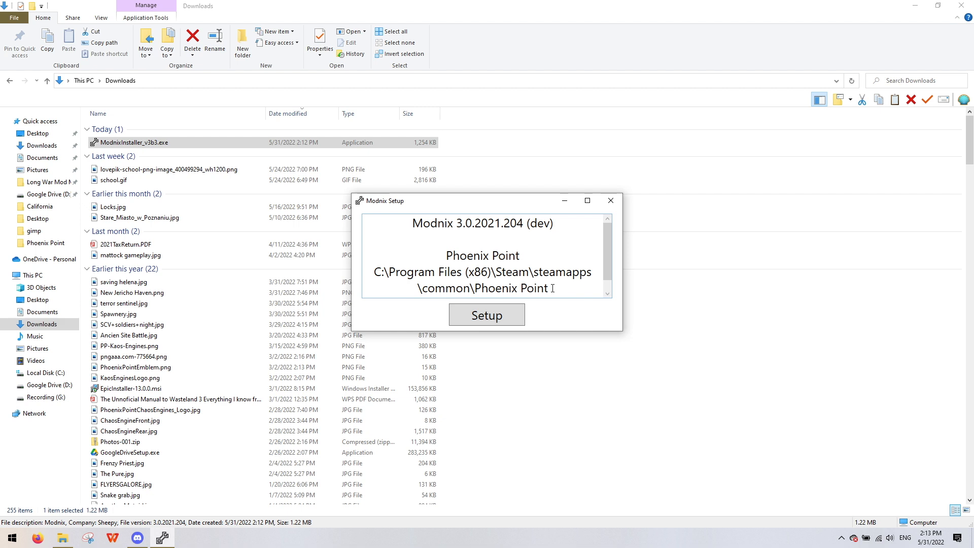
mouse_move(494, 288)
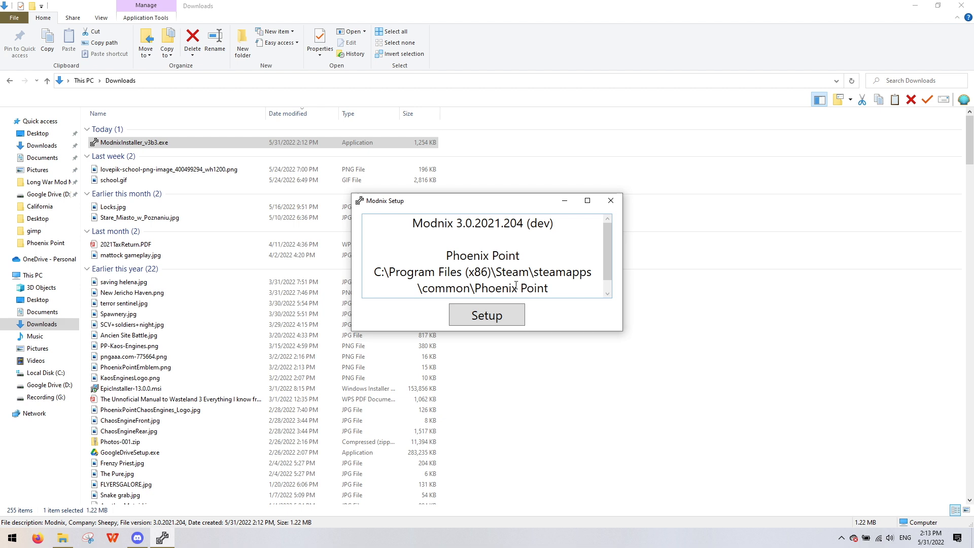
mouse_move(558, 289)
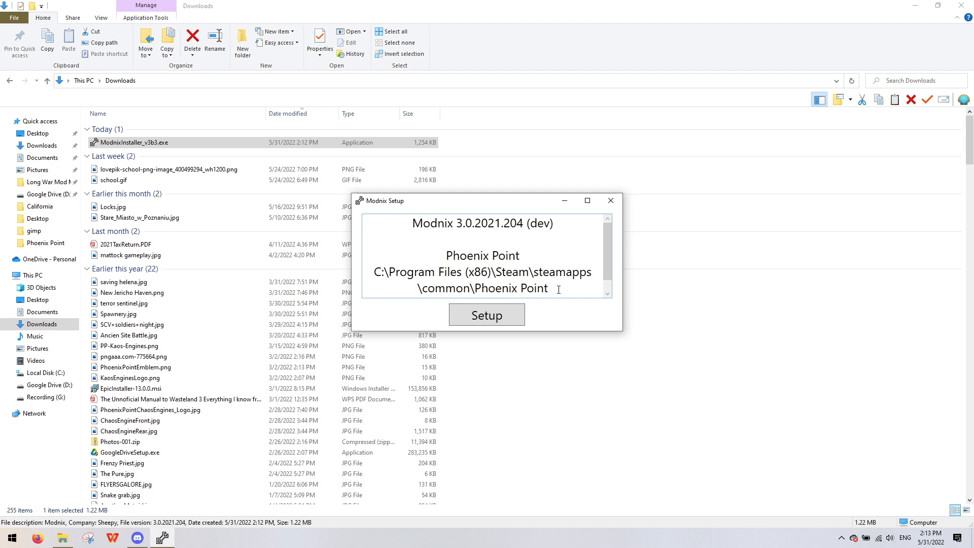
mouse_move(606, 238)
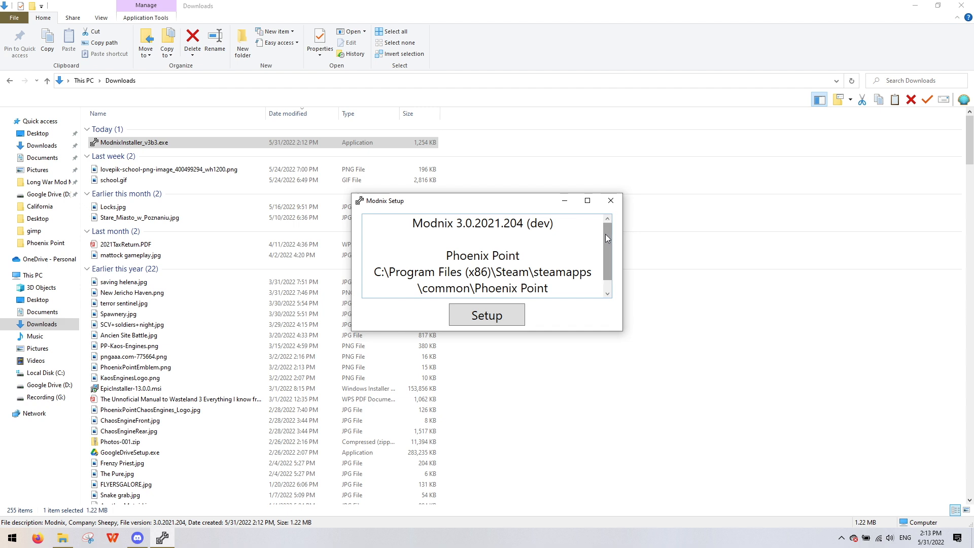
- Scroll the Modnix 3.0.2021.204 setup info box to review the detected Phoenix Point Steam path
scroll("down", 3)
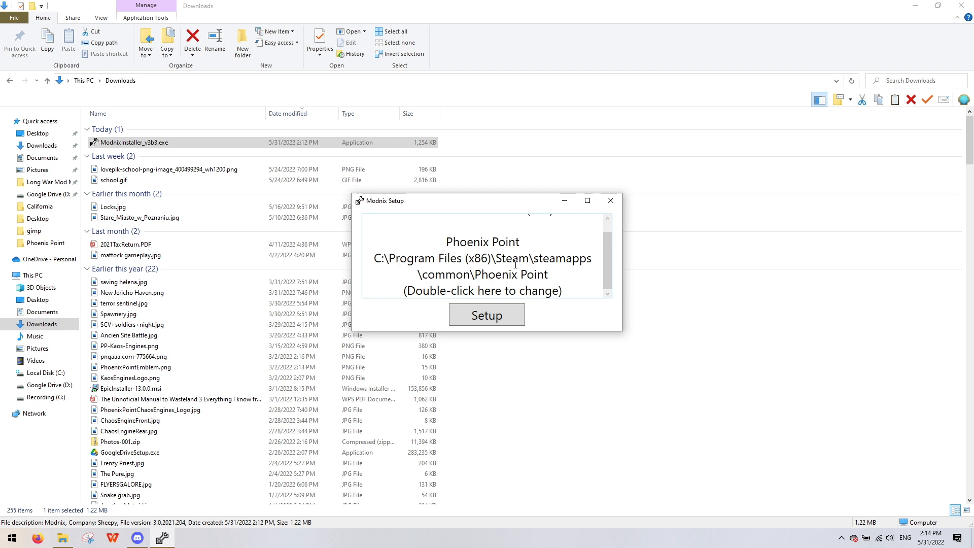
mouse_move(601, 268)
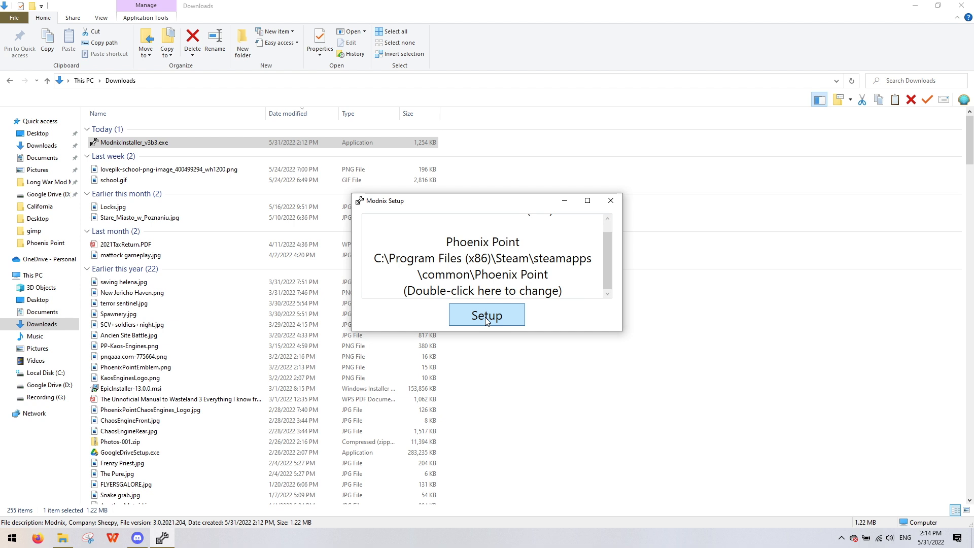
- Install Modnix for Phoenix Point, acknowledge Success, and bring up Modnix.exe's file actions in Mods
left_click(486, 315)
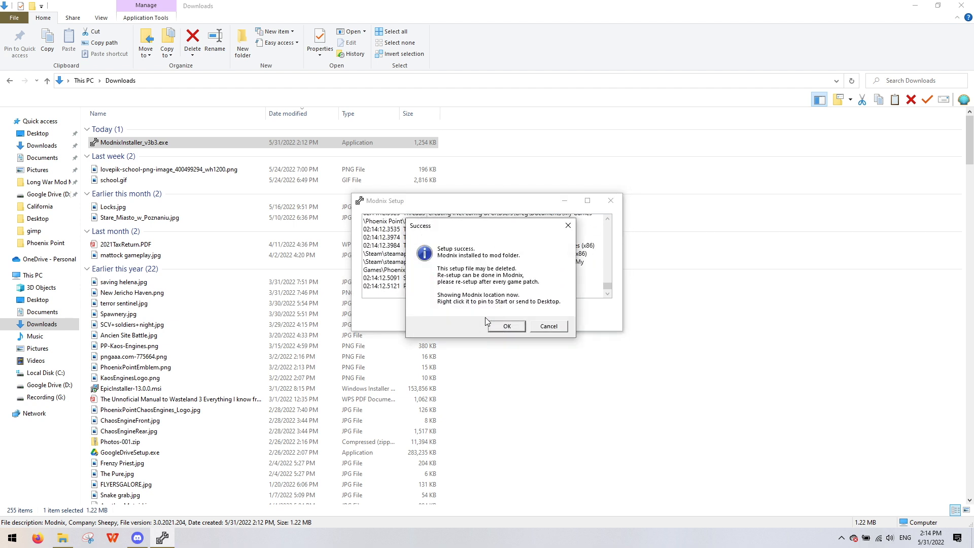
mouse_move(457, 264)
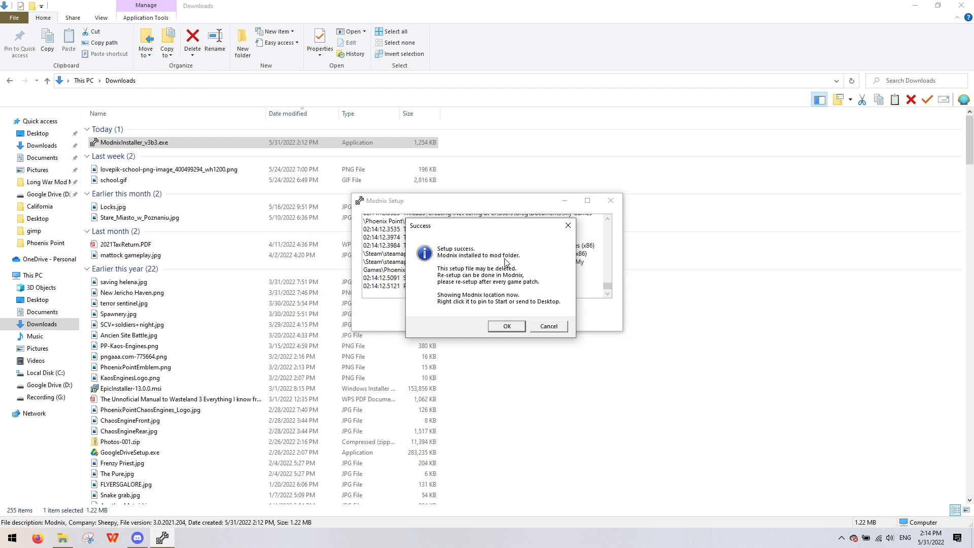
mouse_move(445, 281)
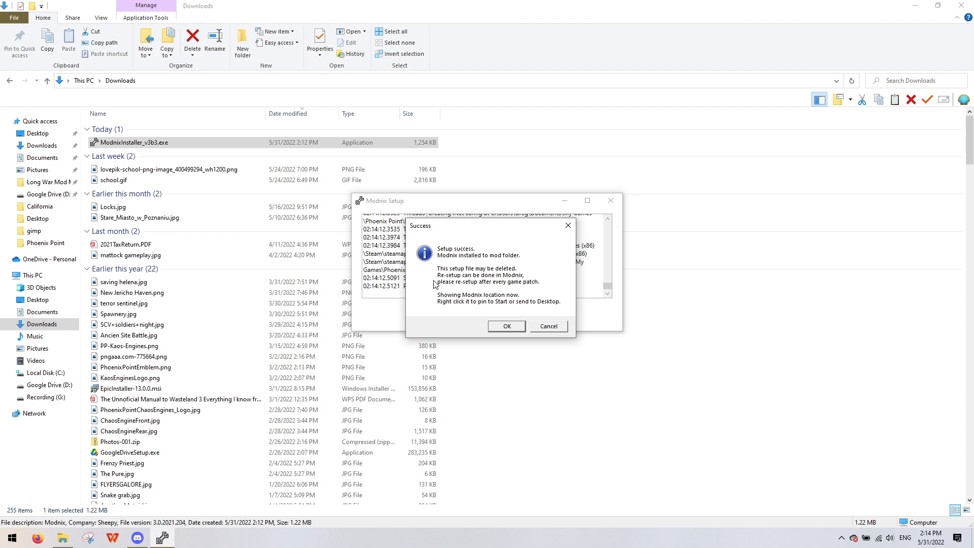
mouse_move(426, 305)
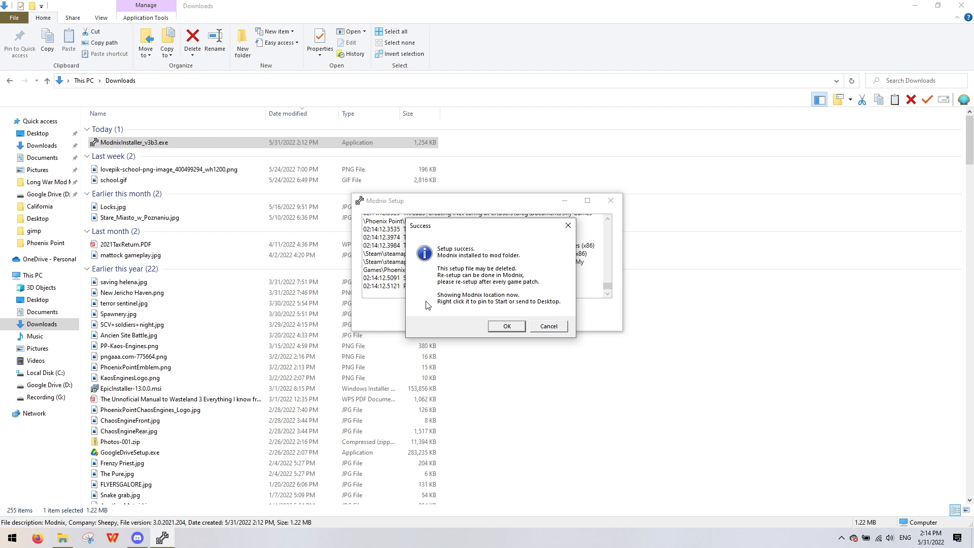
mouse_move(455, 310)
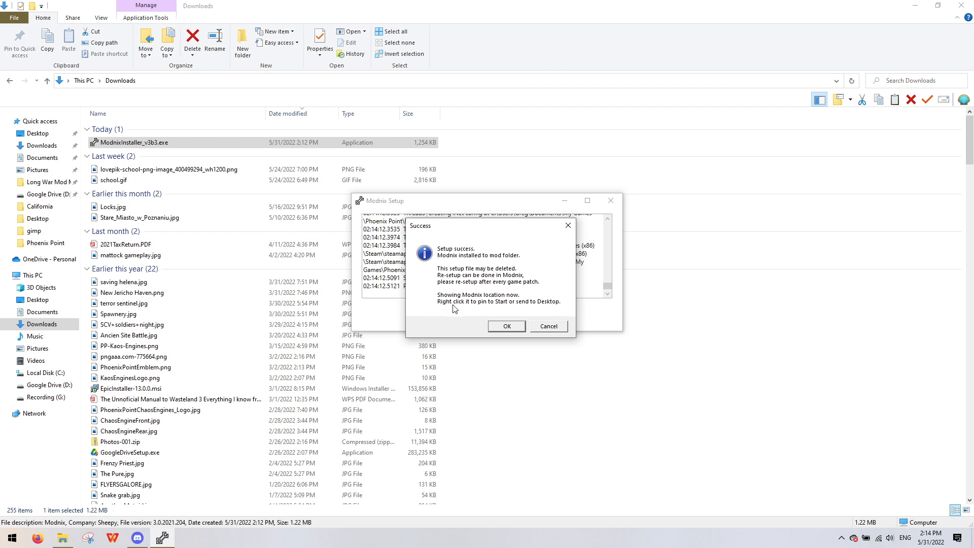
mouse_move(493, 313)
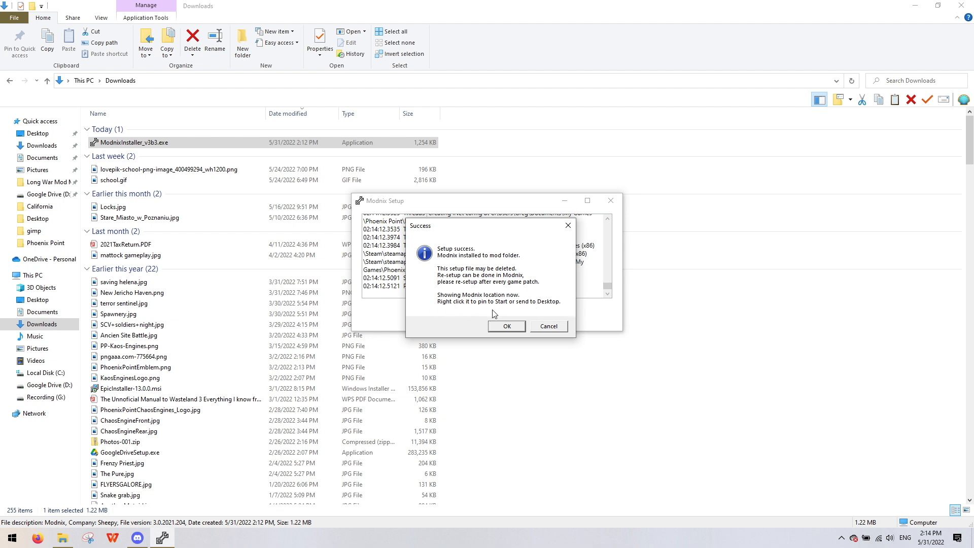
mouse_move(492, 313)
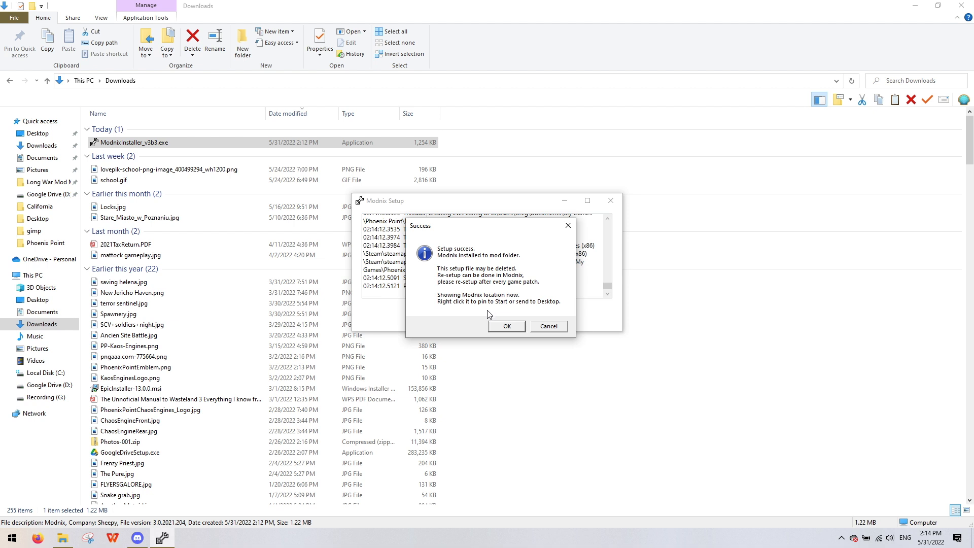
mouse_move(486, 312)
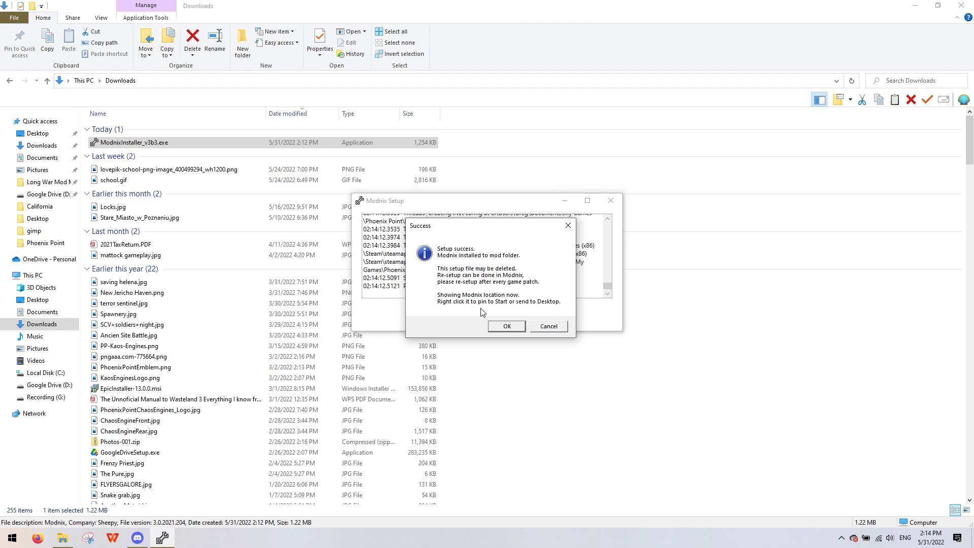
mouse_move(504, 323)
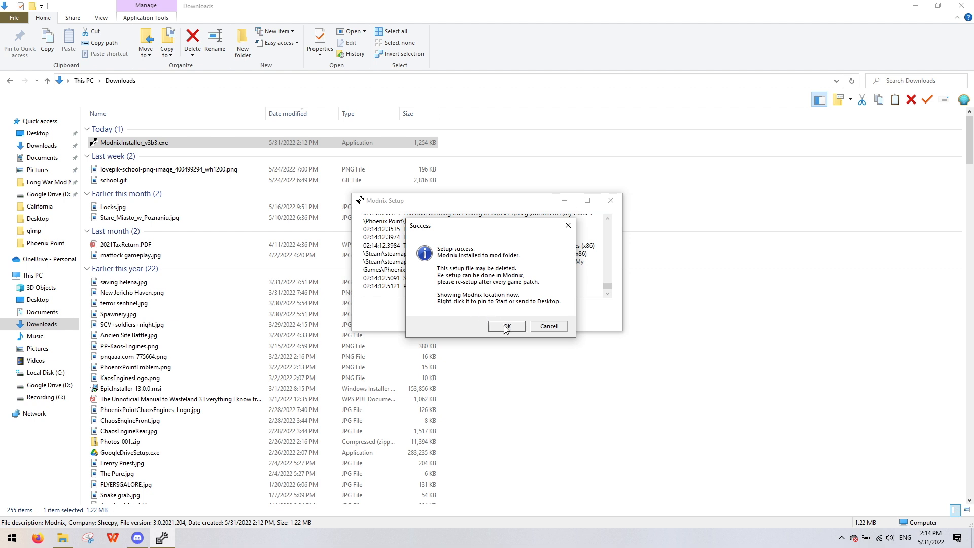
left_click(506, 327)
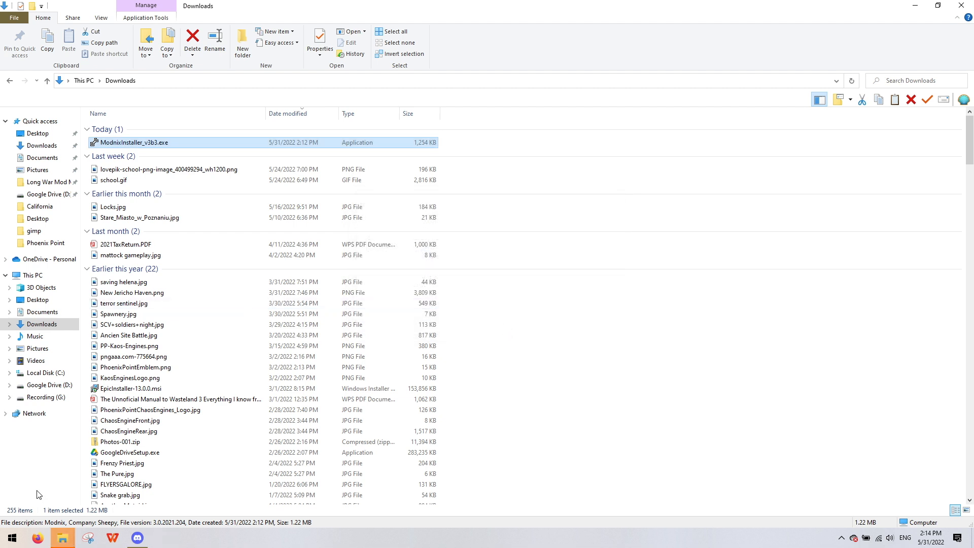
mouse_move(62, 537)
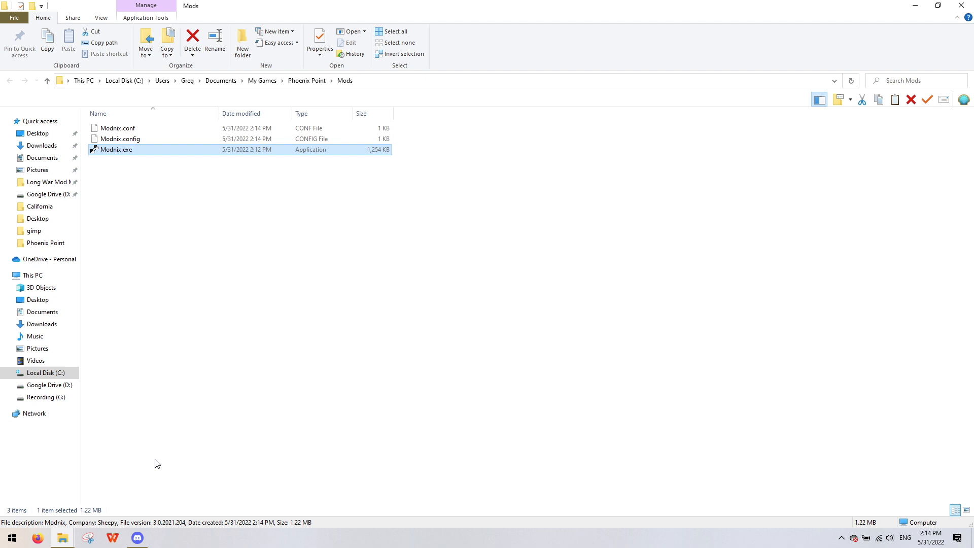
mouse_move(114, 149)
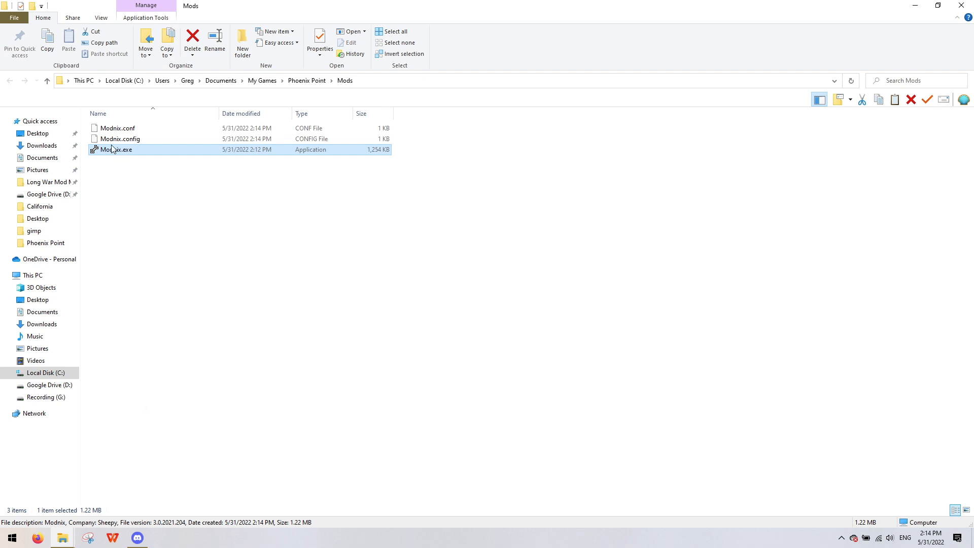
mouse_move(115, 150)
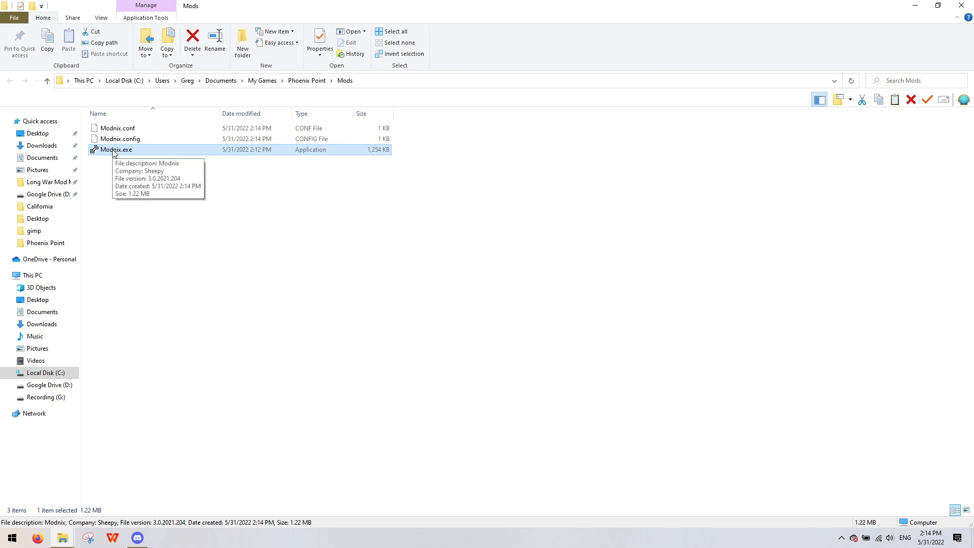
right_click(115, 149)
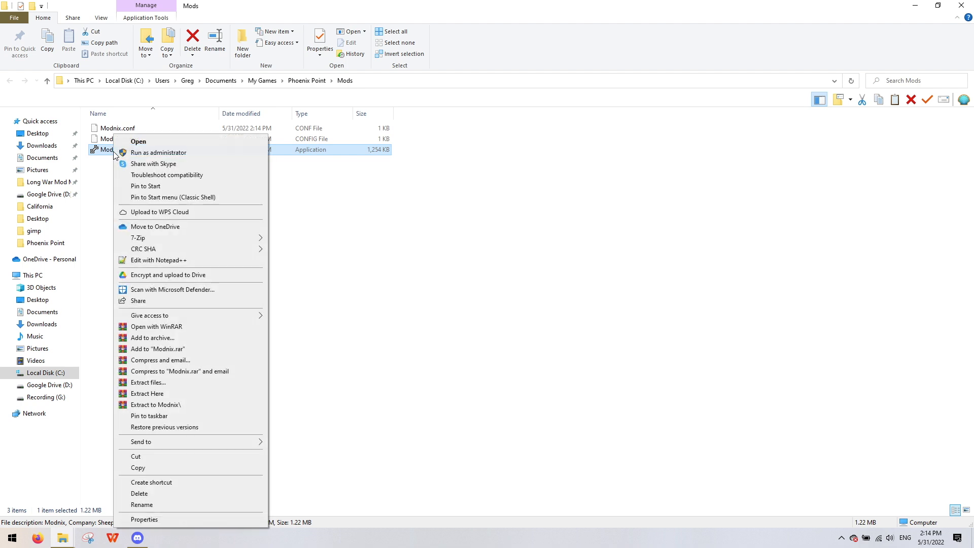
mouse_move(138, 241)
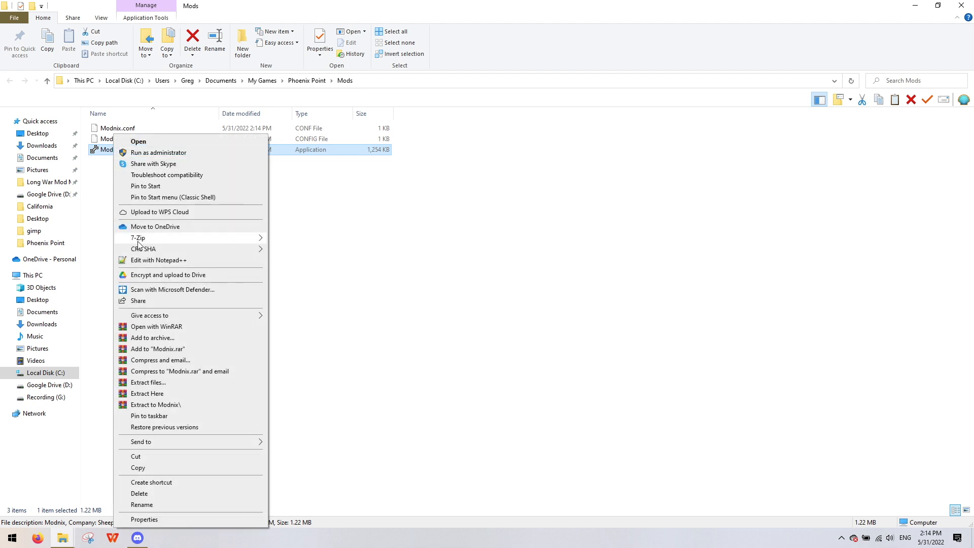
mouse_move(131, 379)
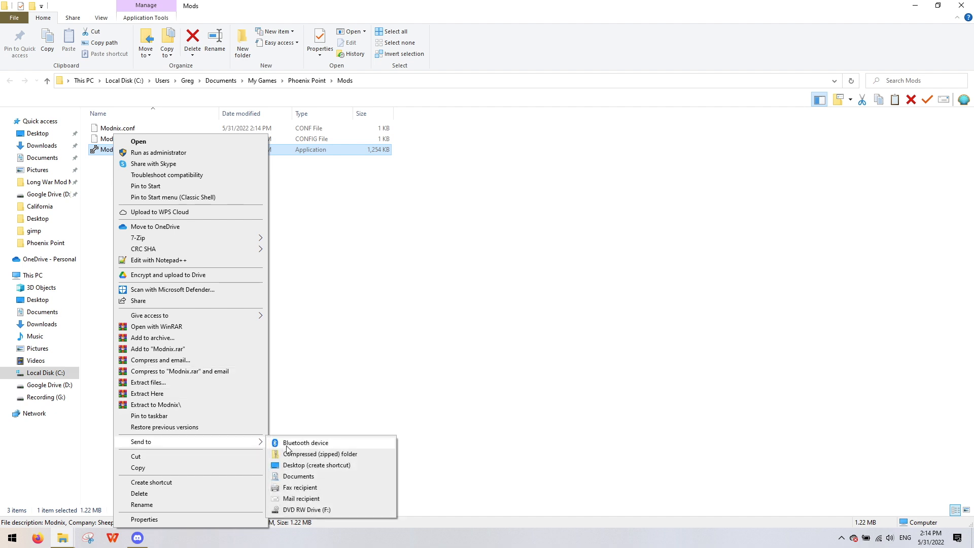
mouse_move(316, 464)
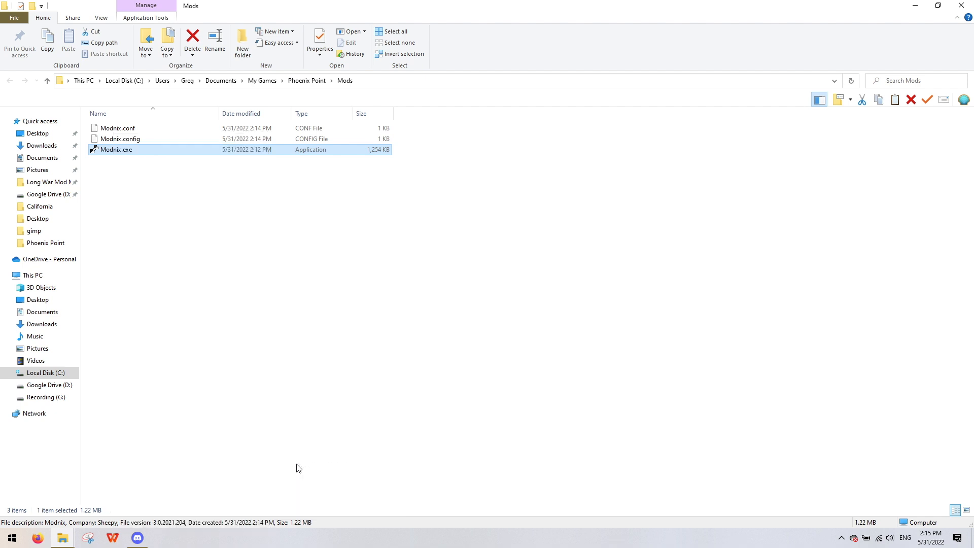
left_click(42, 145)
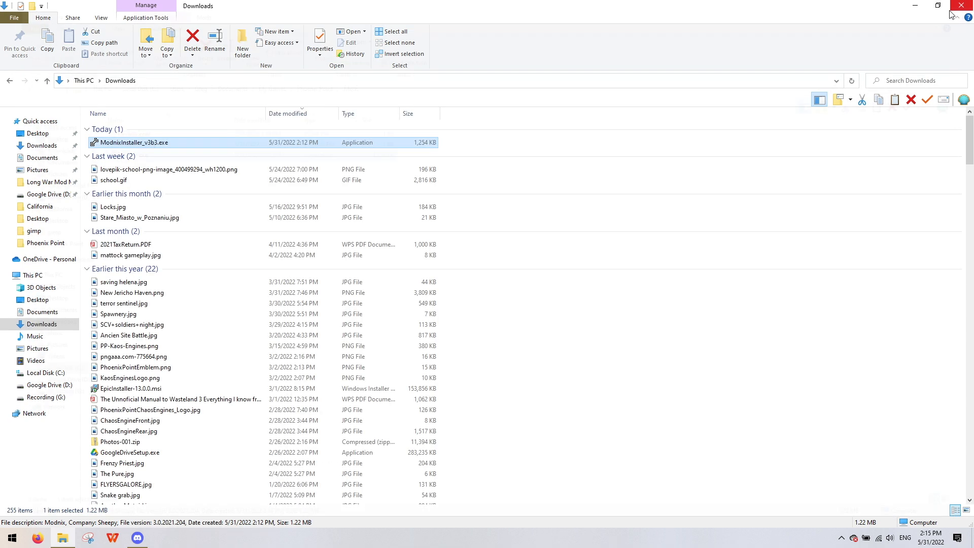
left_click(136, 537)
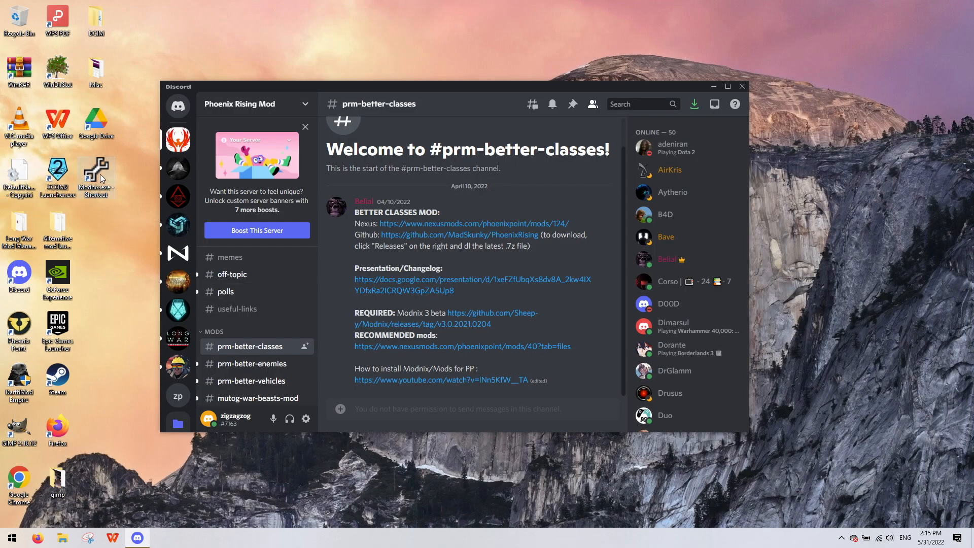
mouse_move(101, 179)
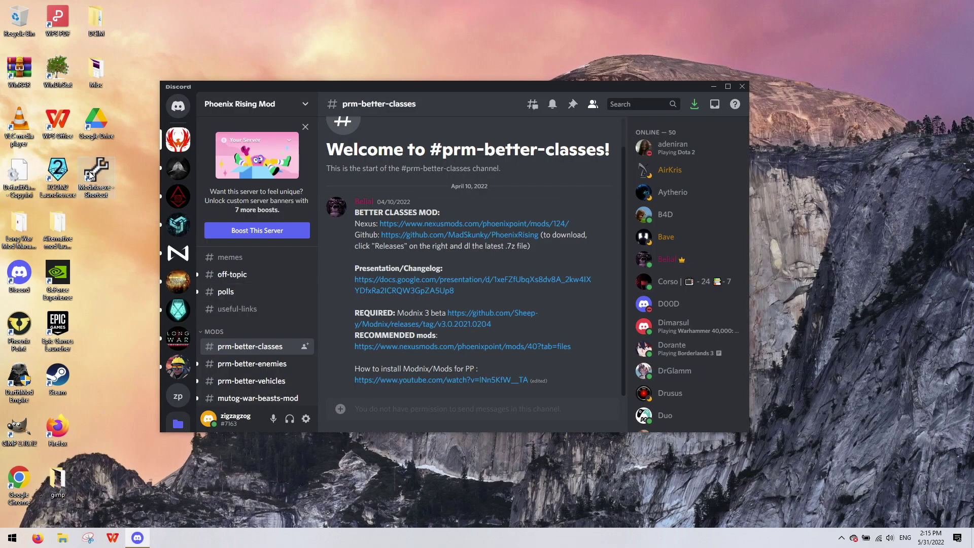
mouse_move(91, 177)
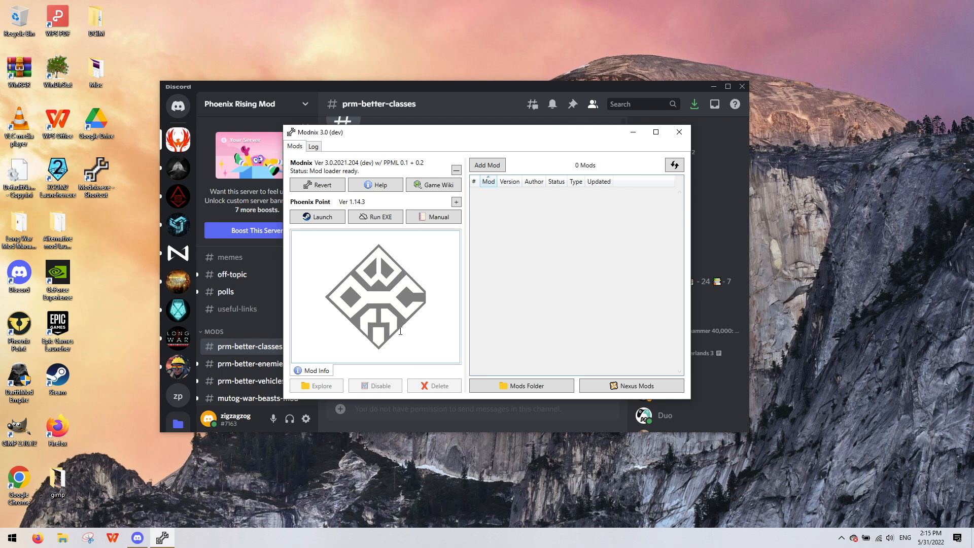
mouse_move(335, 251)
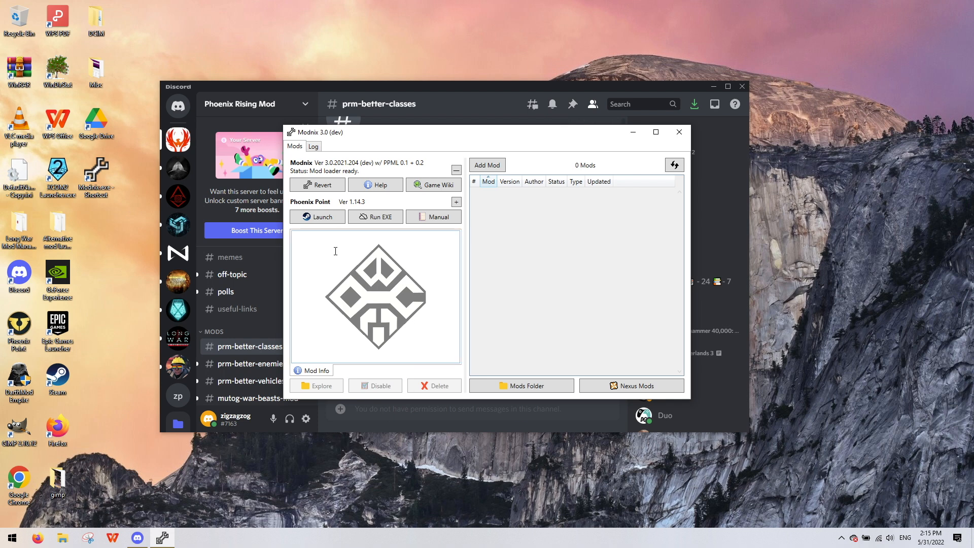
mouse_move(351, 257)
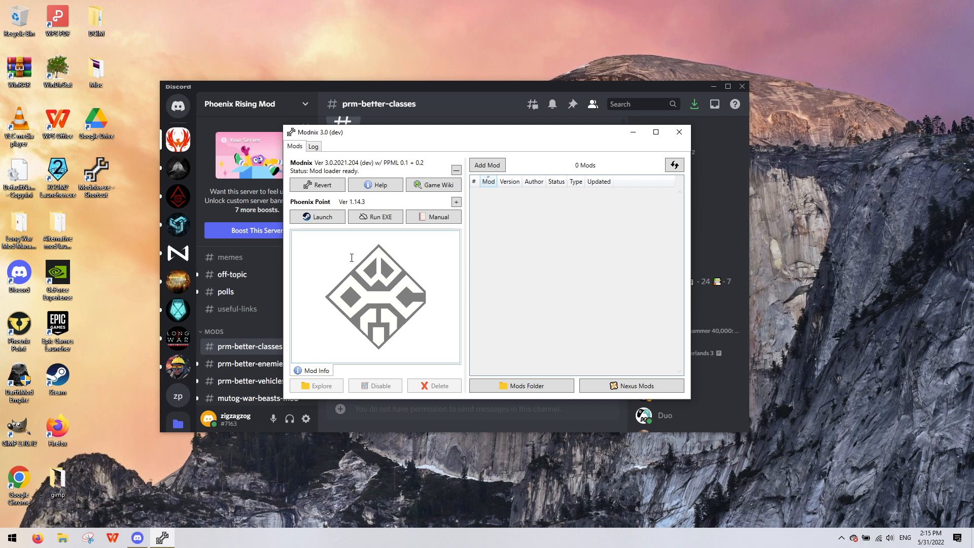
mouse_move(336, 251)
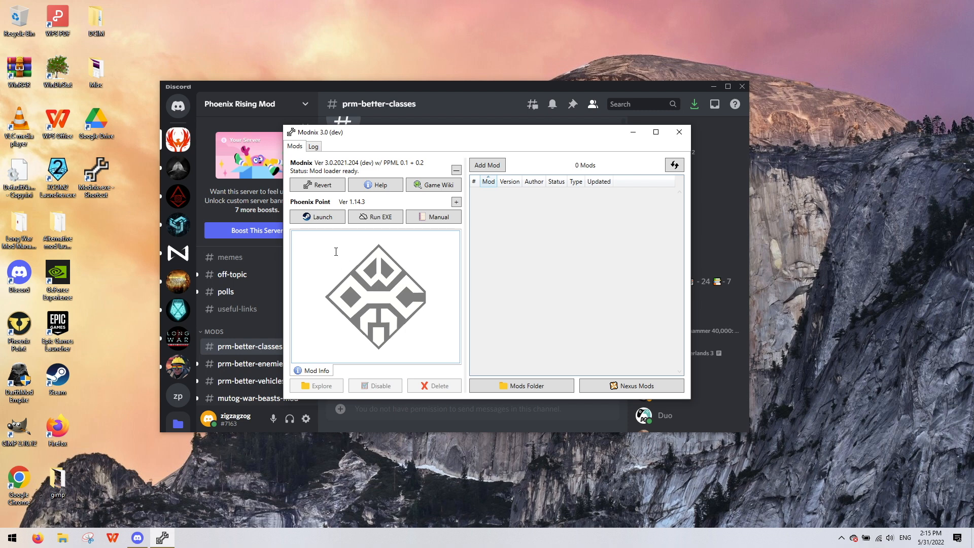
mouse_move(317, 184)
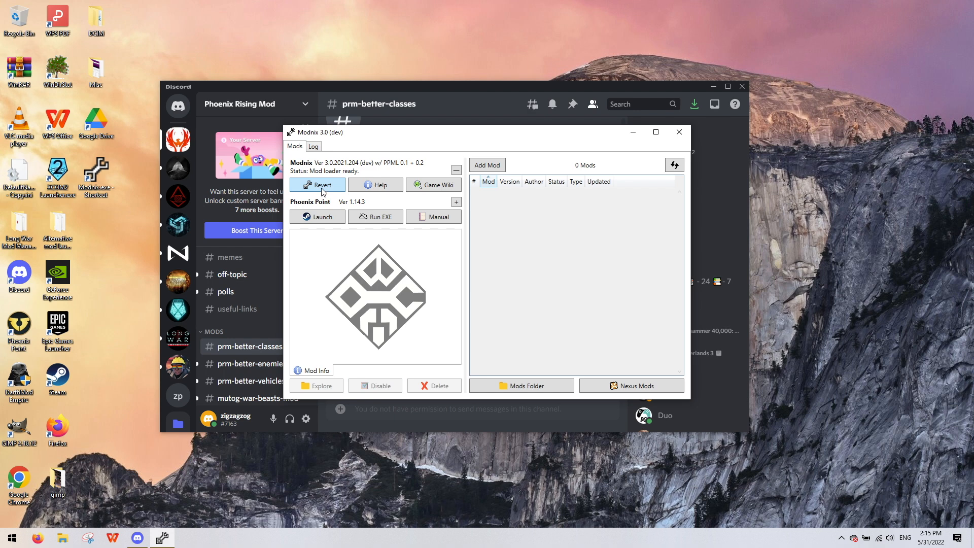
mouse_move(323, 199)
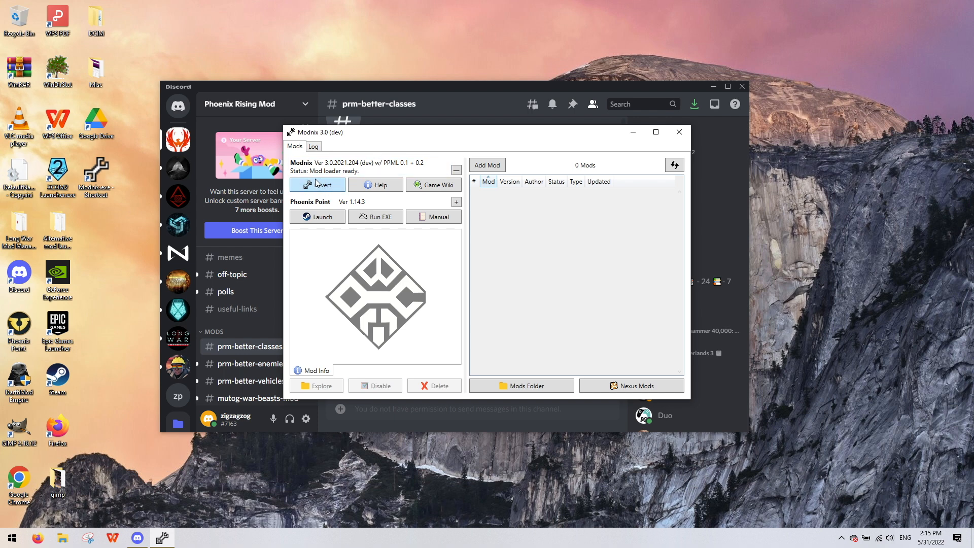
mouse_move(549, 297)
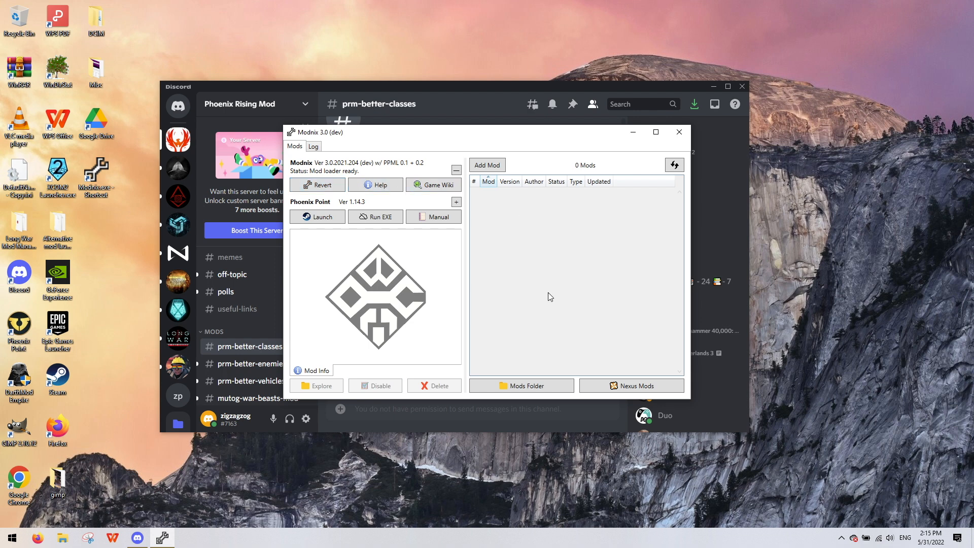
mouse_move(566, 329)
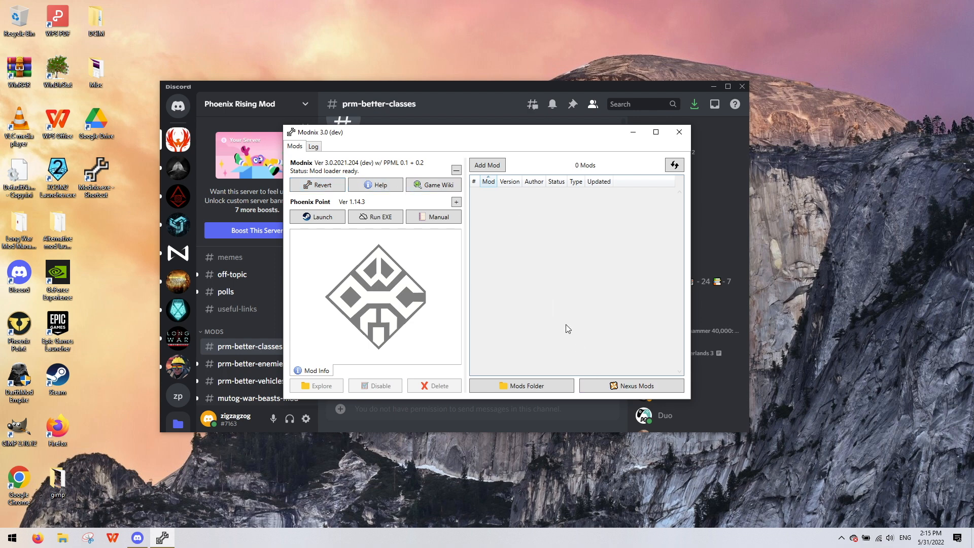
mouse_move(630, 386)
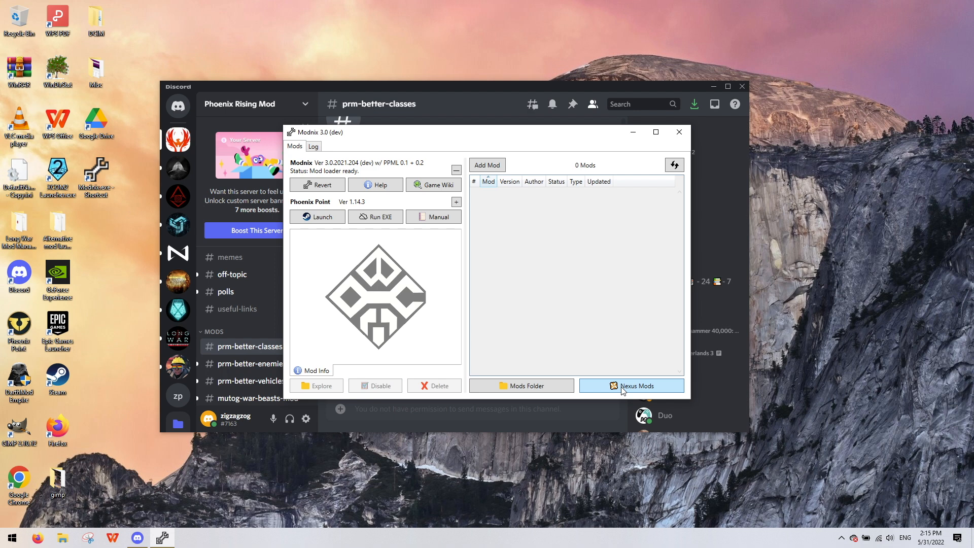
mouse_move(463, 377)
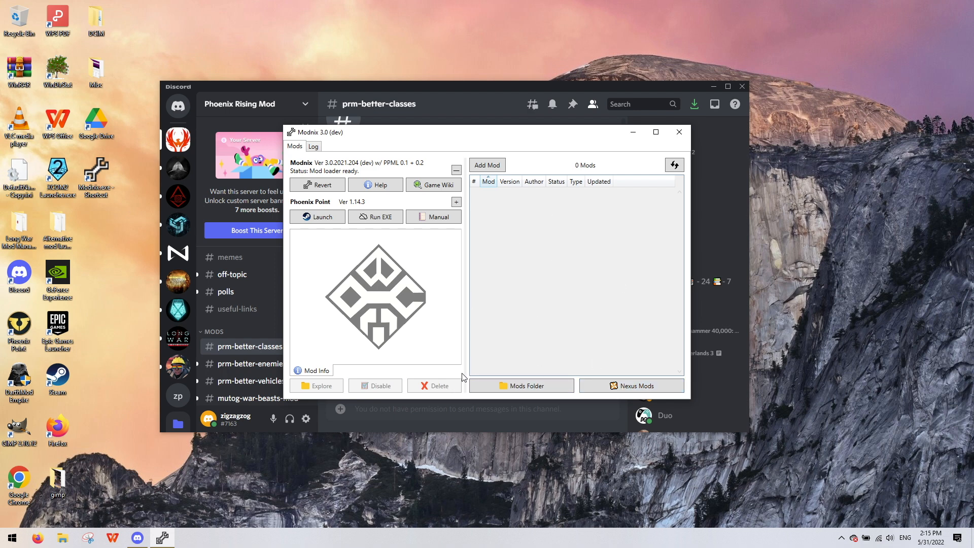
mouse_move(429, 140)
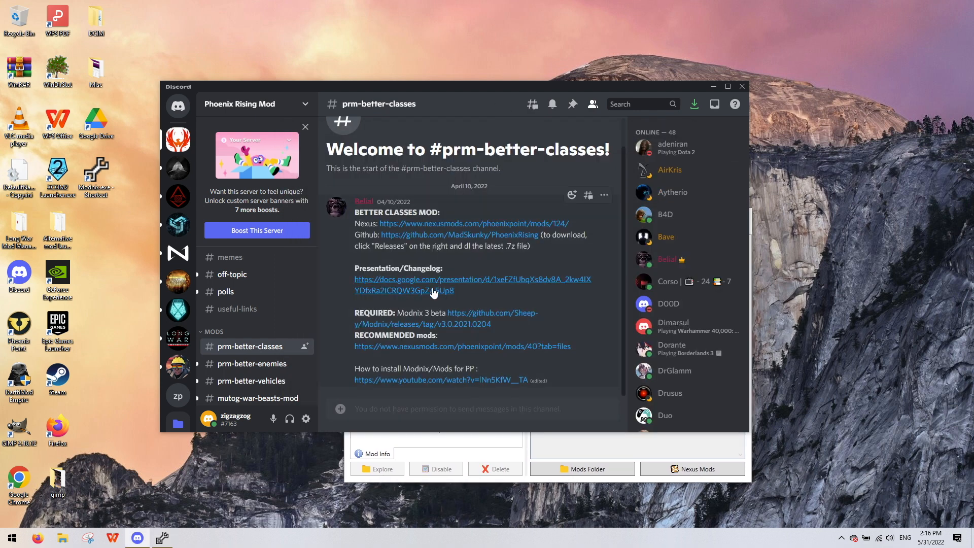
mouse_move(402, 225)
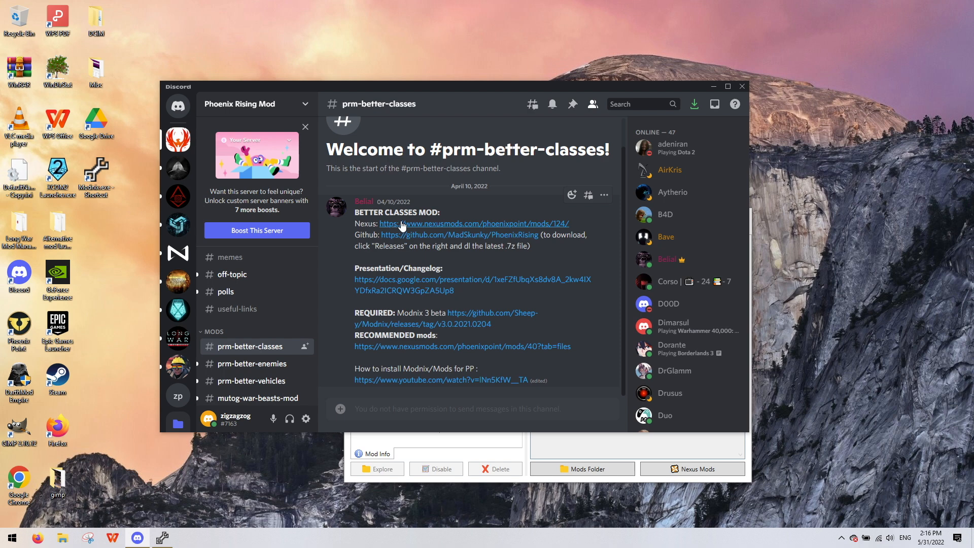
mouse_move(404, 209)
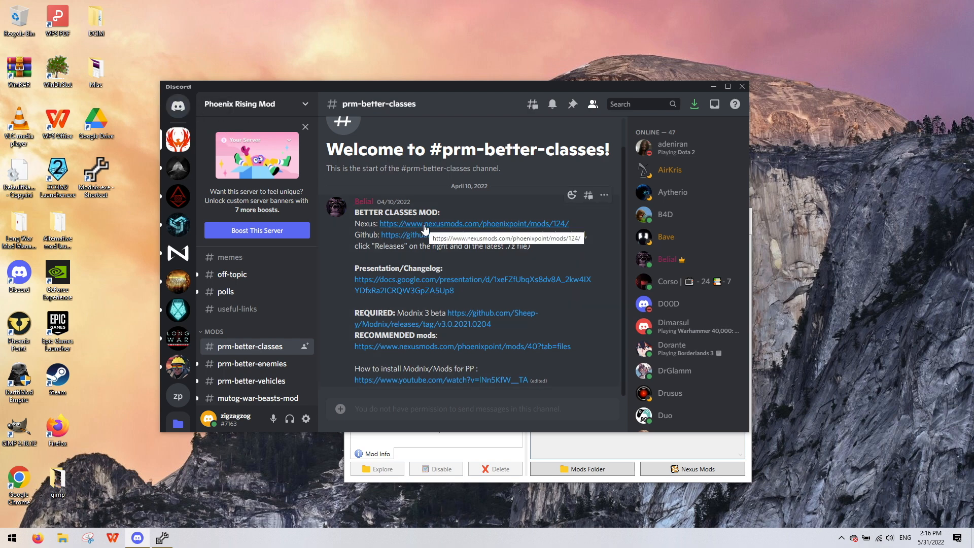
- Follow the Nexus link in Discord's #prm-better-classes channel to the Better Classes page
left_click(473, 224)
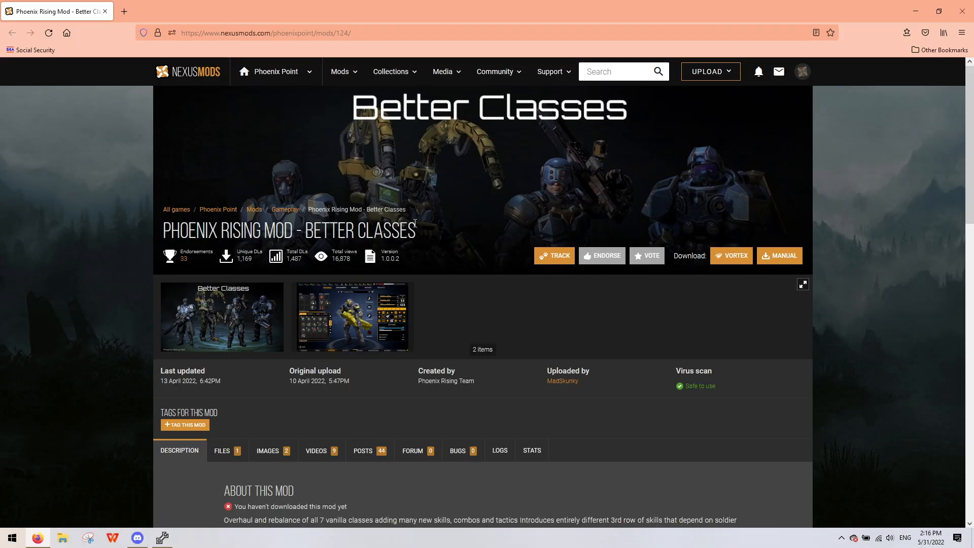
- Scroll through the Better Classes description's requirements and installation notes, then back up
scroll("down", 3)
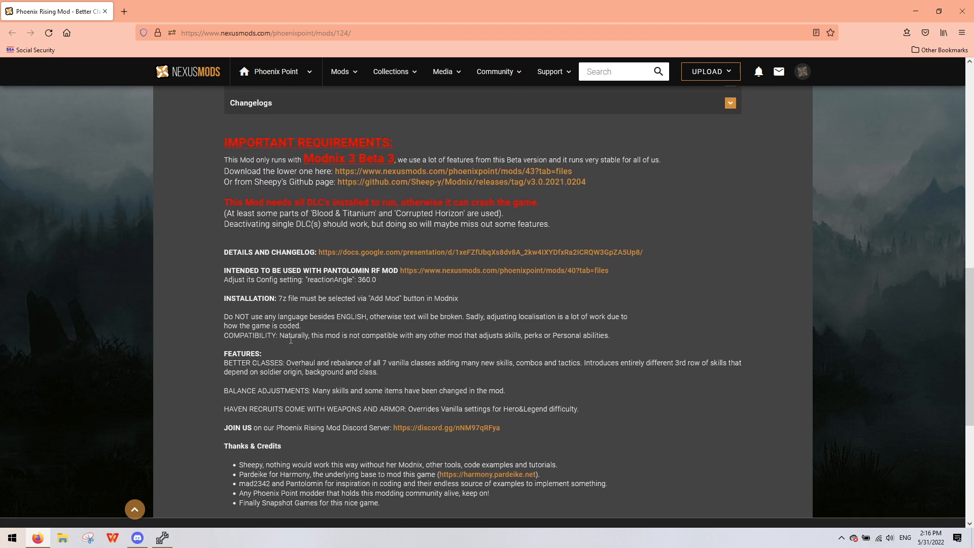
scroll("down", 3)
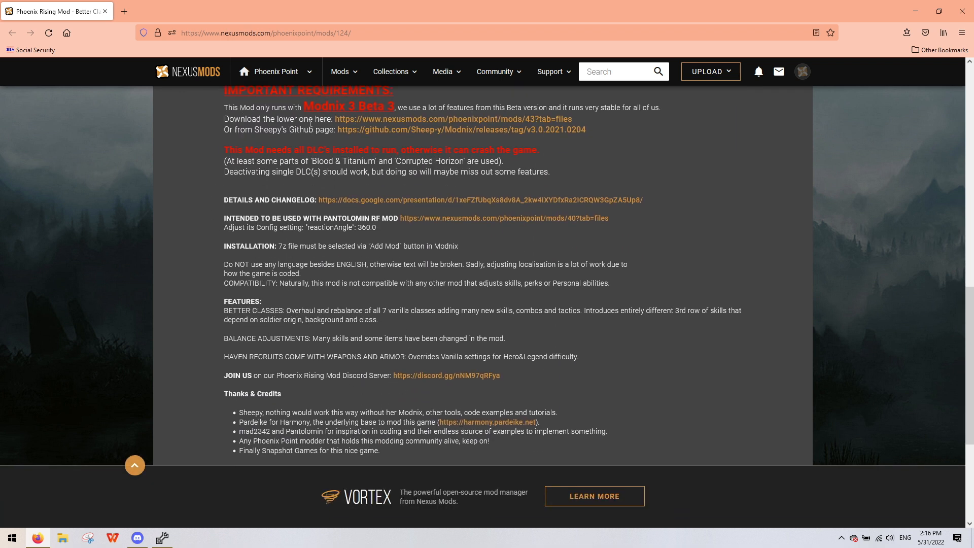
mouse_move(506, 100)
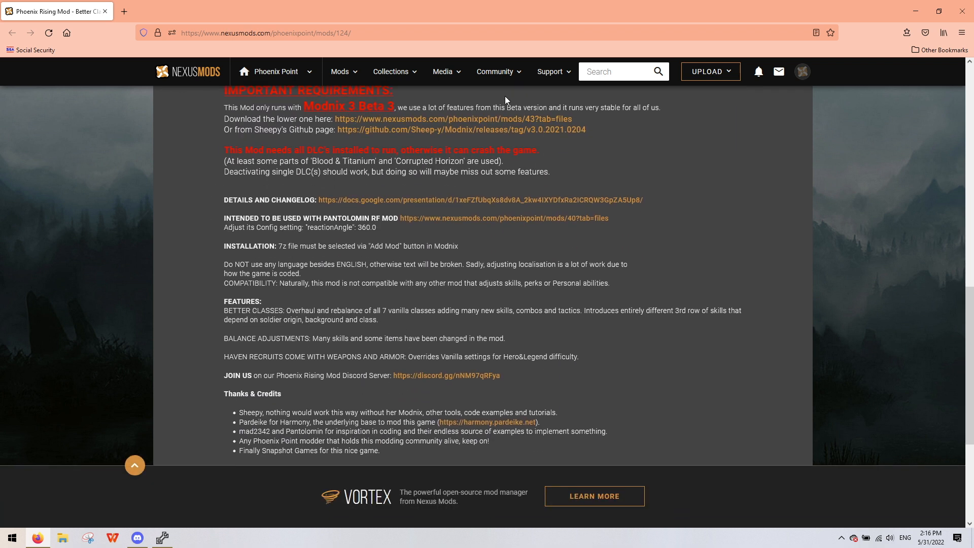
mouse_move(432, 119)
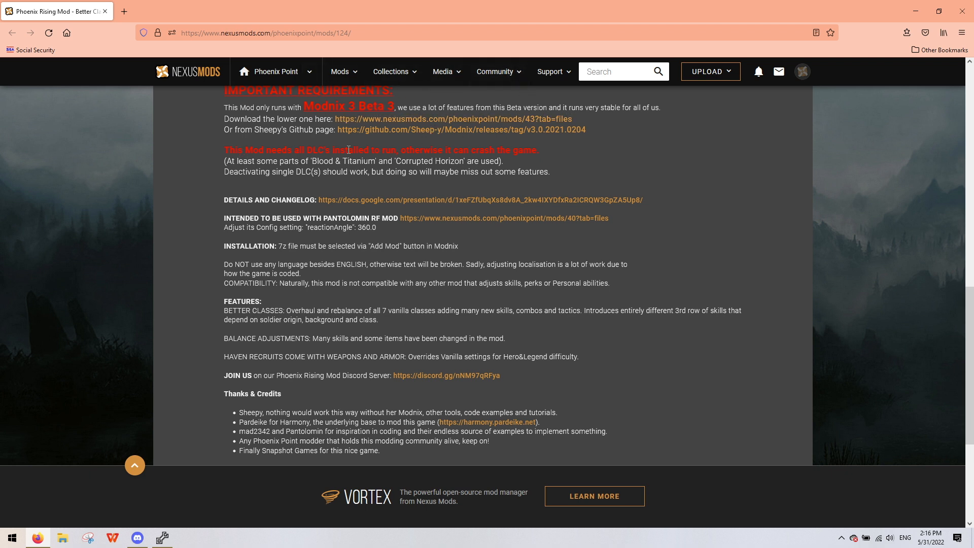
mouse_move(522, 154)
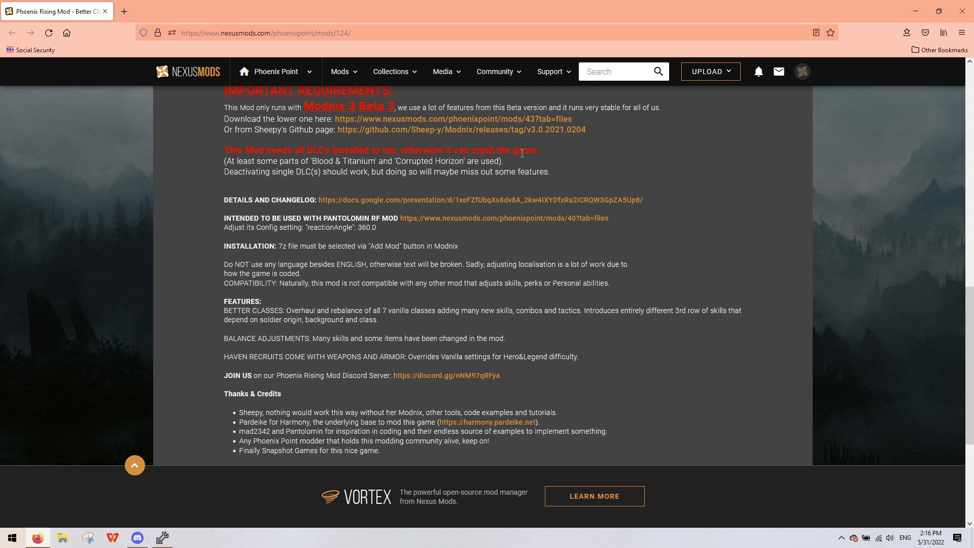
mouse_move(536, 151)
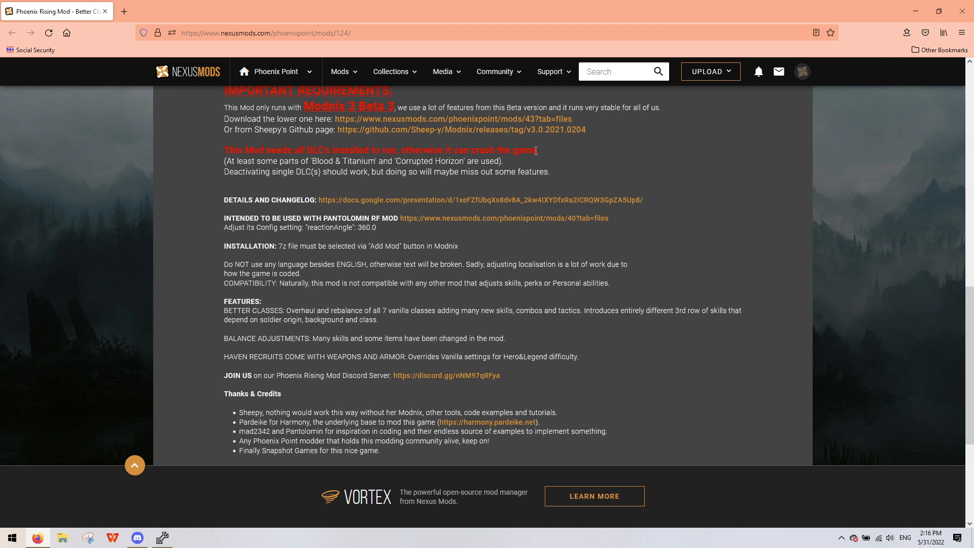
mouse_move(209, 194)
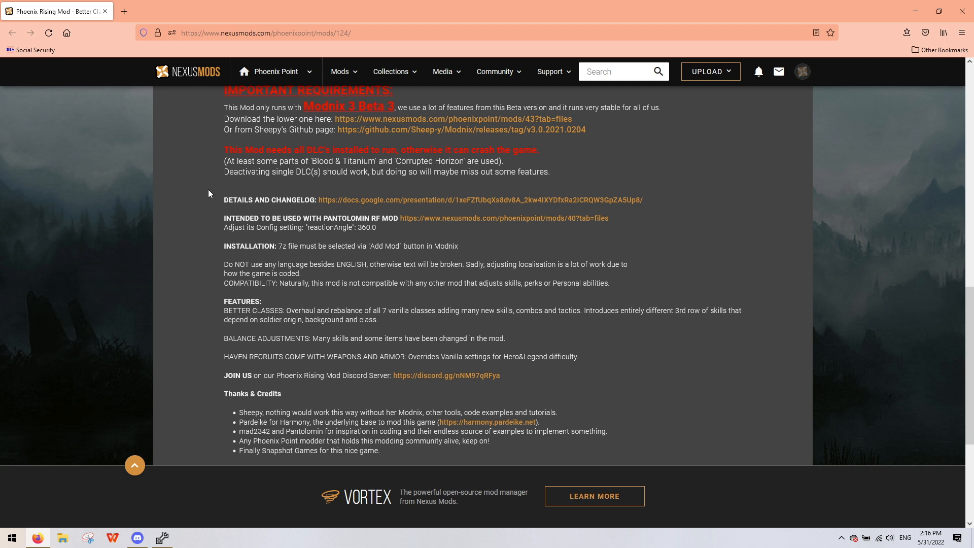
mouse_move(433, 201)
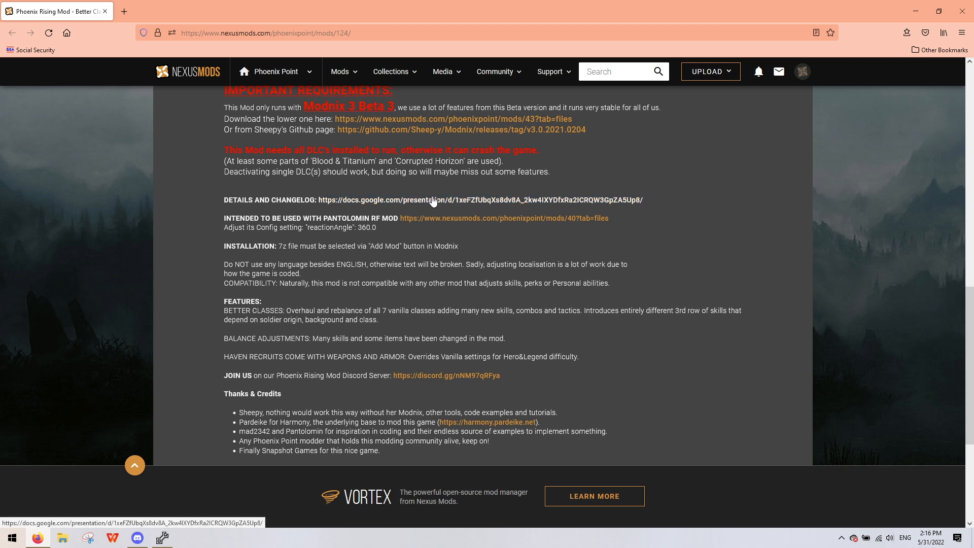
mouse_move(443, 222)
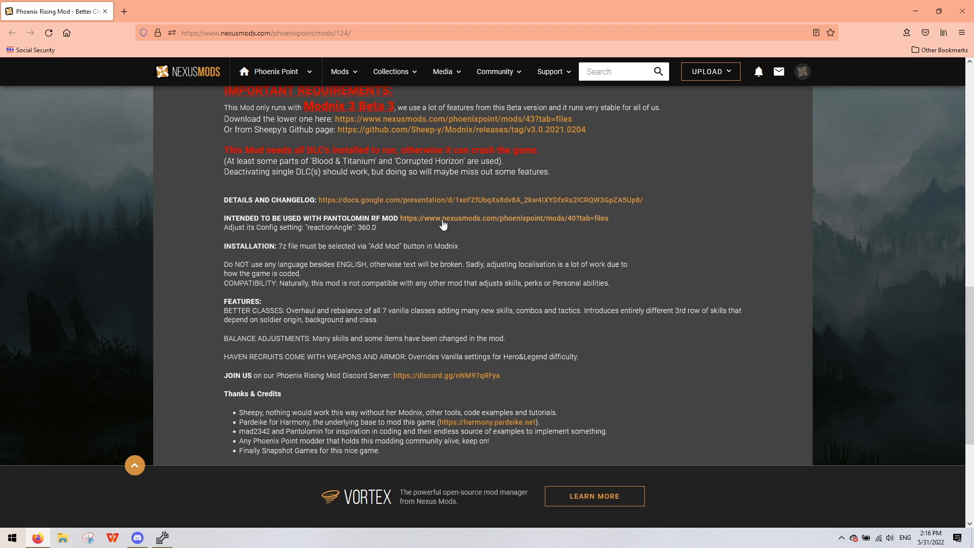
mouse_move(442, 222)
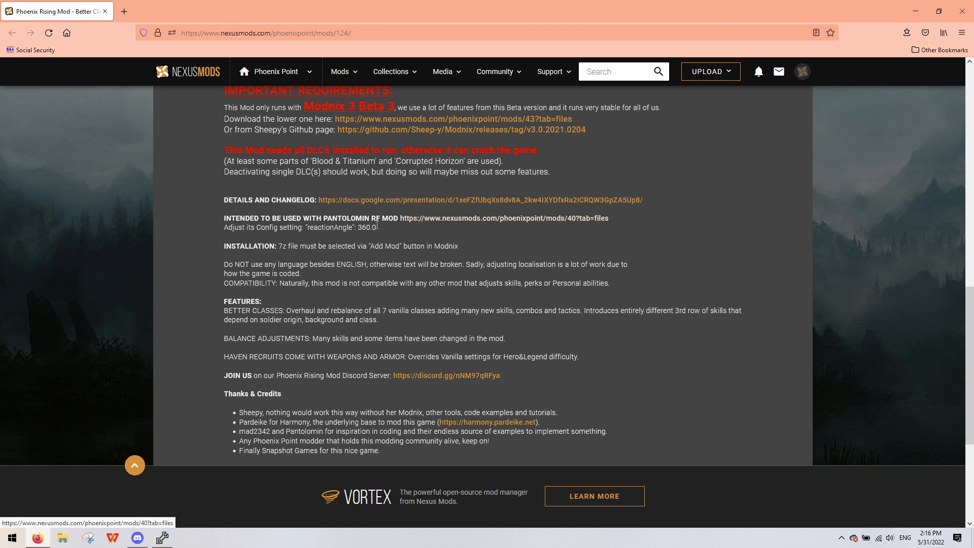
mouse_move(301, 258)
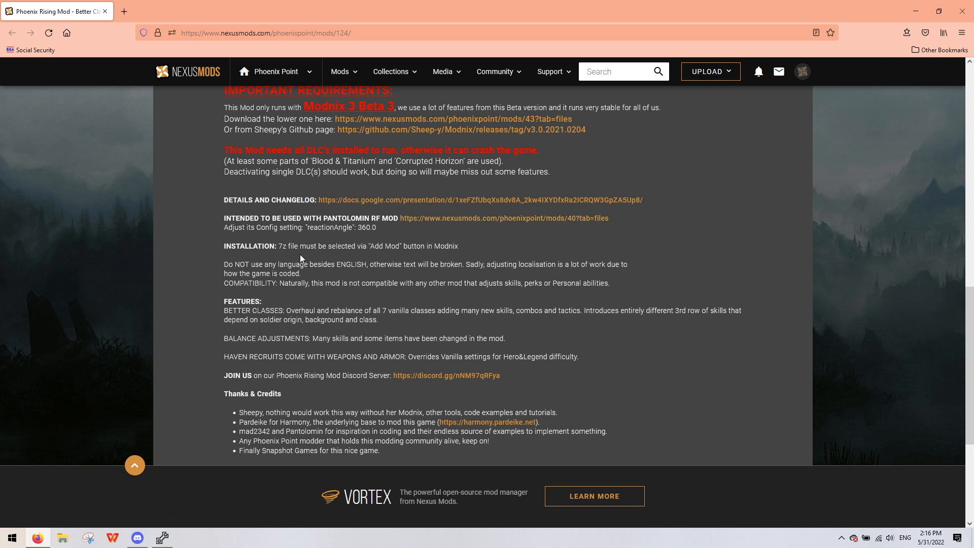
mouse_move(281, 250)
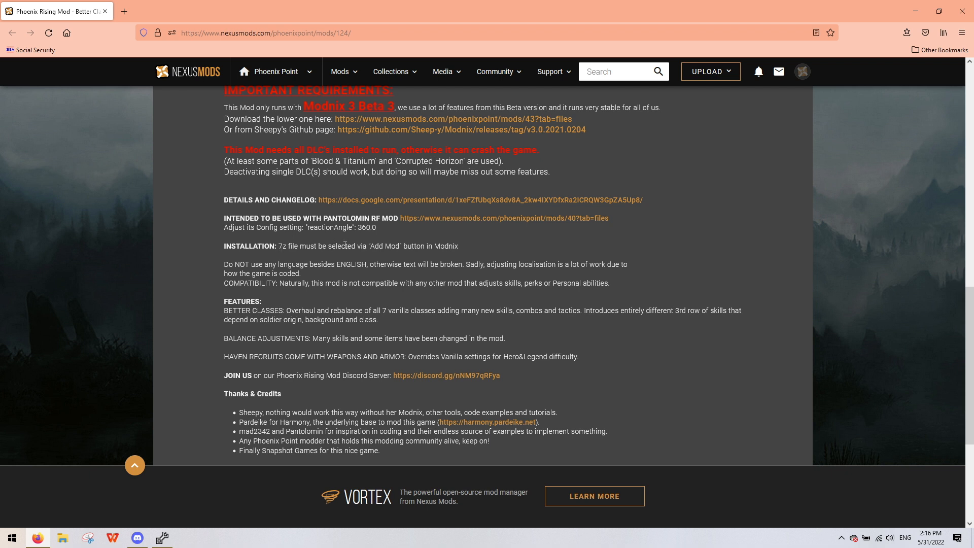
mouse_move(456, 249)
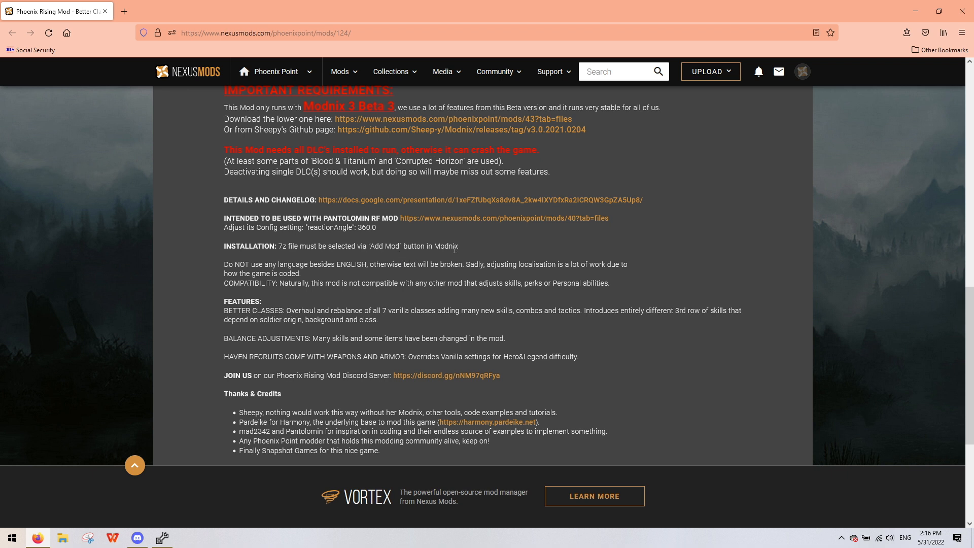
mouse_move(322, 302)
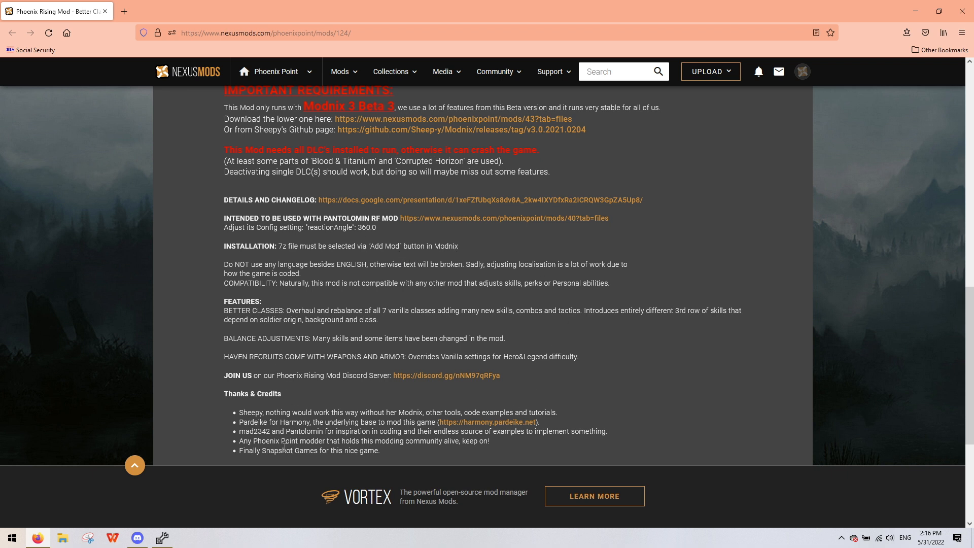
mouse_move(410, 410)
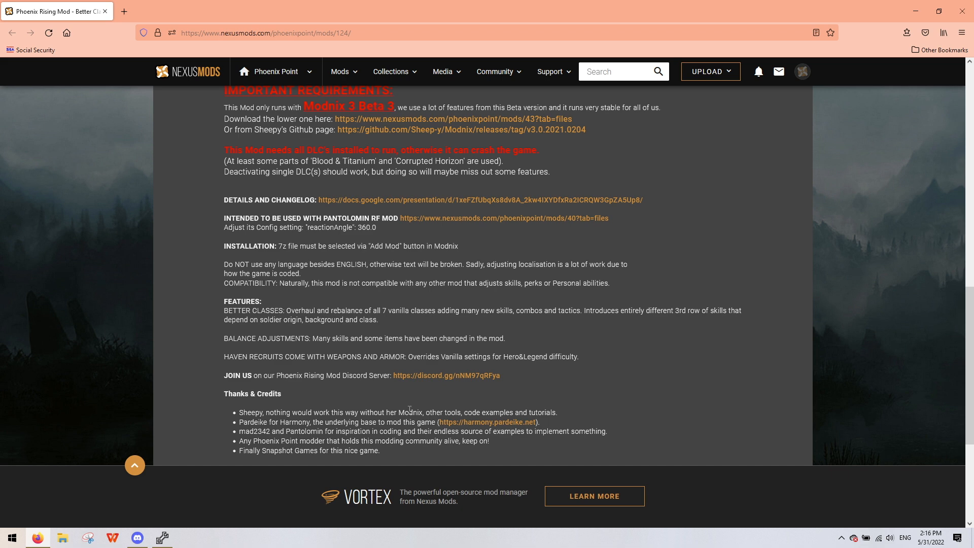
scroll("up", 3)
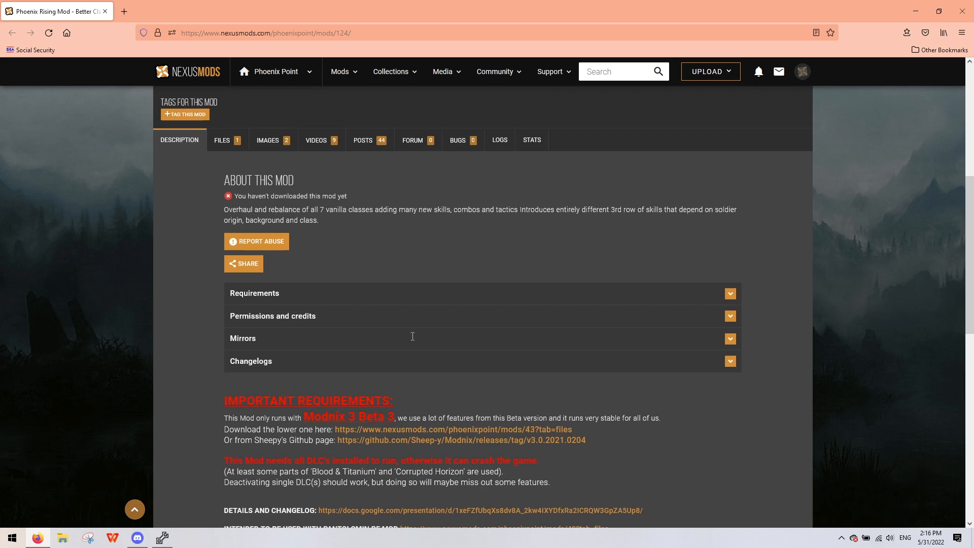
- Request a manual download of BetterClasses from the Files tab
left_click(222, 140)
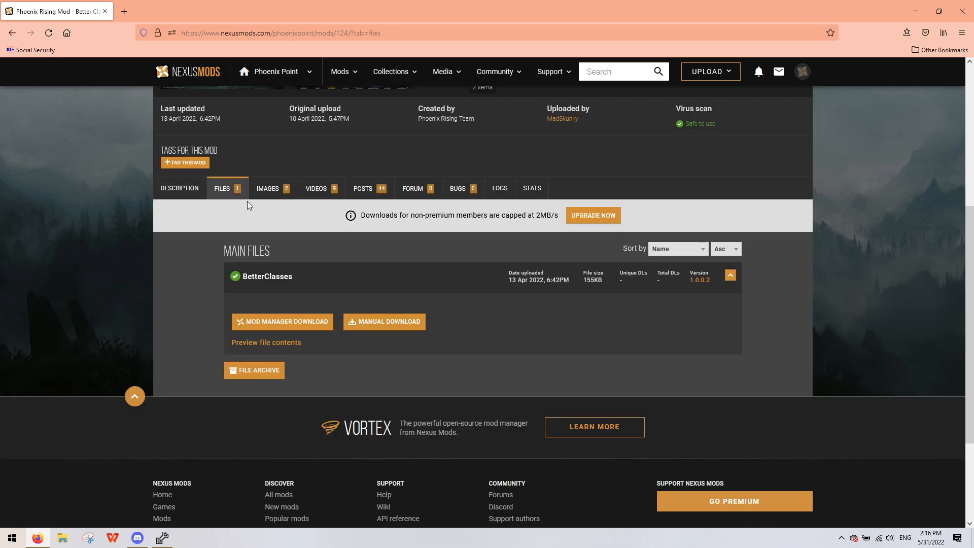
mouse_move(384, 322)
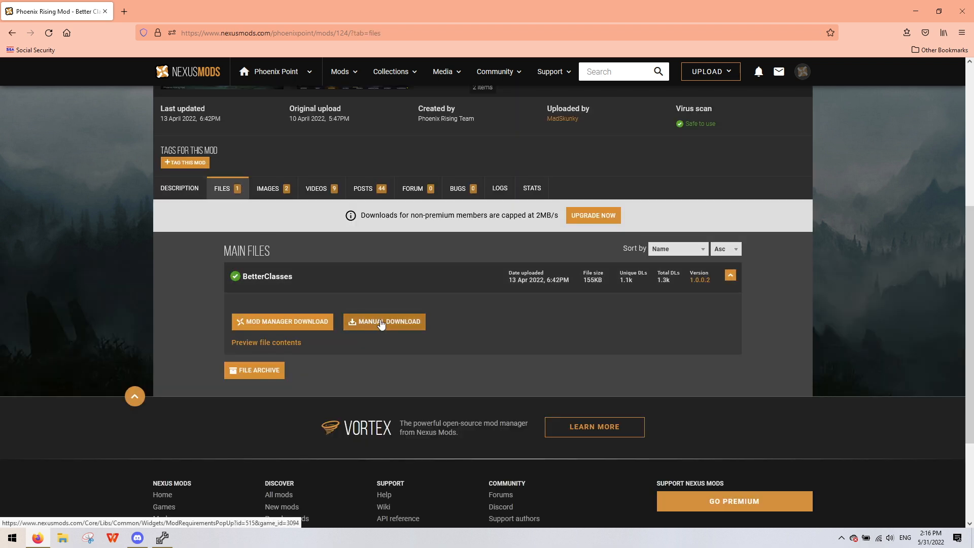
mouse_move(394, 118)
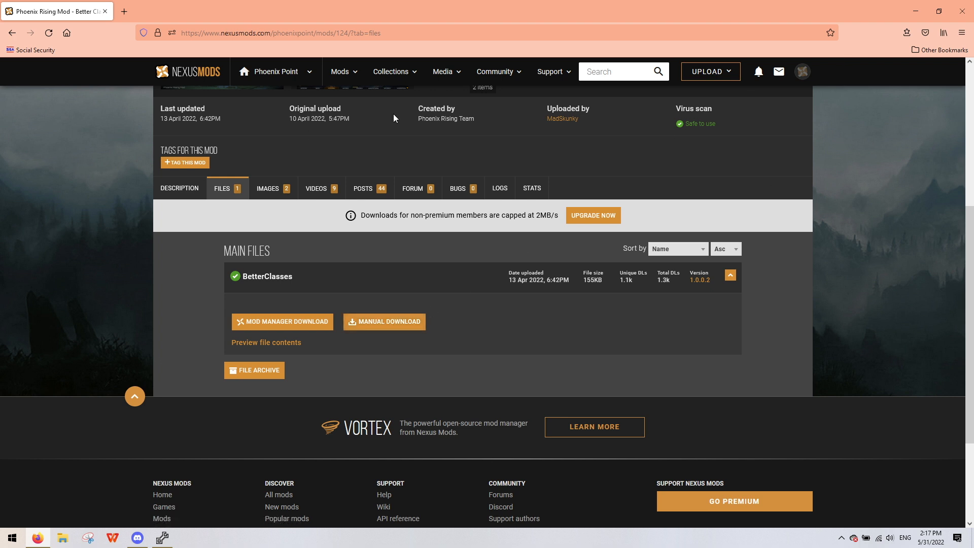
mouse_move(187, 80)
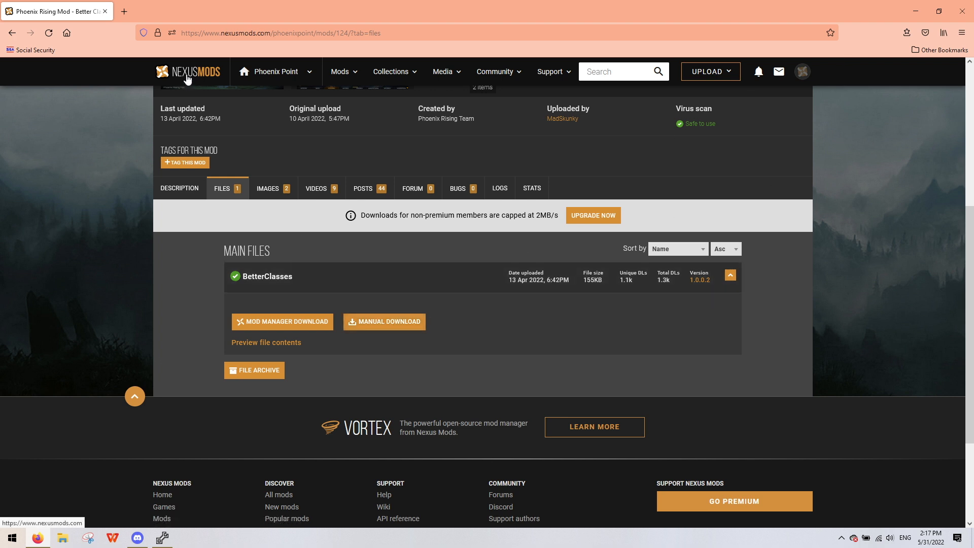
mouse_move(420, 304)
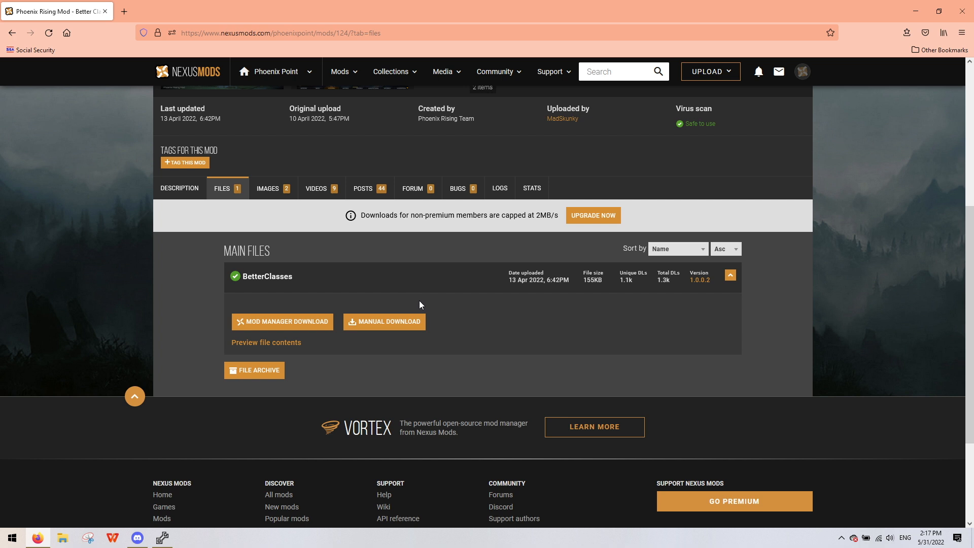
mouse_move(186, 69)
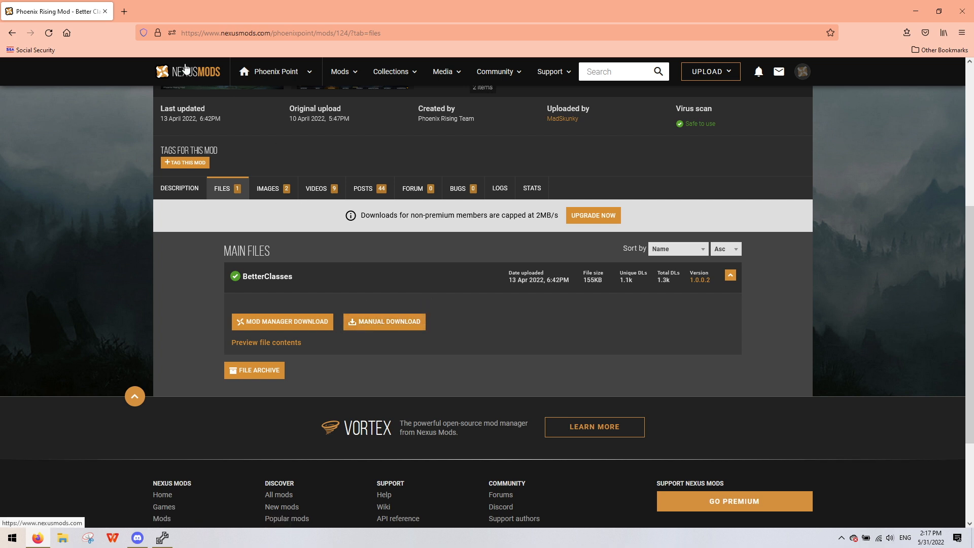
mouse_move(429, 263)
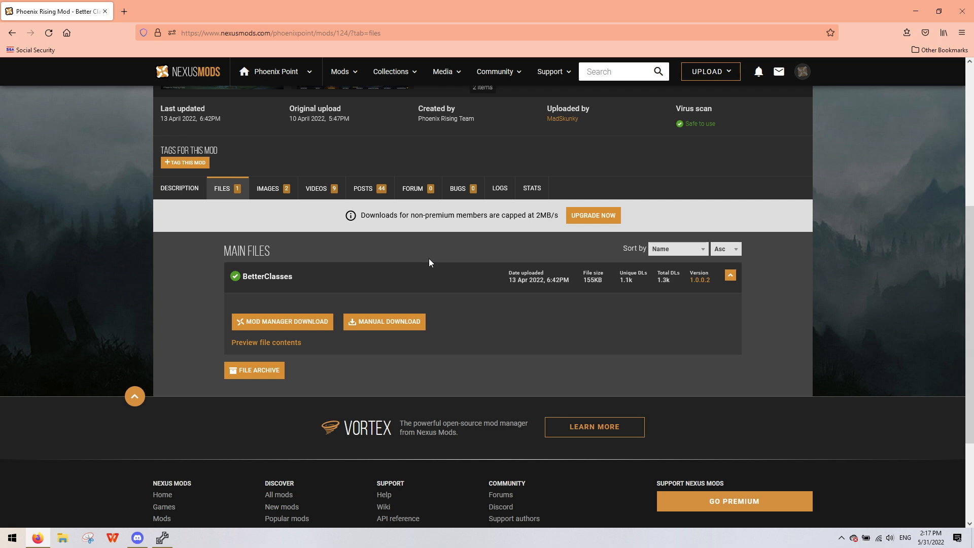
mouse_move(420, 257)
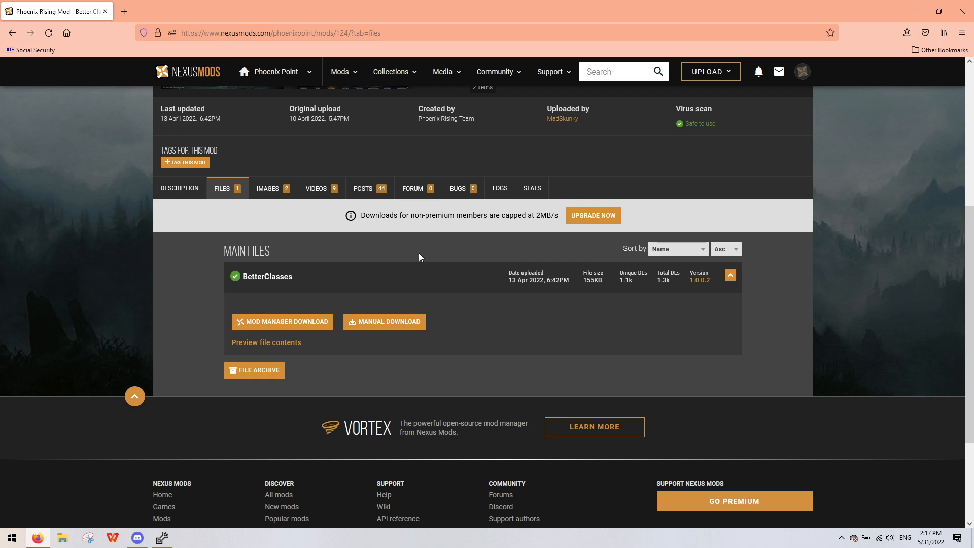
mouse_move(611, 285)
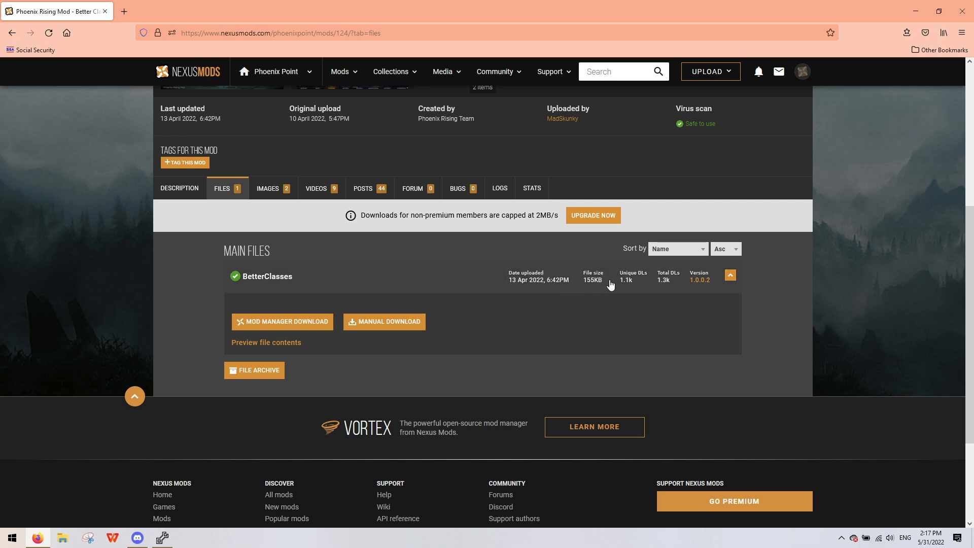
mouse_move(485, 304)
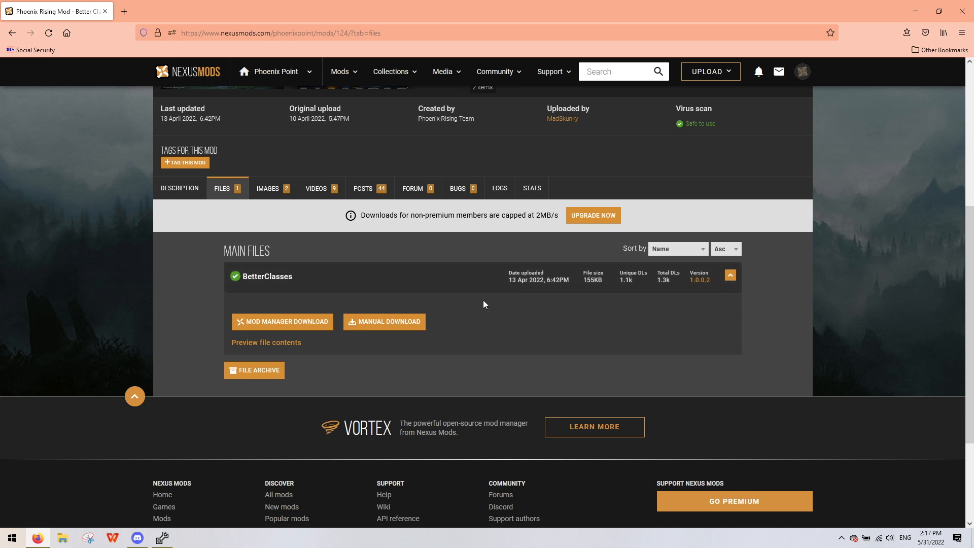
mouse_move(527, 225)
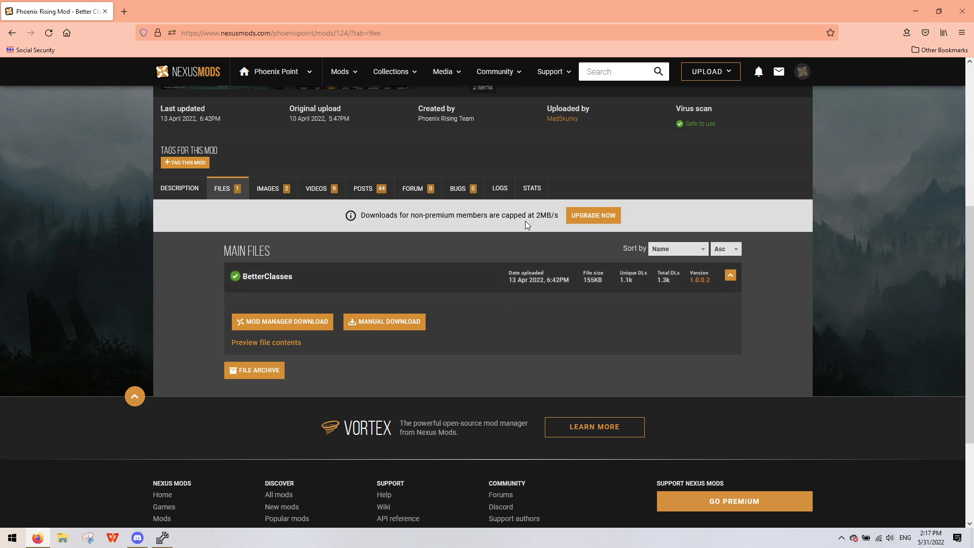
mouse_move(537, 226)
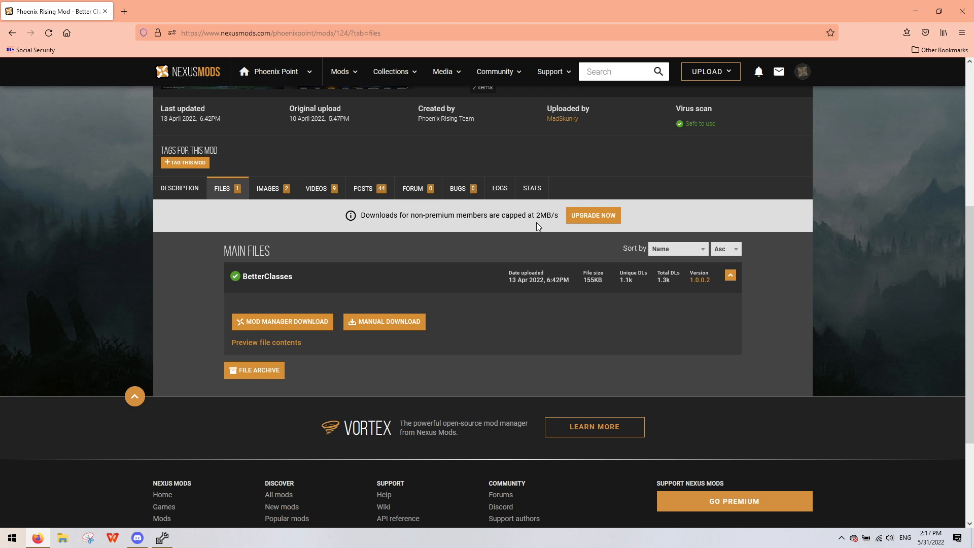
mouse_move(383, 321)
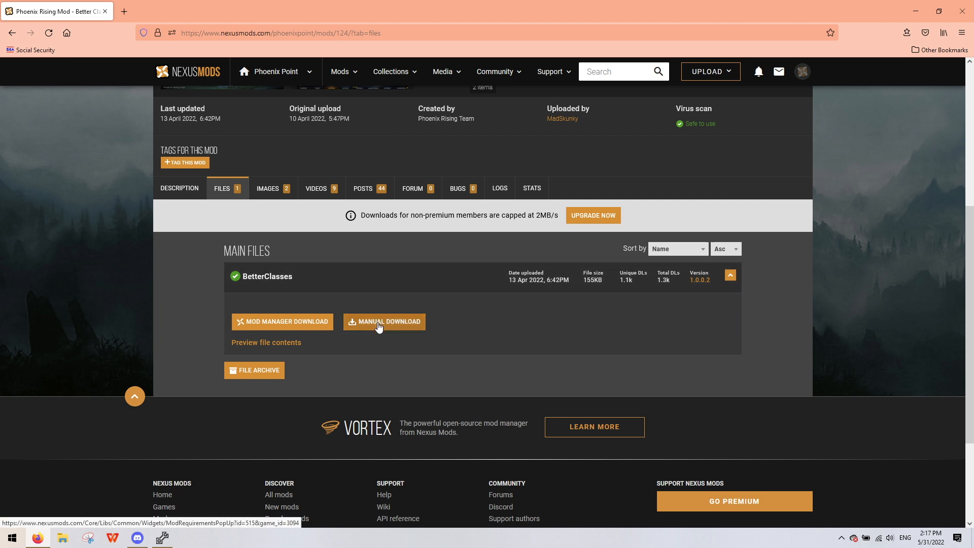
left_click(384, 321)
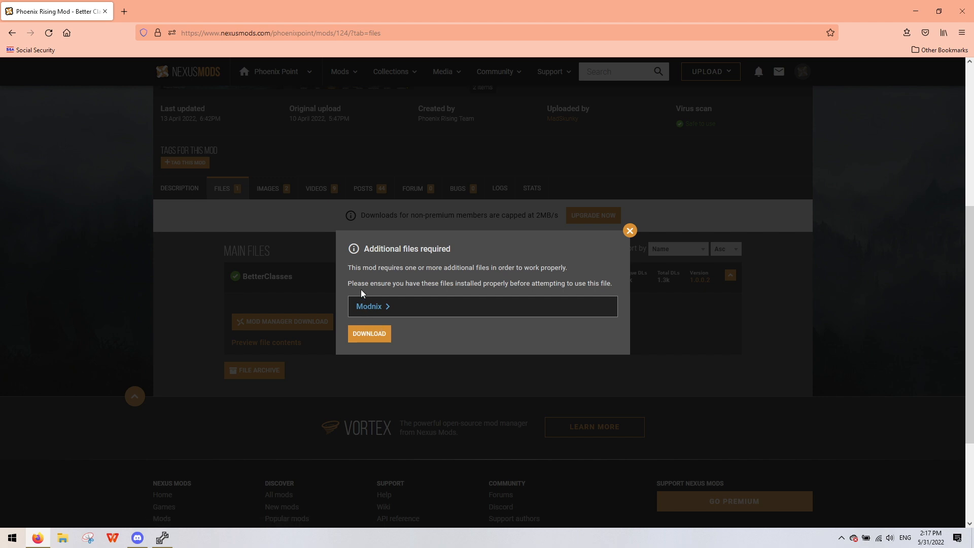
mouse_move(373, 294)
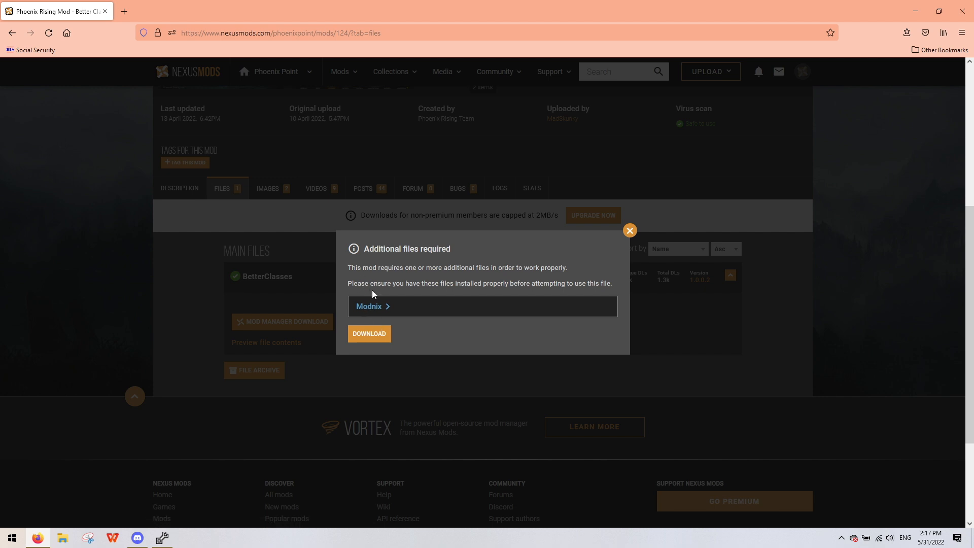
mouse_move(382, 311)
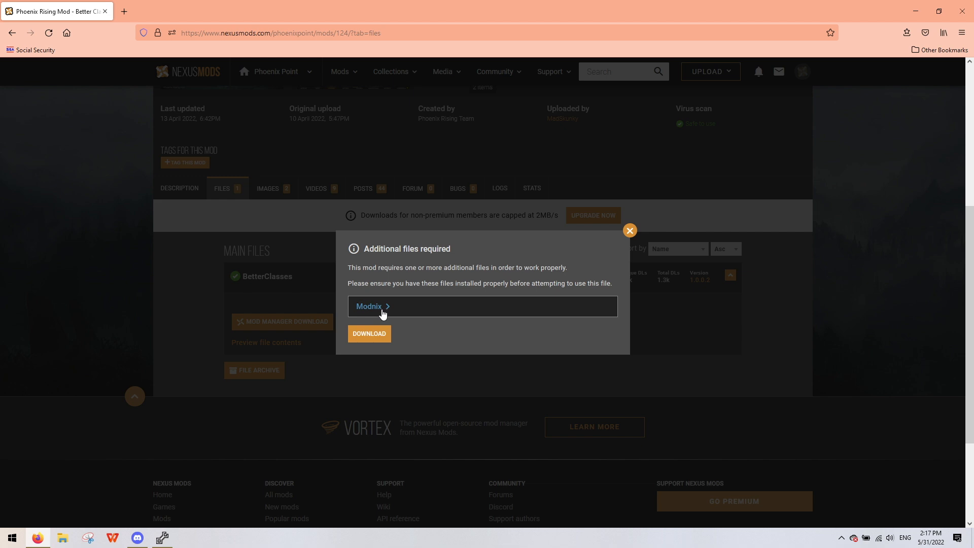
mouse_move(368, 334)
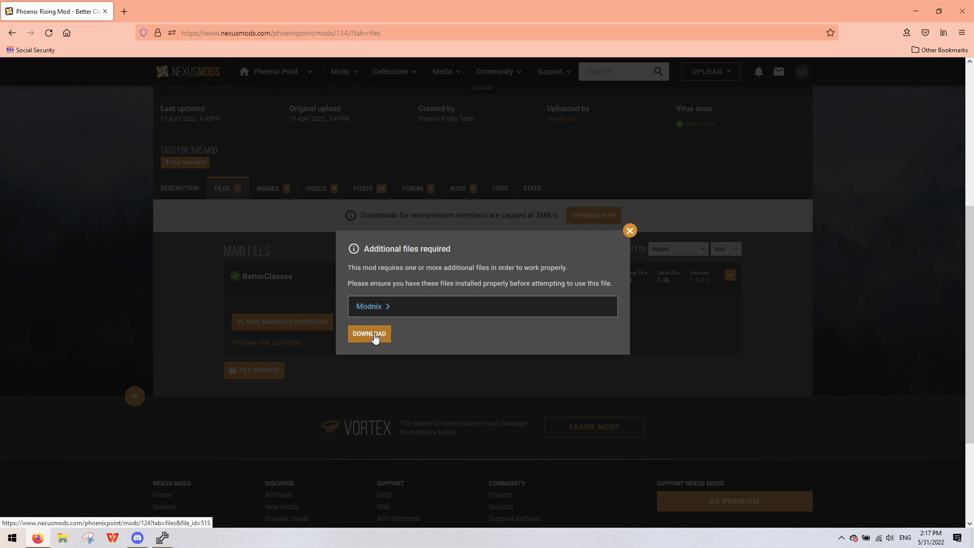
- Download the 155 KB BetterClasses-124-1-0-0-2 .7z archive via the free Slow Download
left_click(369, 334)
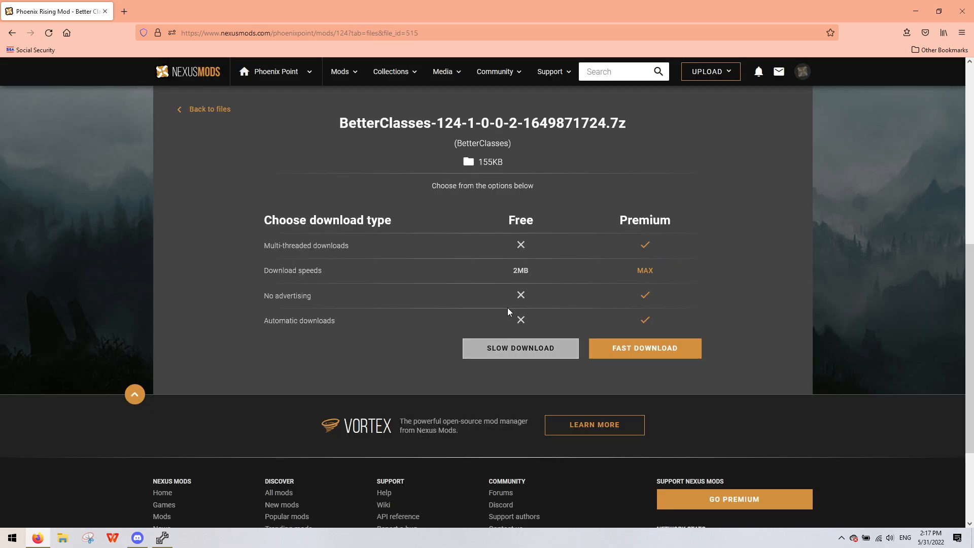
mouse_move(578, 222)
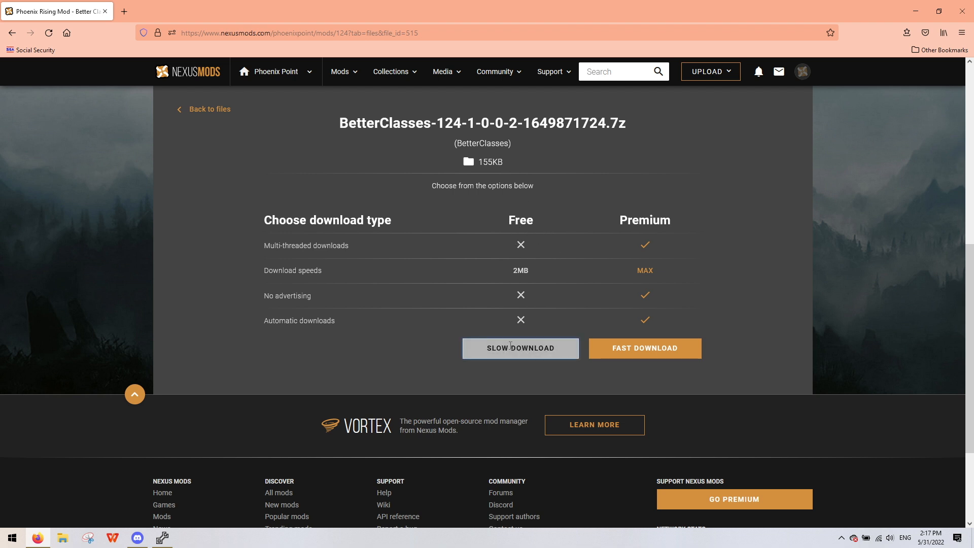
left_click(520, 348)
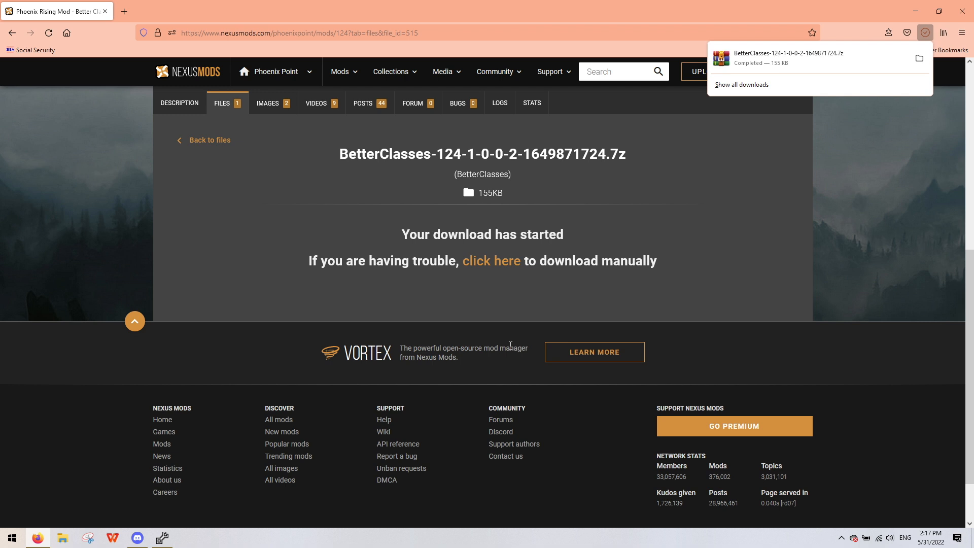
mouse_move(743, 78)
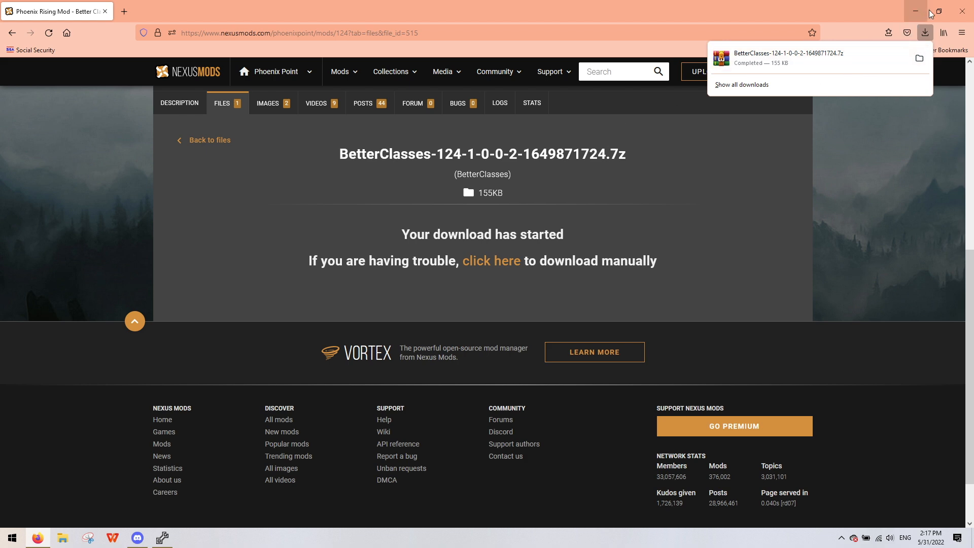
mouse_move(963, 12)
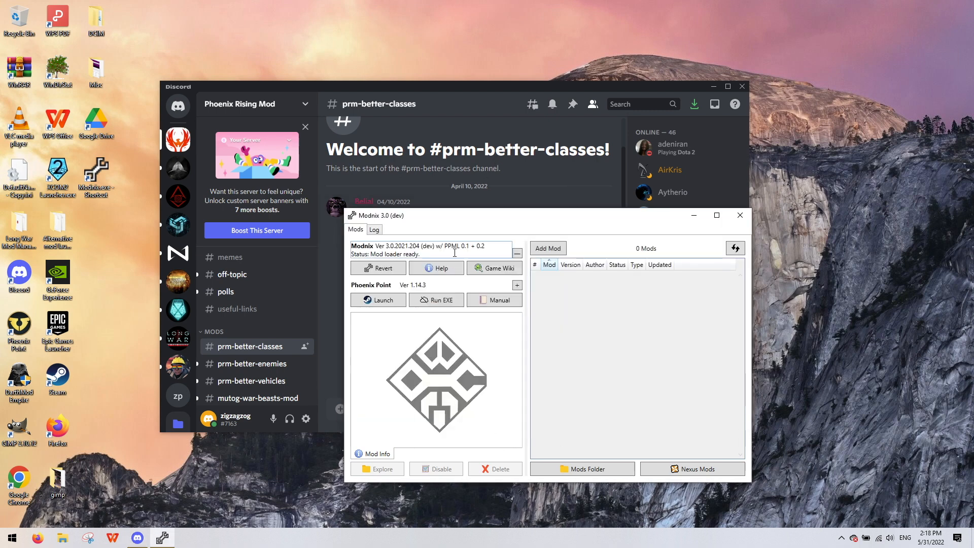
mouse_move(448, 198)
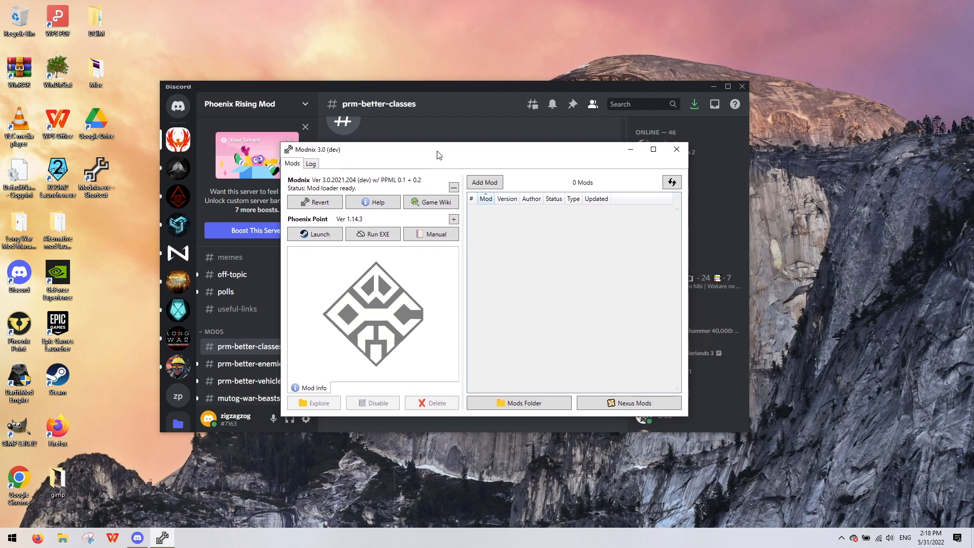
mouse_move(434, 157)
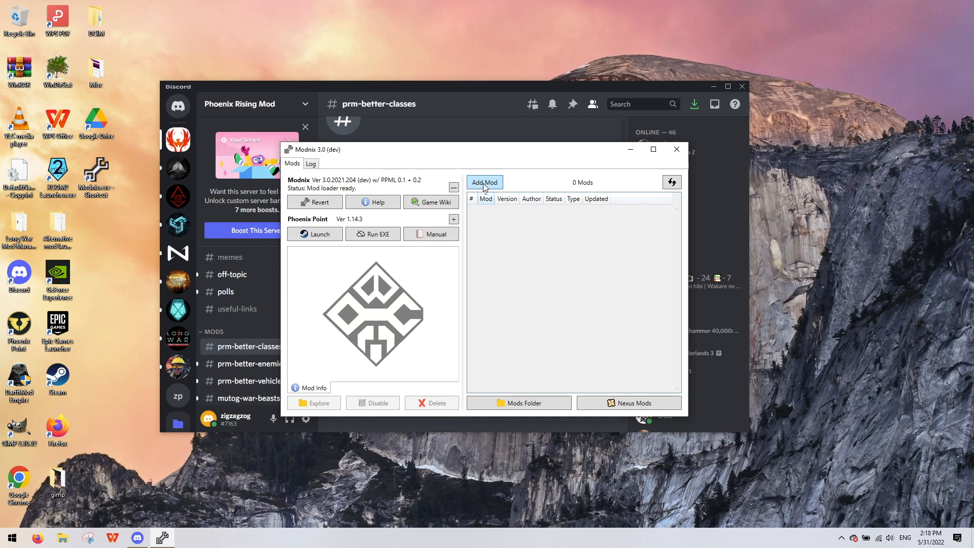
- Open Modnix's Add Mod file picker with no mods yet listed
left_click(484, 182)
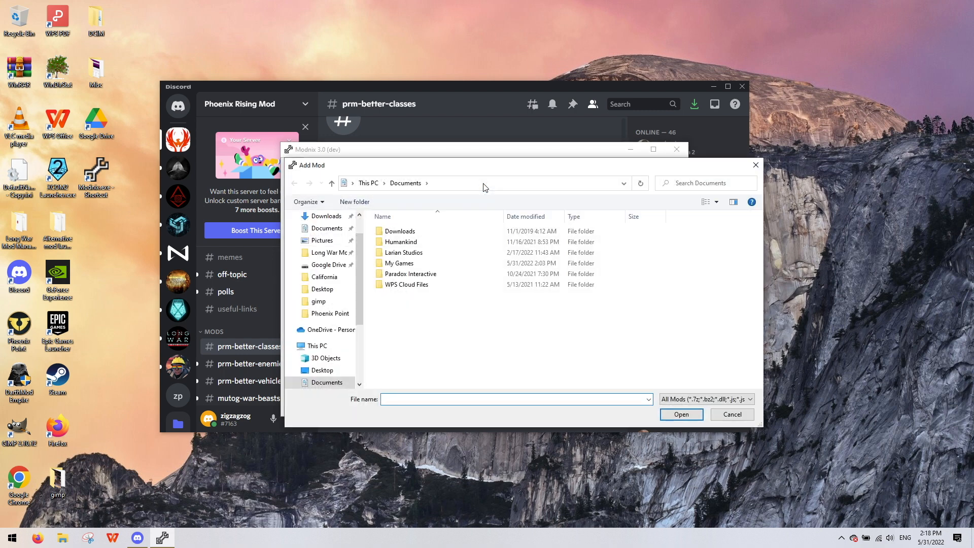
mouse_move(399, 231)
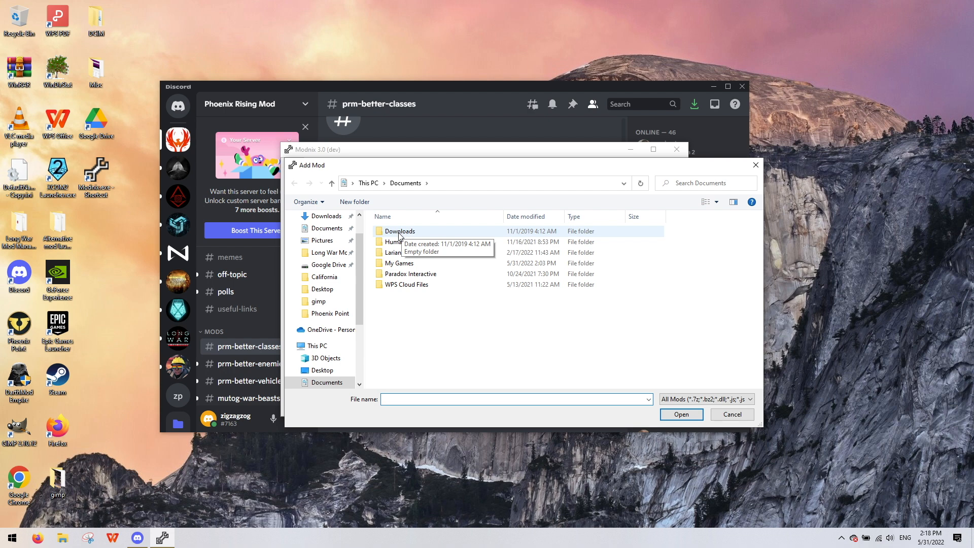
- Add the BetterClasses .7z archive from the Downloads folder as a Modnix mod
double_click(400, 231)
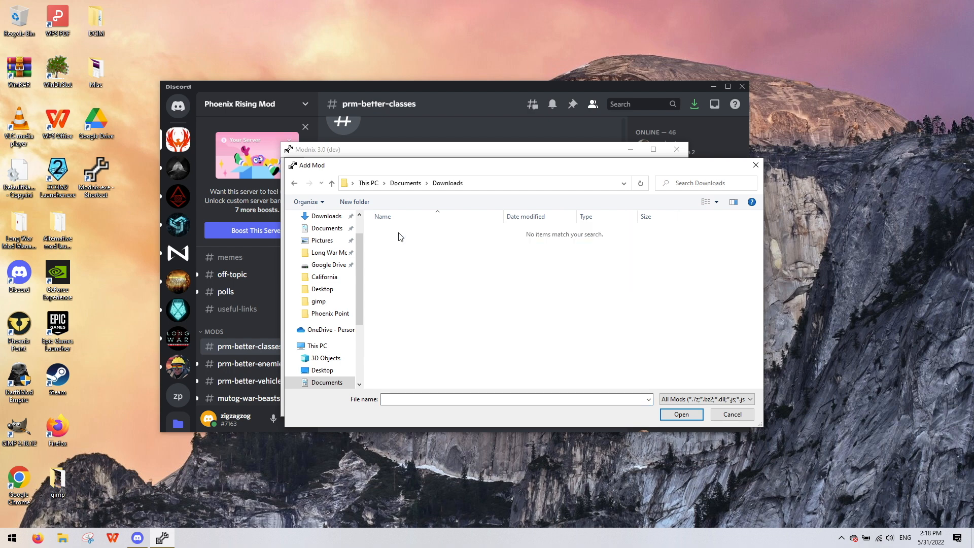
scroll("down", 3)
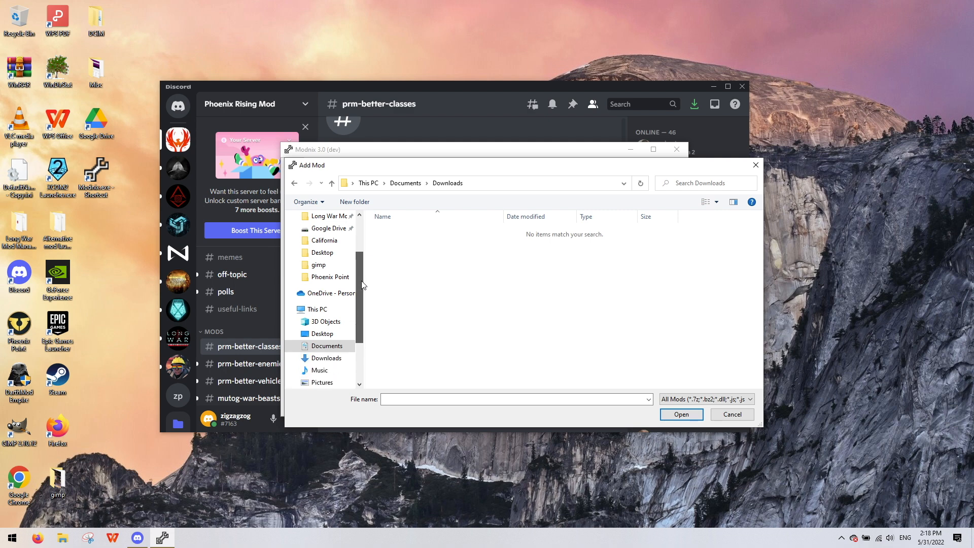
left_click(326, 358)
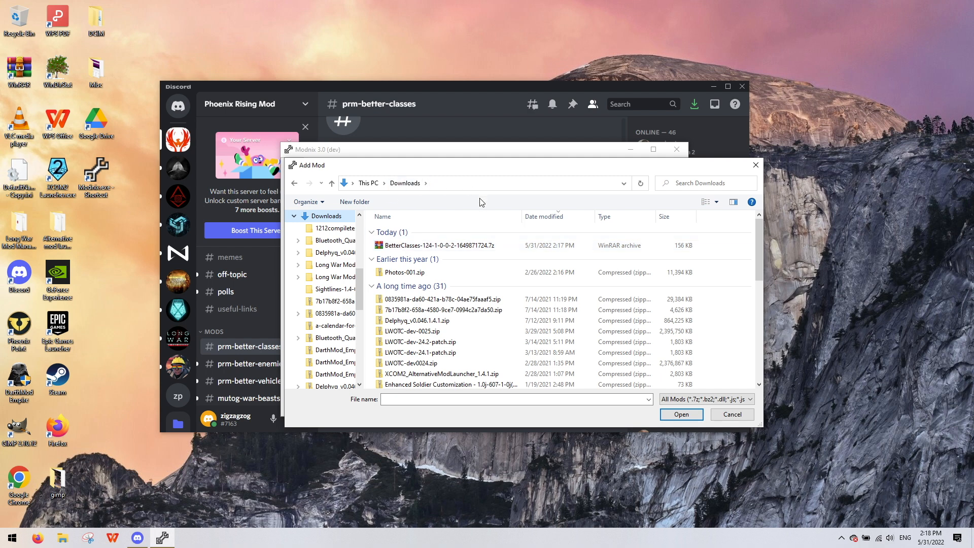
mouse_move(404, 249)
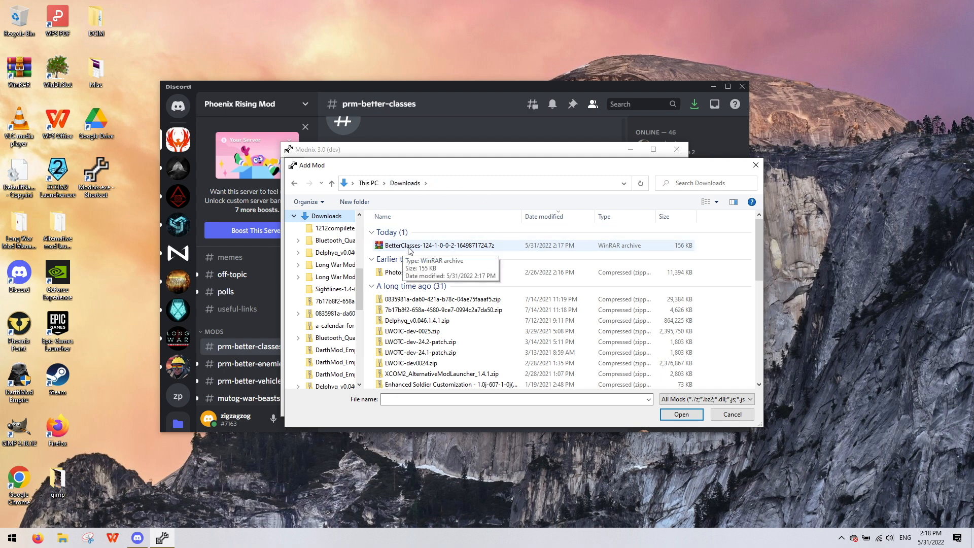
left_click(441, 245)
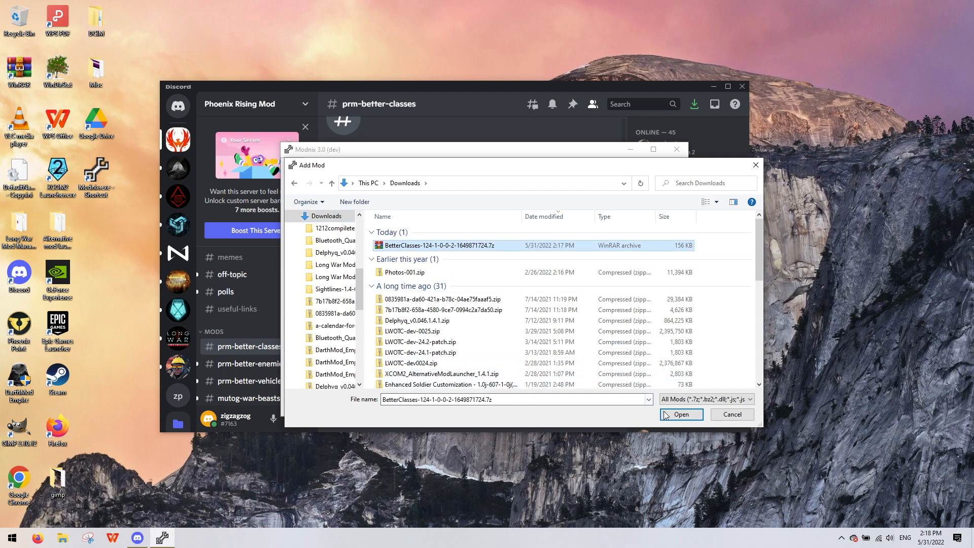
left_click(681, 414)
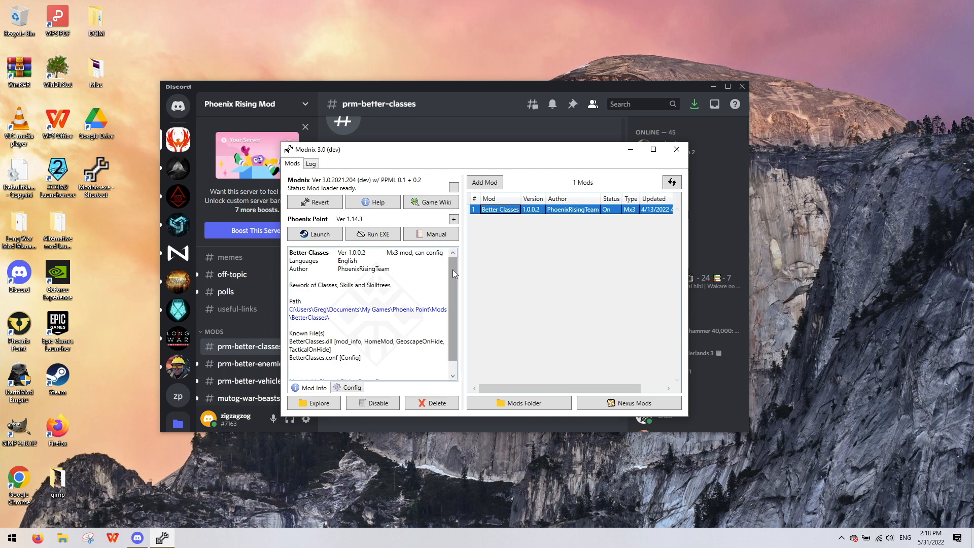
- Review Better Classes' JSON config, then follow the Recommended mods link to Return Fire a la carte
scroll("down", 3)
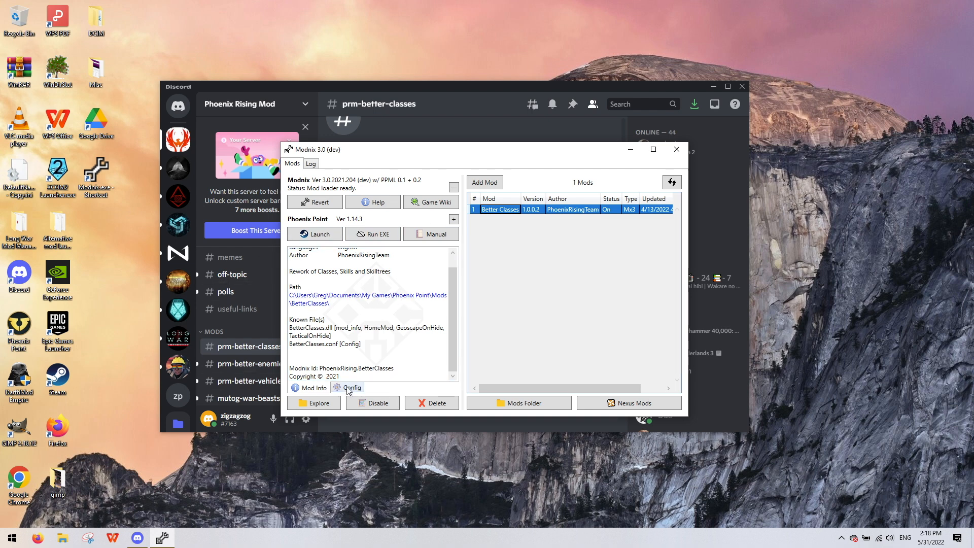
left_click(351, 387)
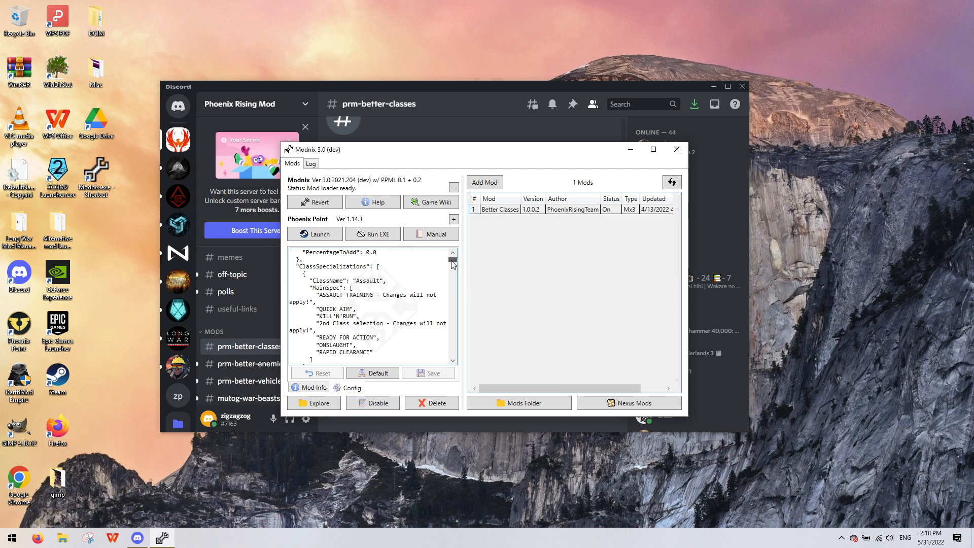
scroll("down", 3)
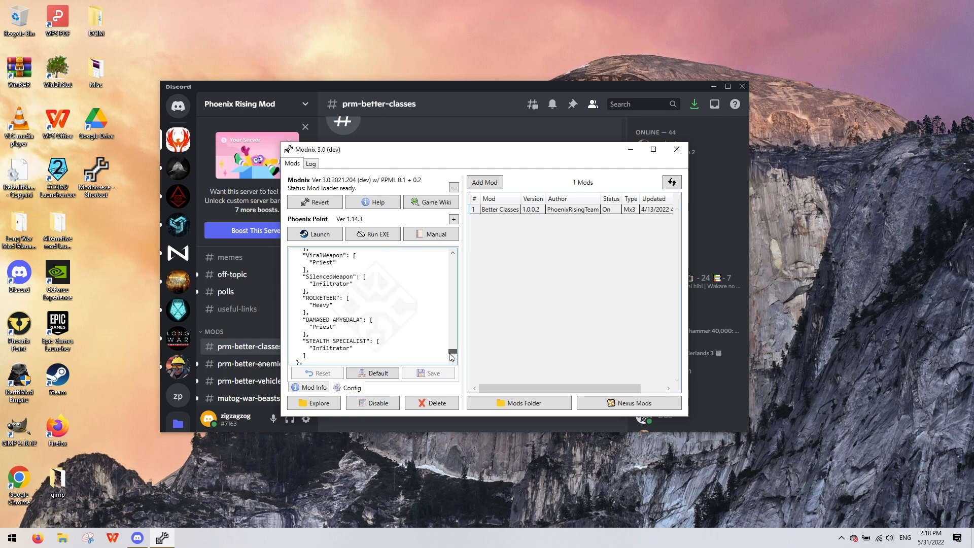
scroll("up", 3)
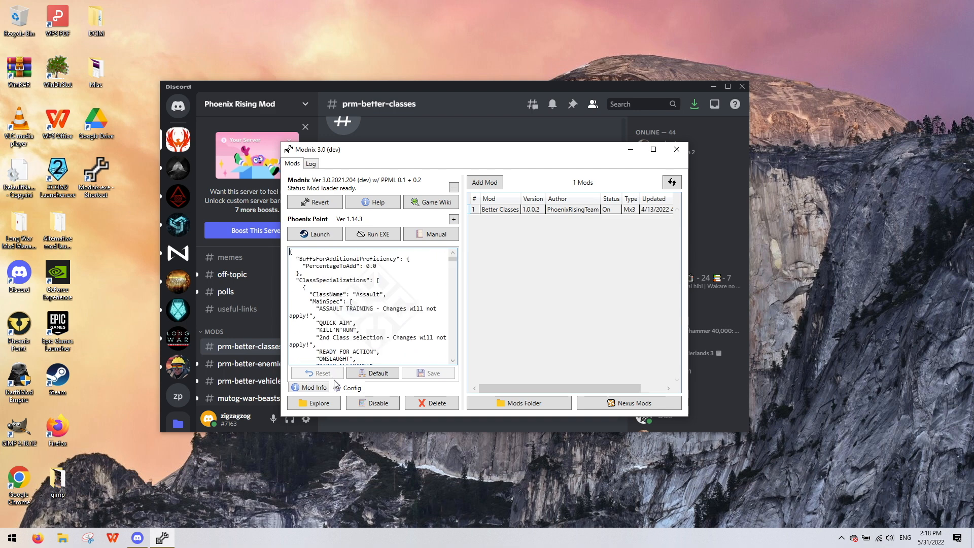
left_click(313, 387)
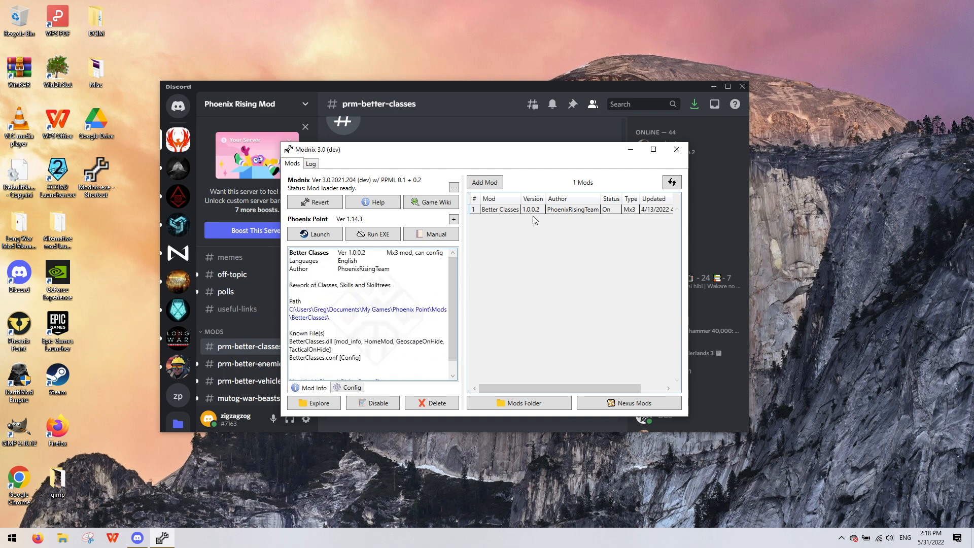
mouse_move(565, 183)
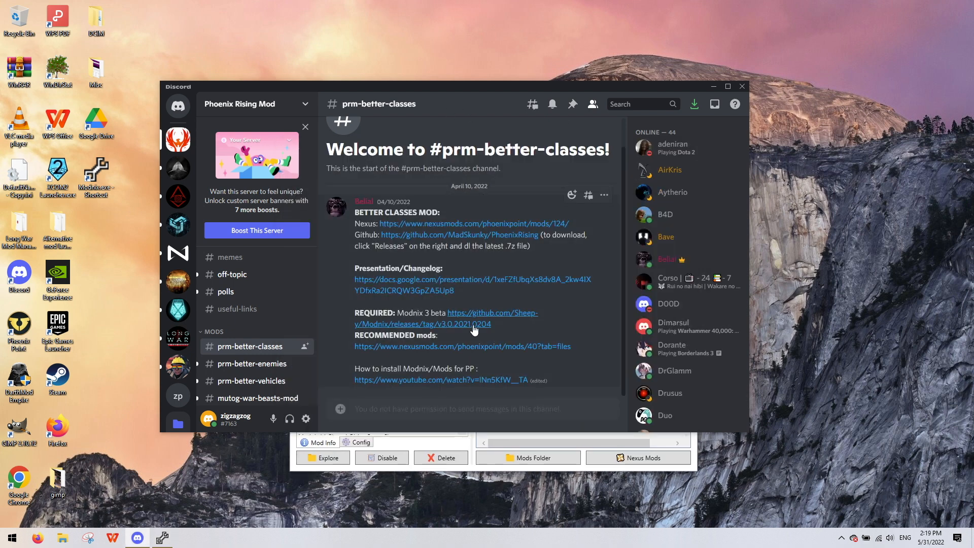
mouse_move(447, 346)
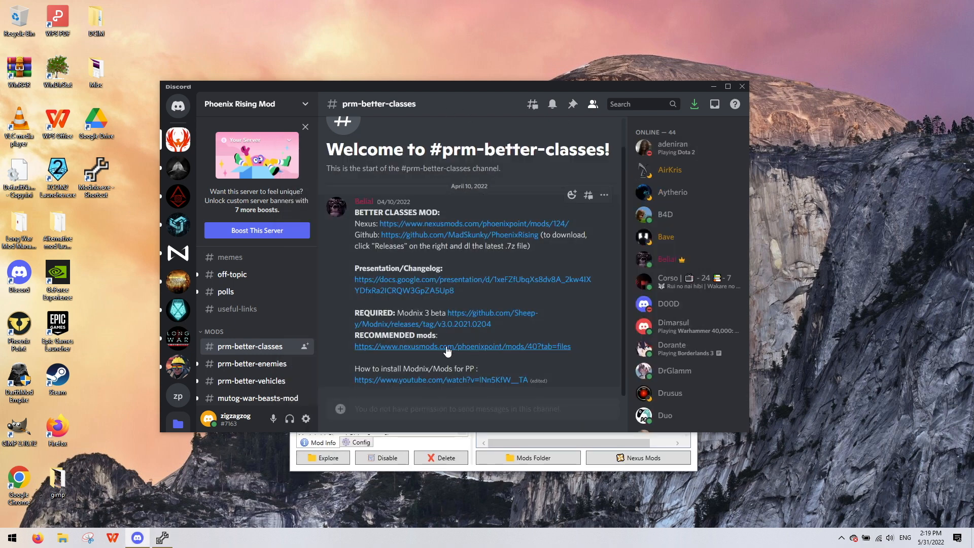
left_click(461, 346)
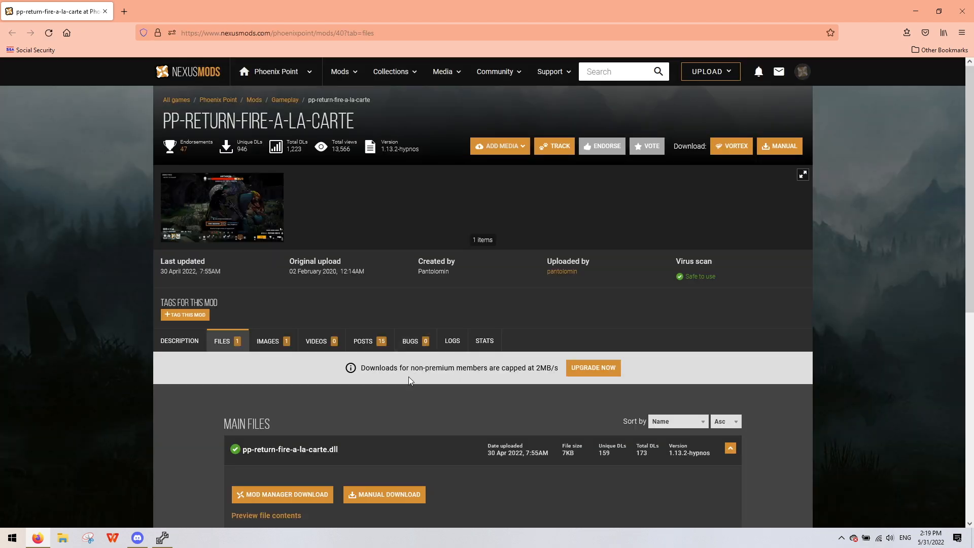
- Read the Return Fire description, then manually download the main pp-return-fire-a-la-carte file
scroll("down", 3)
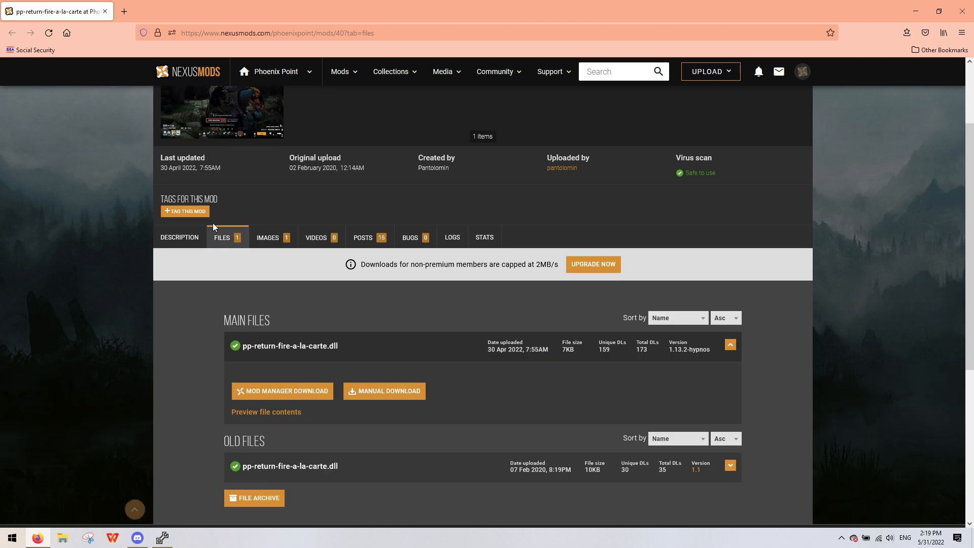
left_click(180, 237)
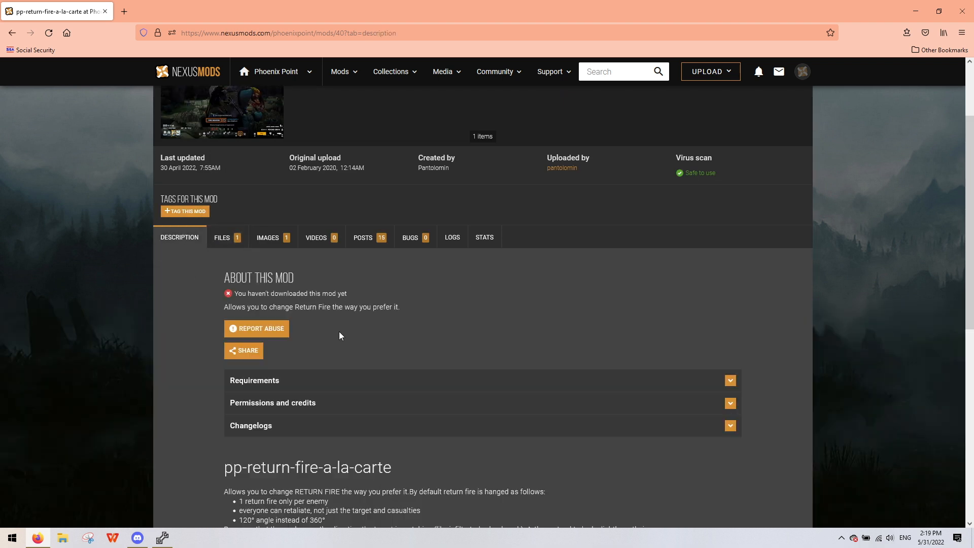
scroll("down", 3)
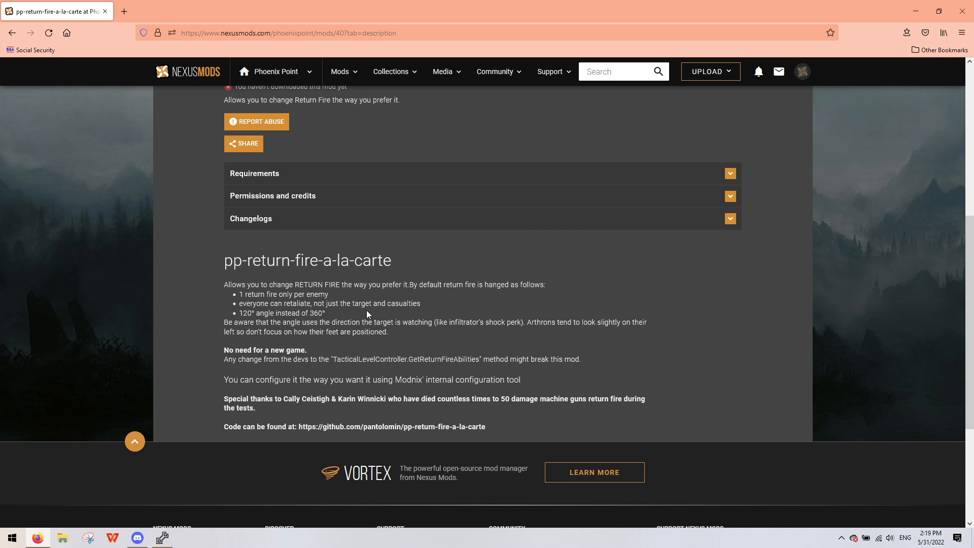
mouse_move(234, 315)
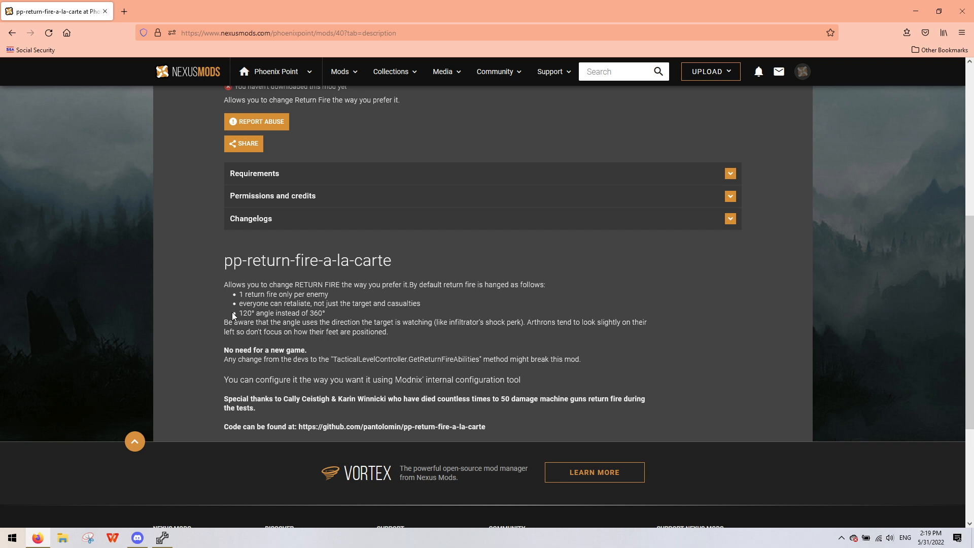
mouse_move(341, 310)
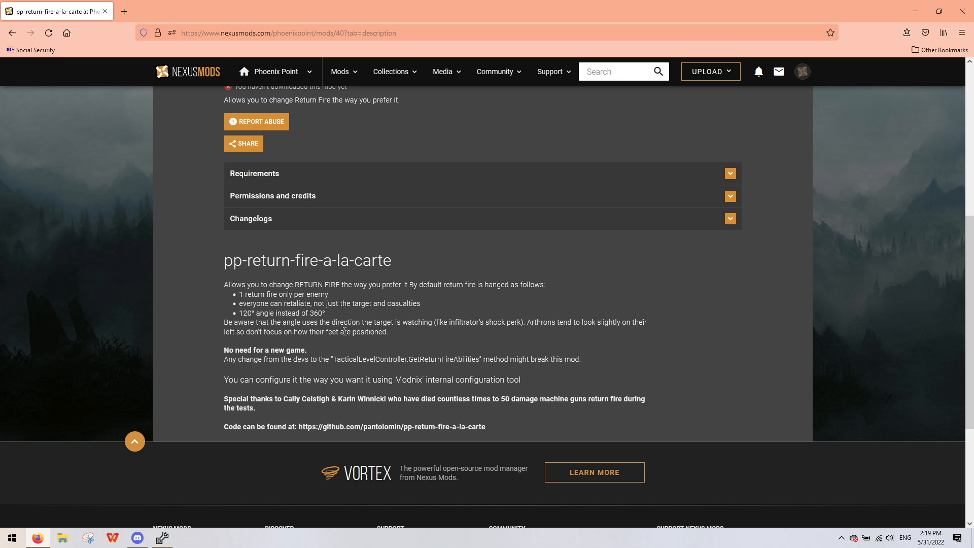
mouse_move(367, 383)
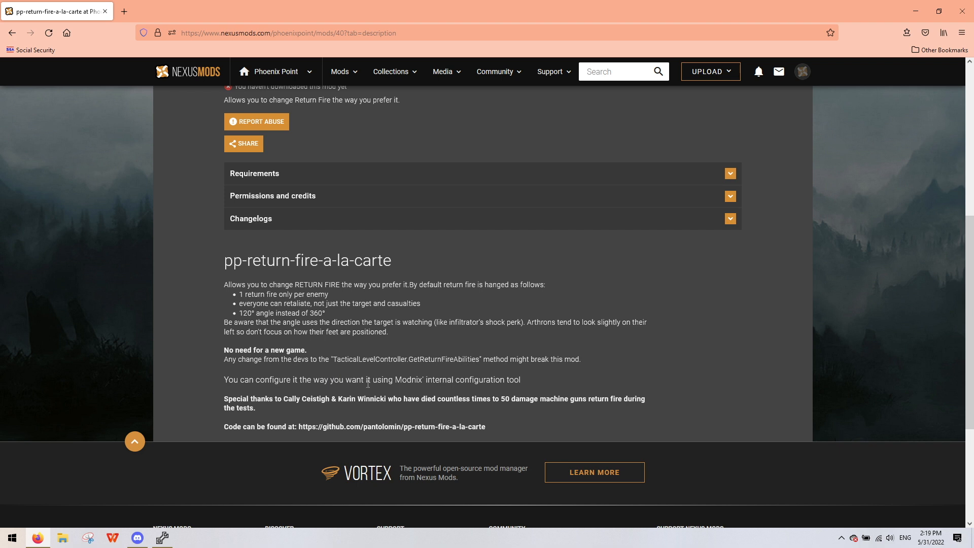
scroll("up", 3)
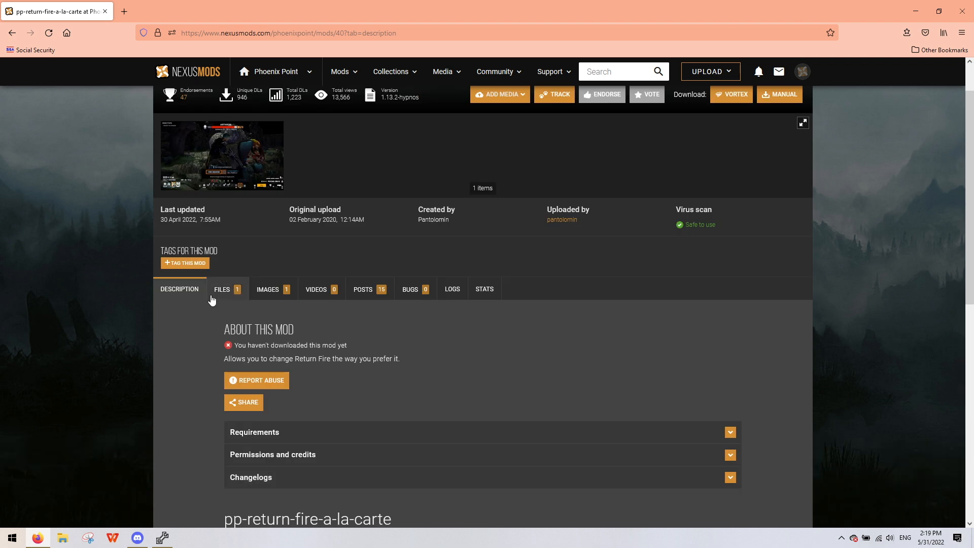
left_click(221, 289)
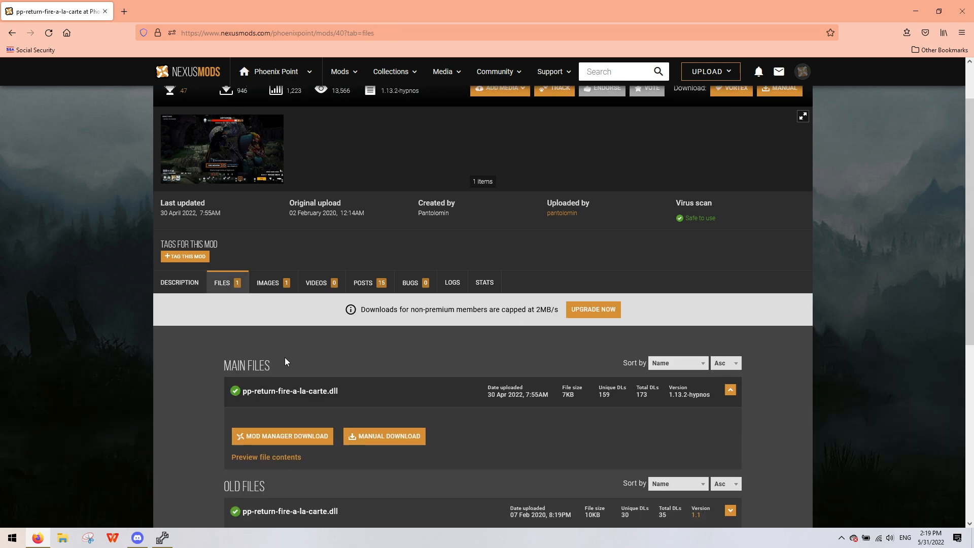
scroll("down", 3)
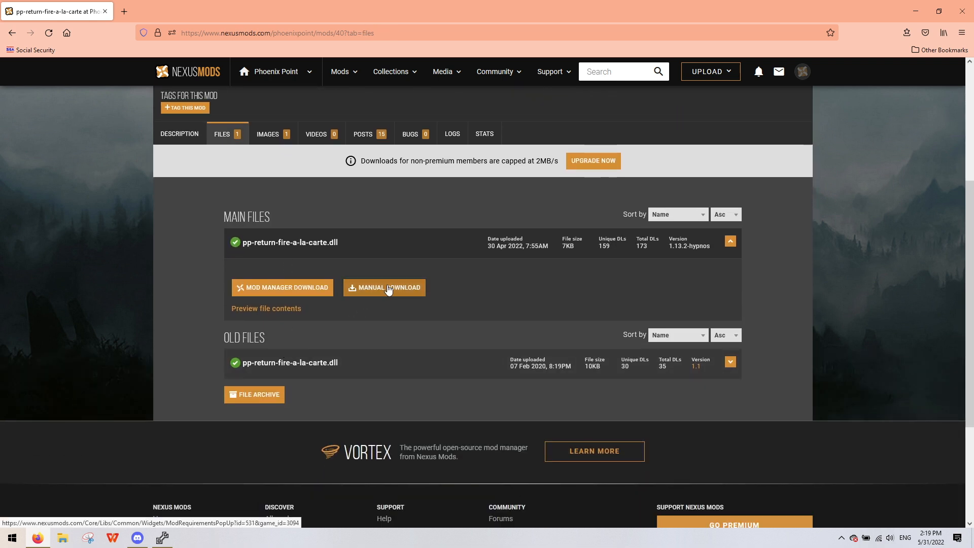
left_click(384, 287)
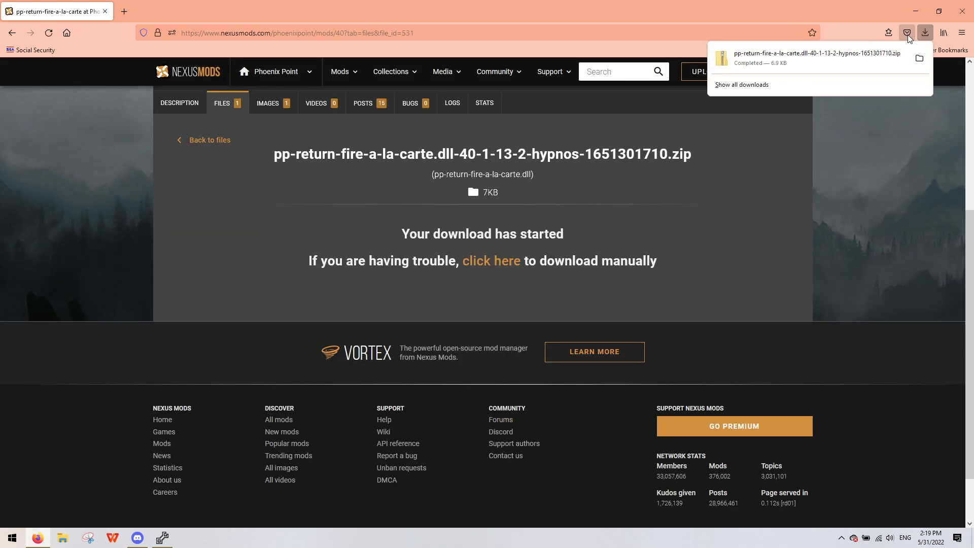
mouse_move(966, 5)
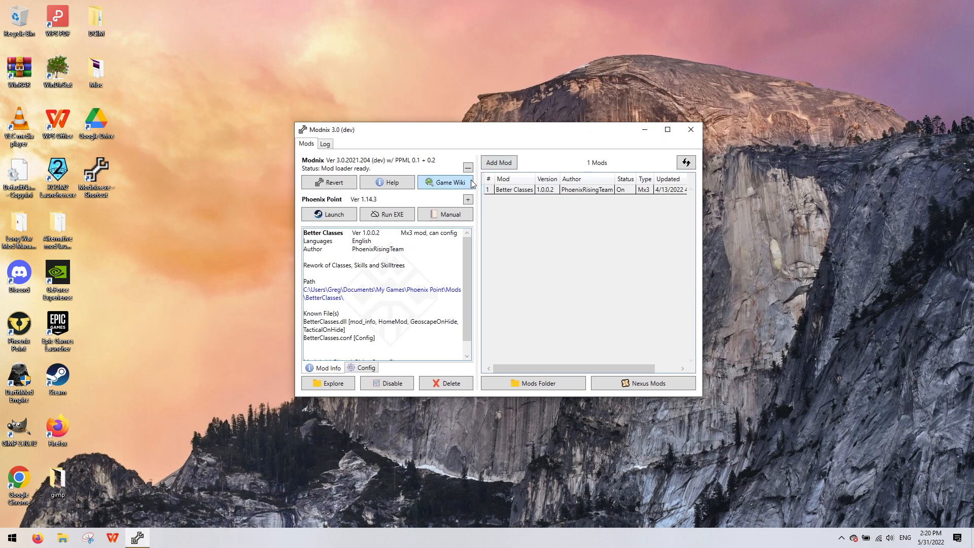
mouse_move(498, 162)
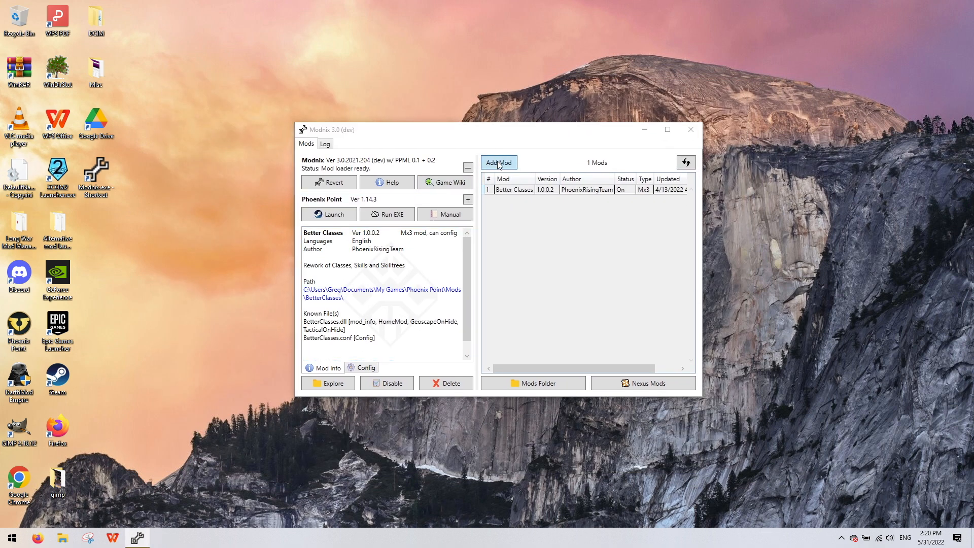
- Add the pp-return-fire-a-la-carte zip from Downloads as a second Modnix mod
left_click(498, 162)
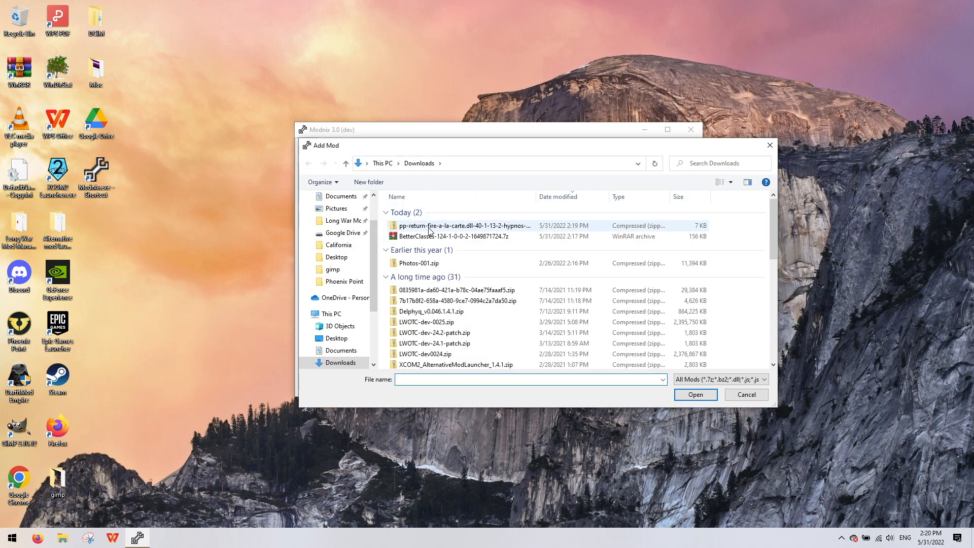
left_click(464, 225)
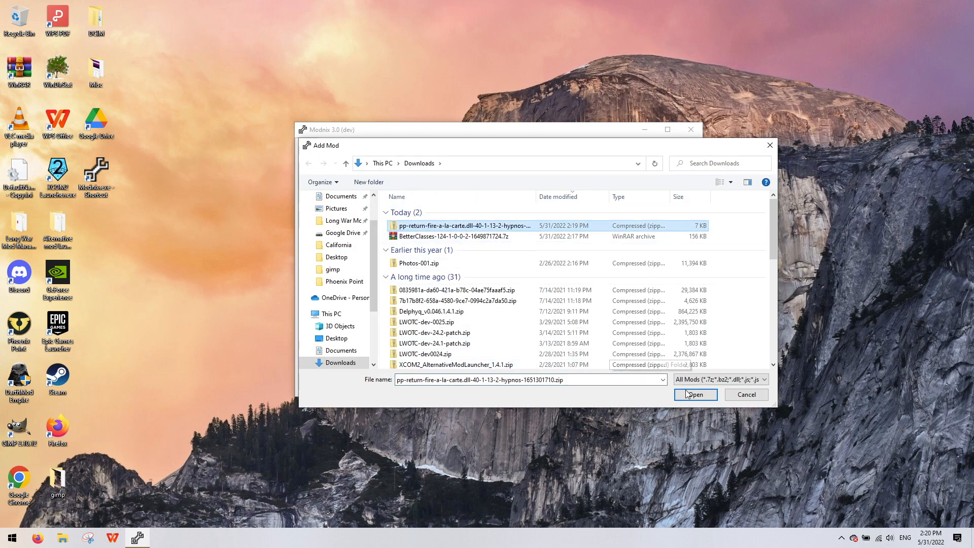
left_click(695, 395)
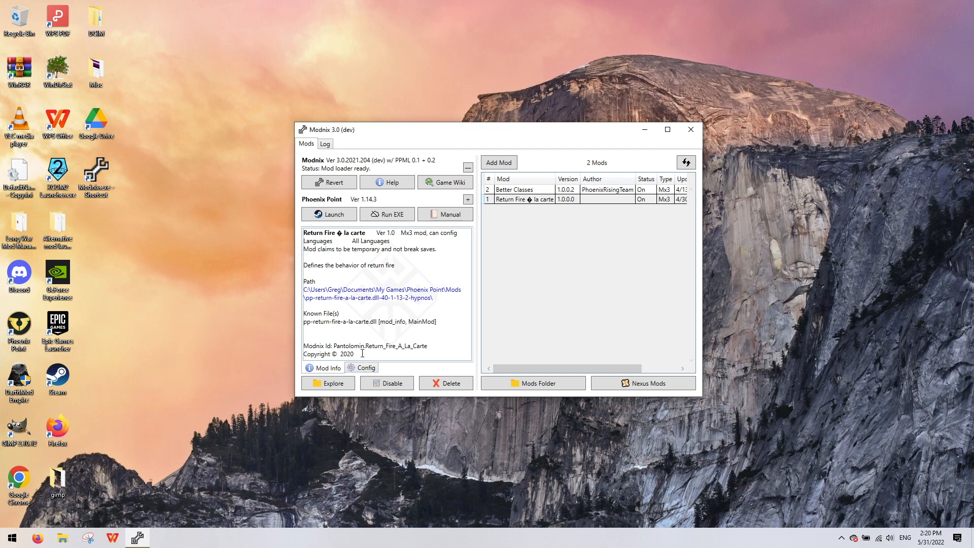
mouse_move(141, 499)
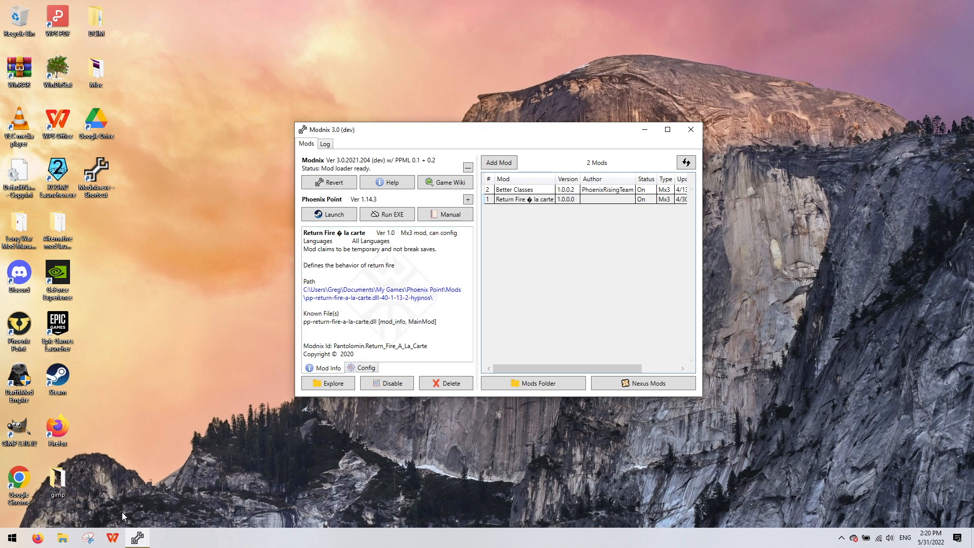
mouse_move(12, 537)
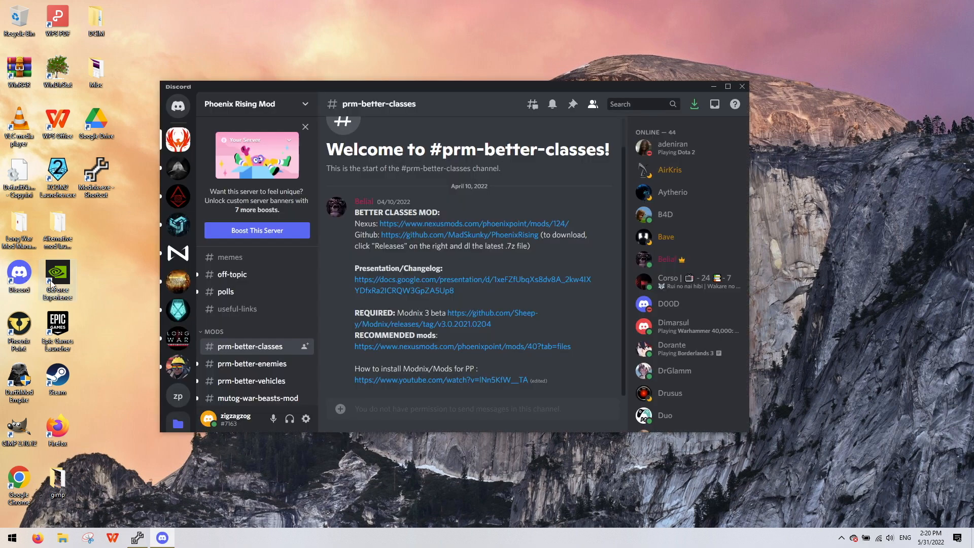
mouse_move(426, 237)
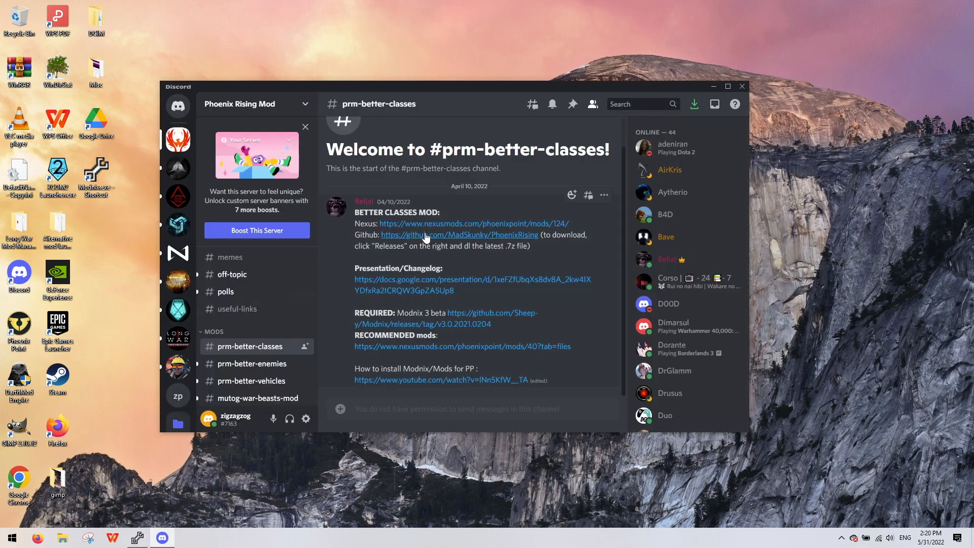
mouse_move(423, 229)
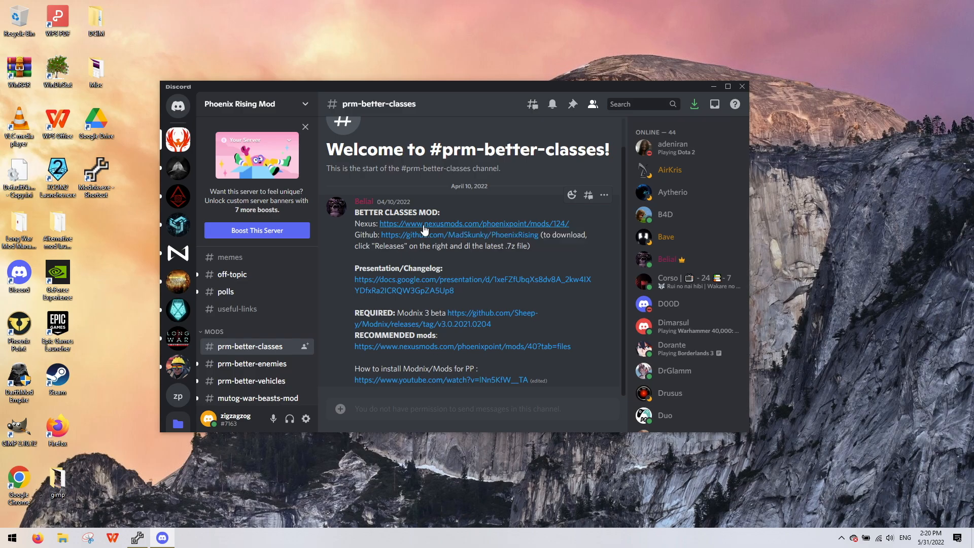
- Open the Better Classes Nexus page and scroll to its Requirements and Installation notes
left_click(474, 224)
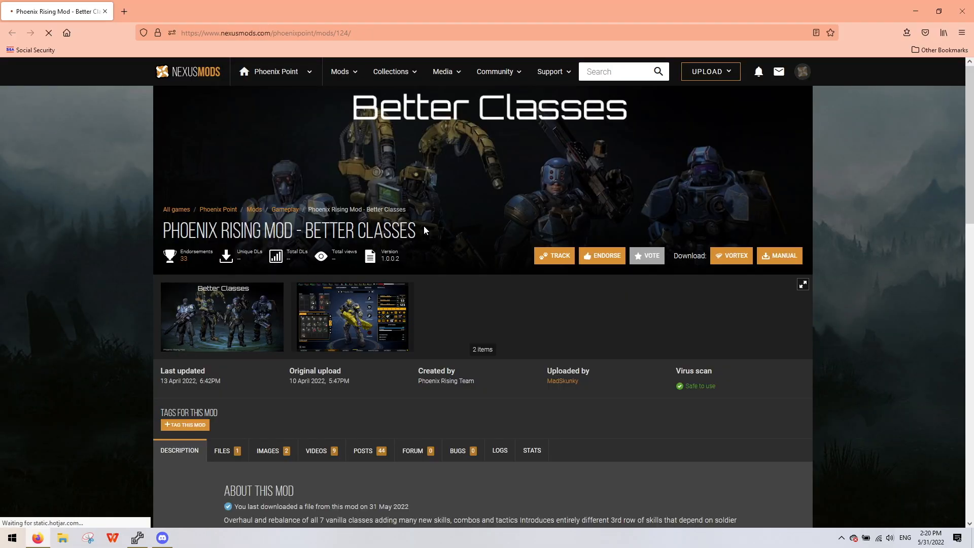
scroll("down", 3)
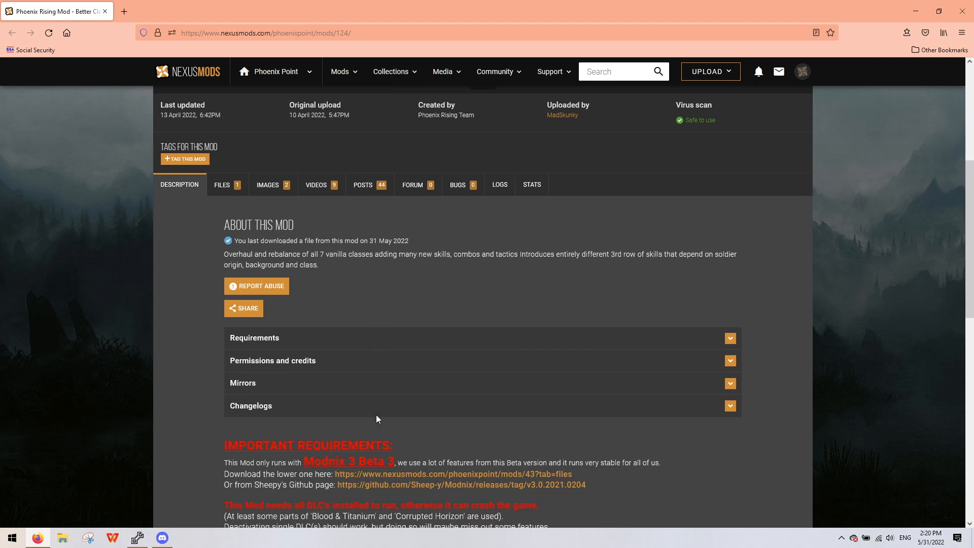
scroll("down", 3)
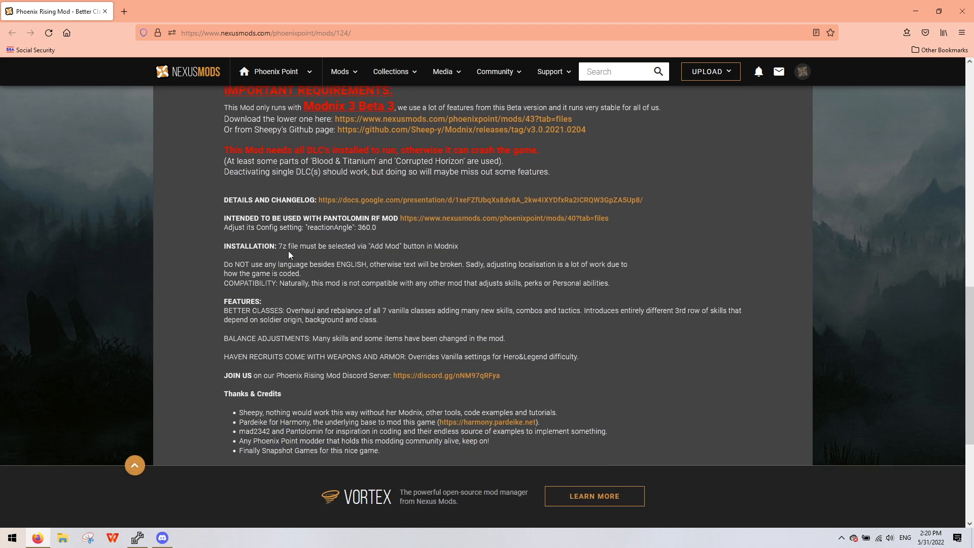
mouse_move(401, 249)
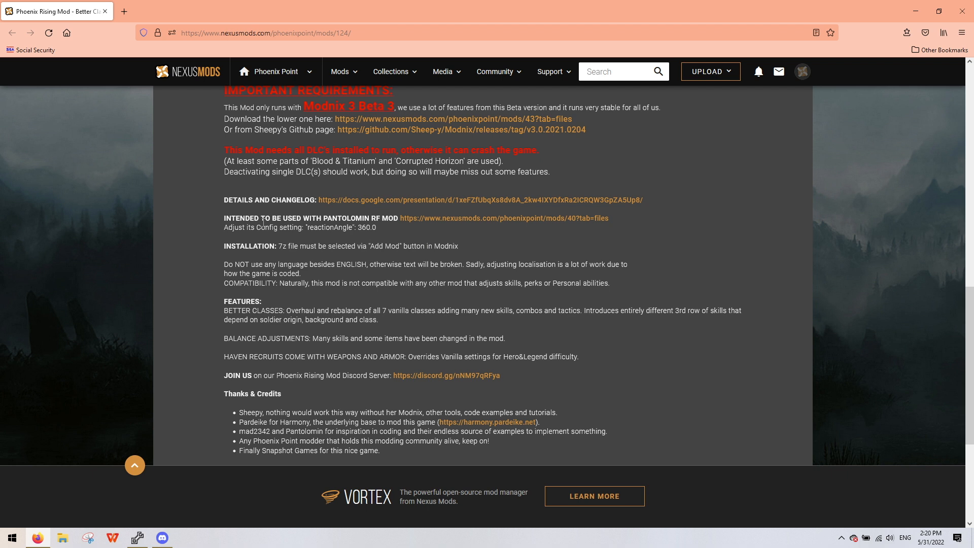
mouse_move(390, 233)
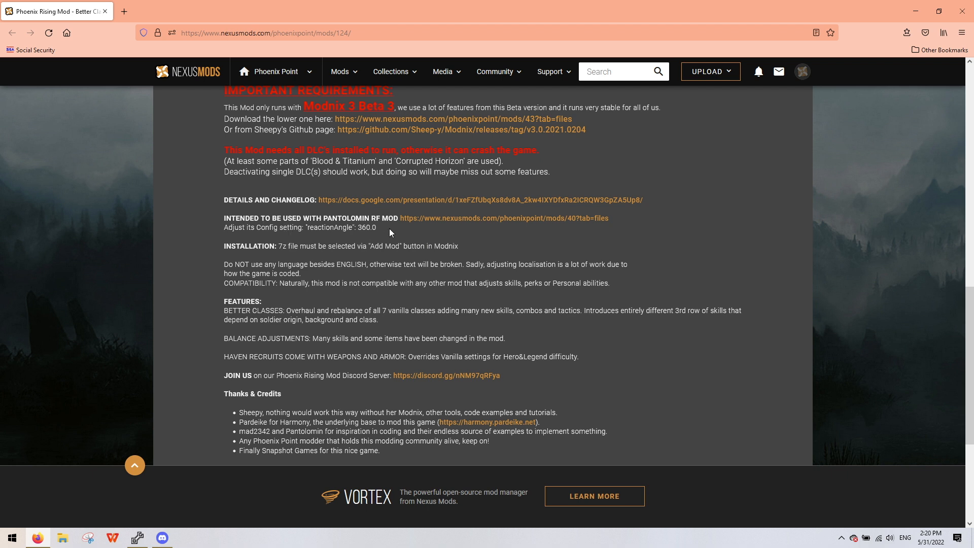
mouse_move(240, 238)
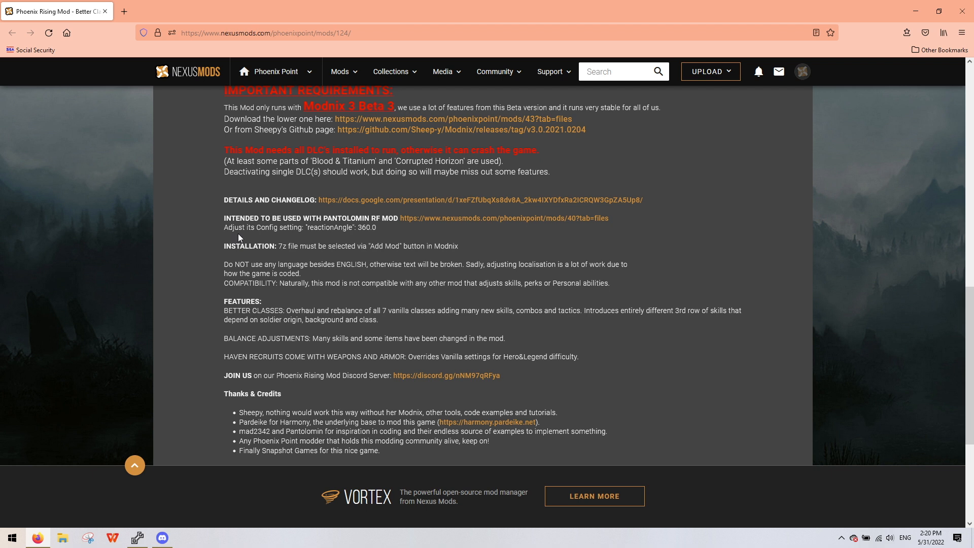
mouse_move(330, 237)
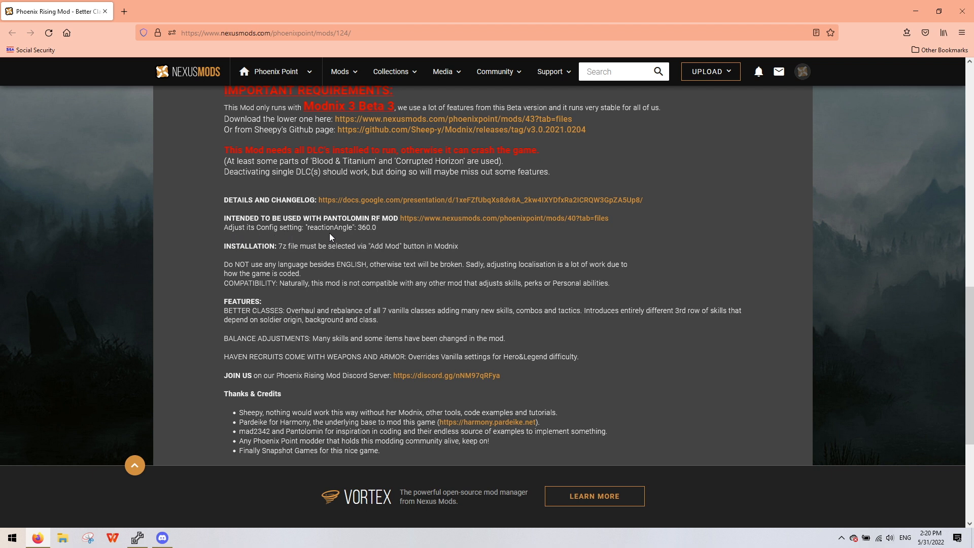
mouse_move(353, 218)
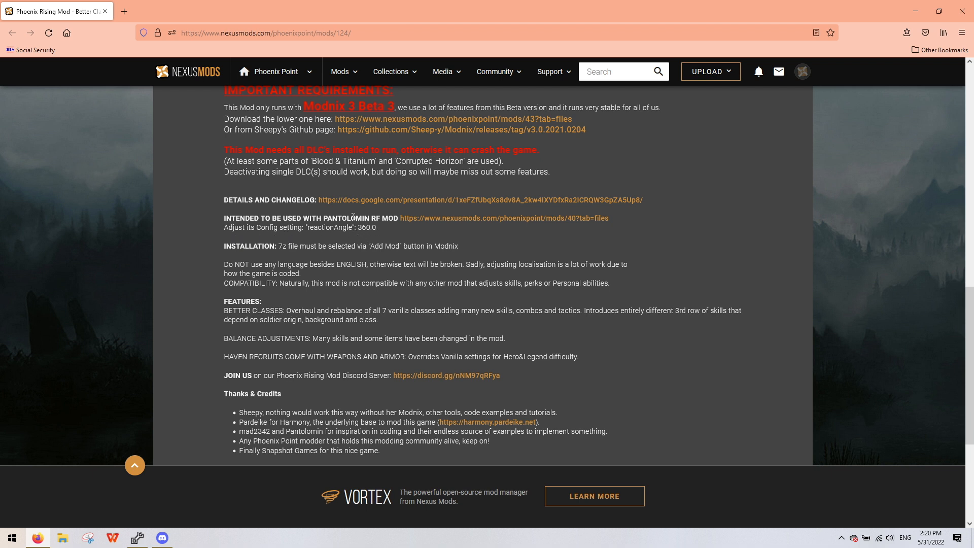
mouse_move(246, 243)
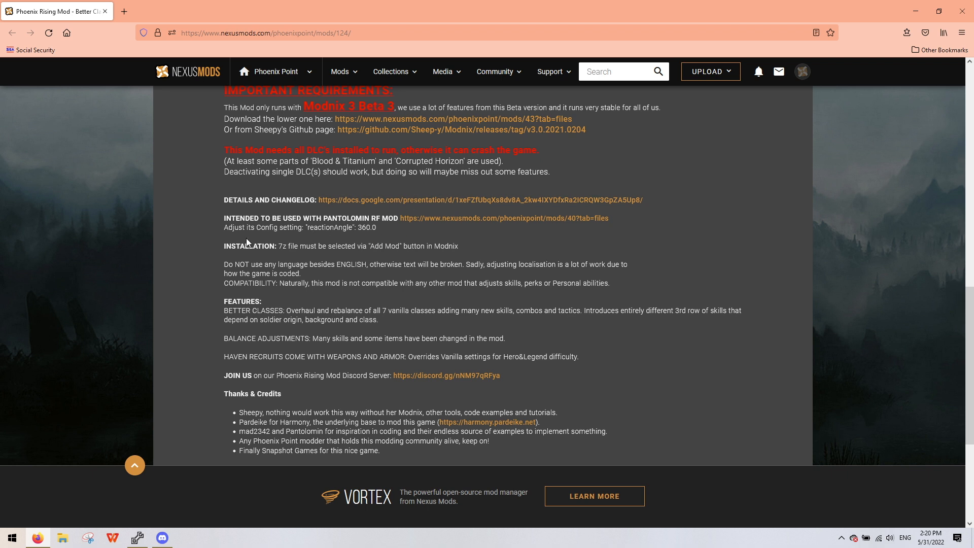
mouse_move(335, 230)
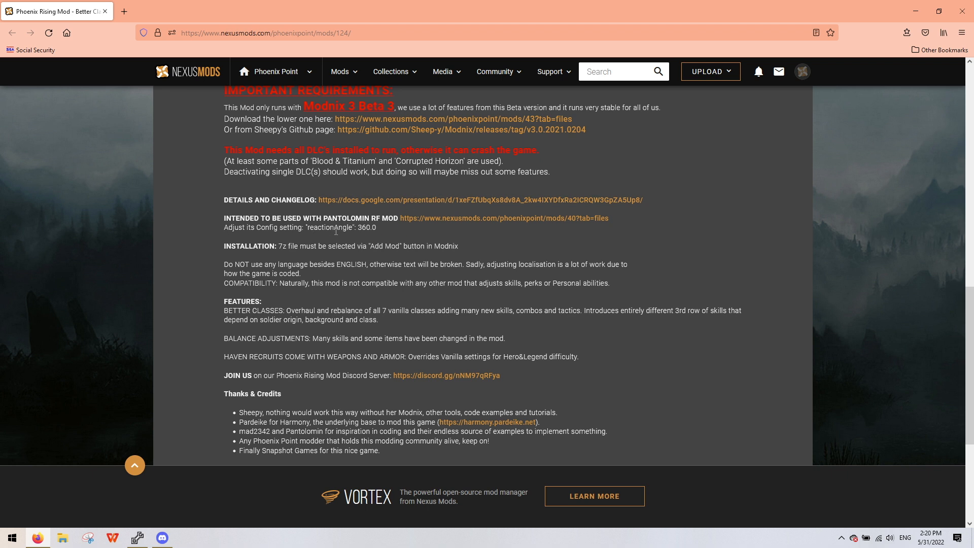
mouse_move(470, 401)
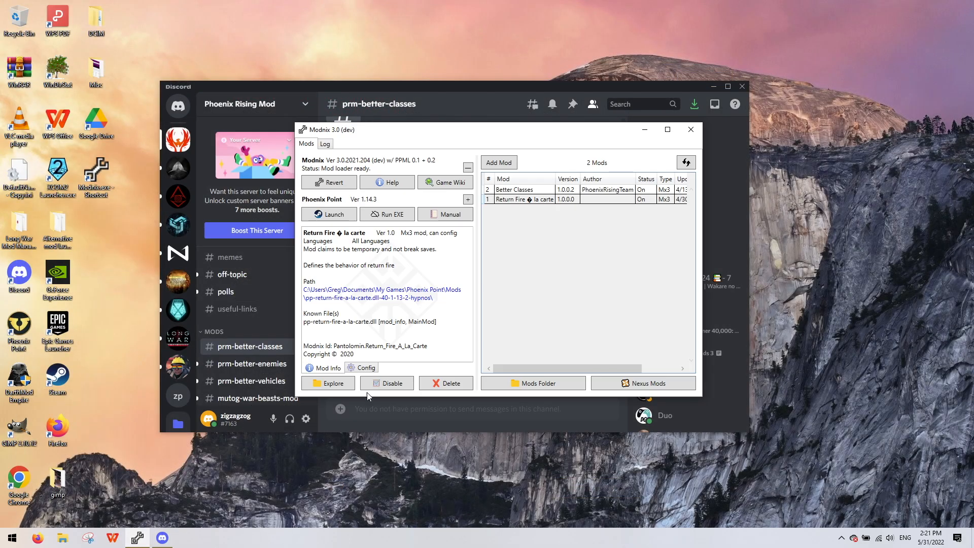
mouse_move(529, 197)
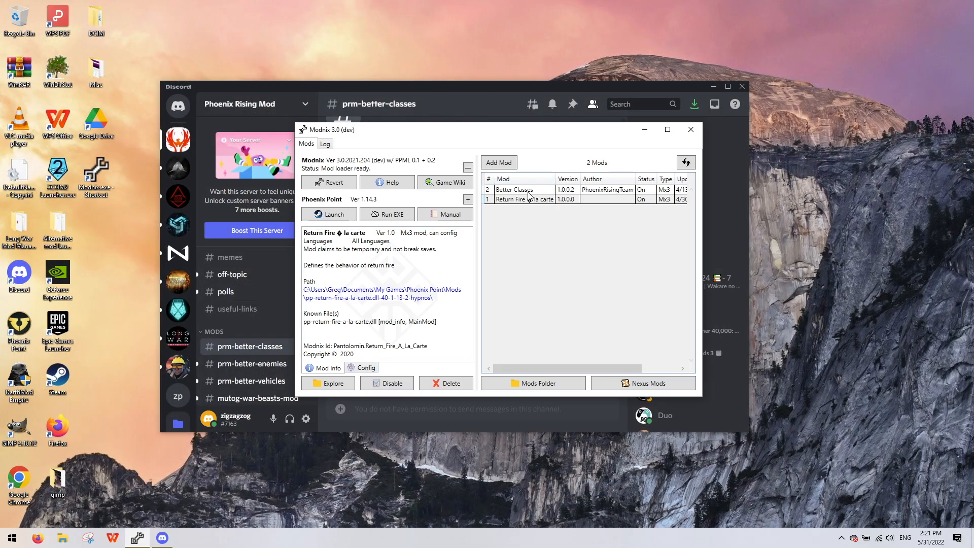
- Check Return Fire a la carte's config shows reactionAngle 360.0, then close Modnix
left_click(525, 199)
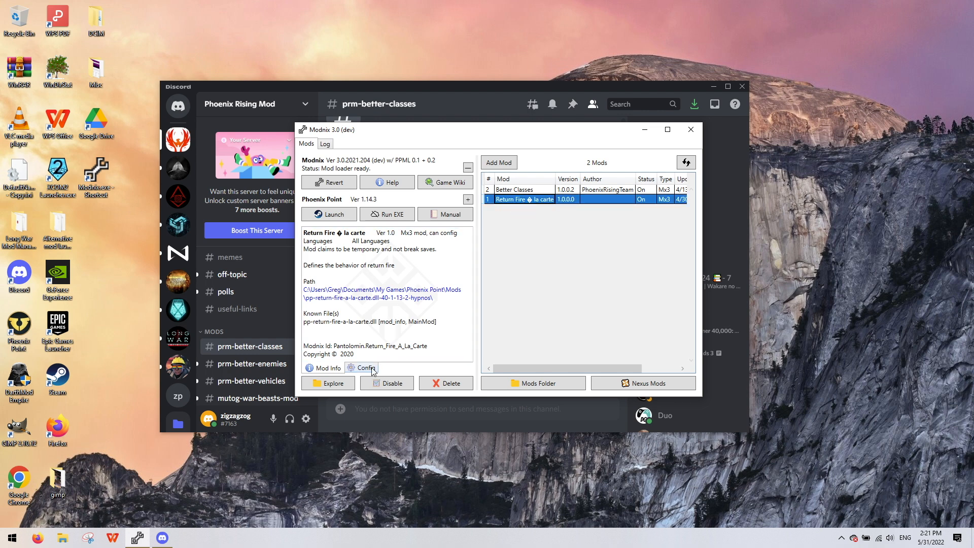
left_click(366, 367)
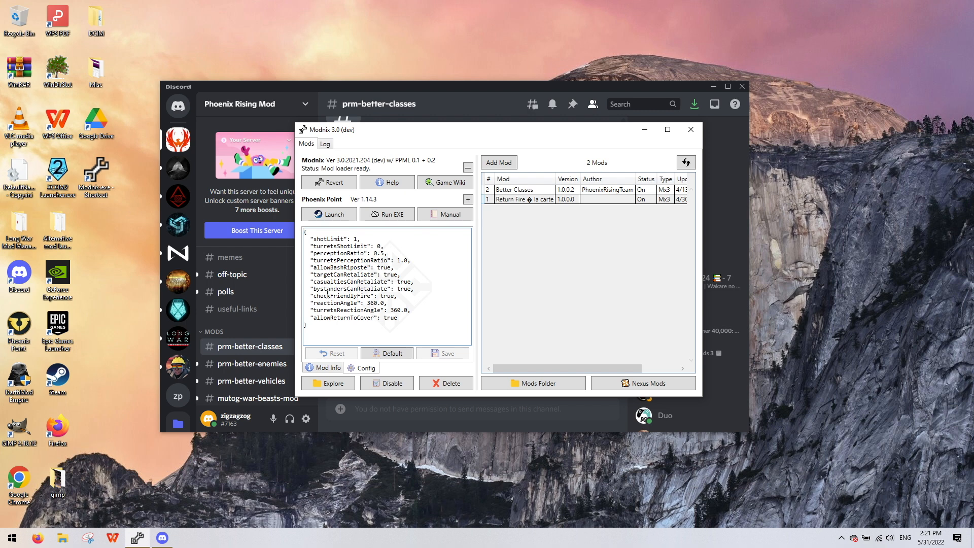
mouse_move(683, 141)
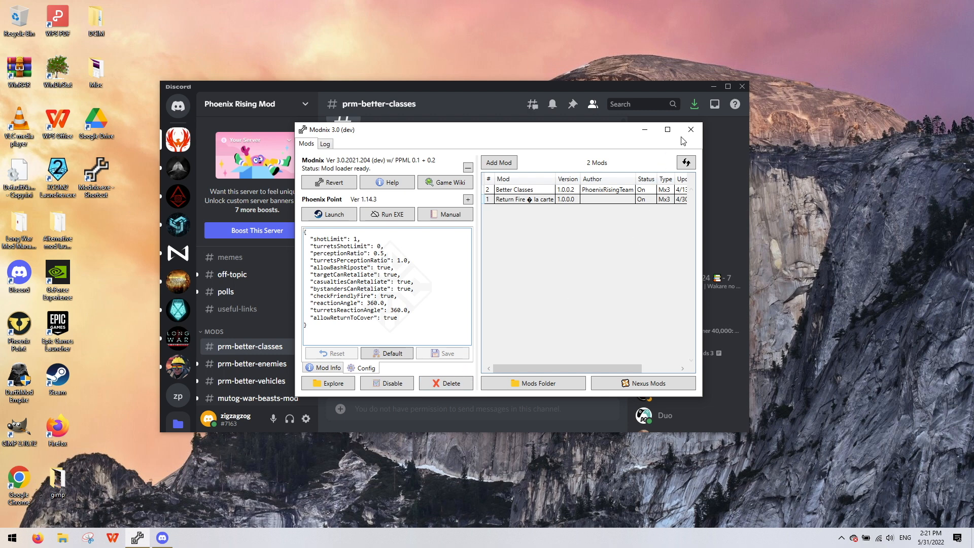
left_click(690, 130)
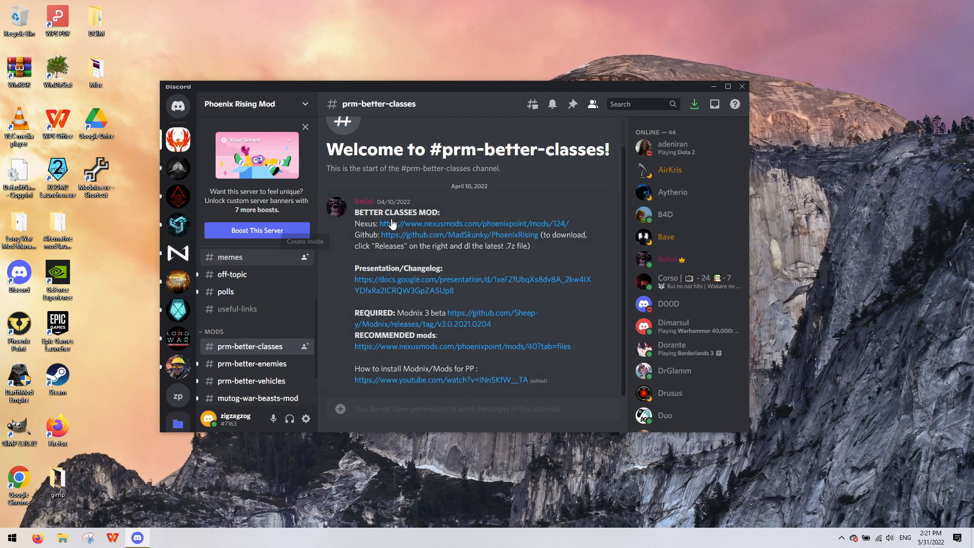
mouse_move(689, 115)
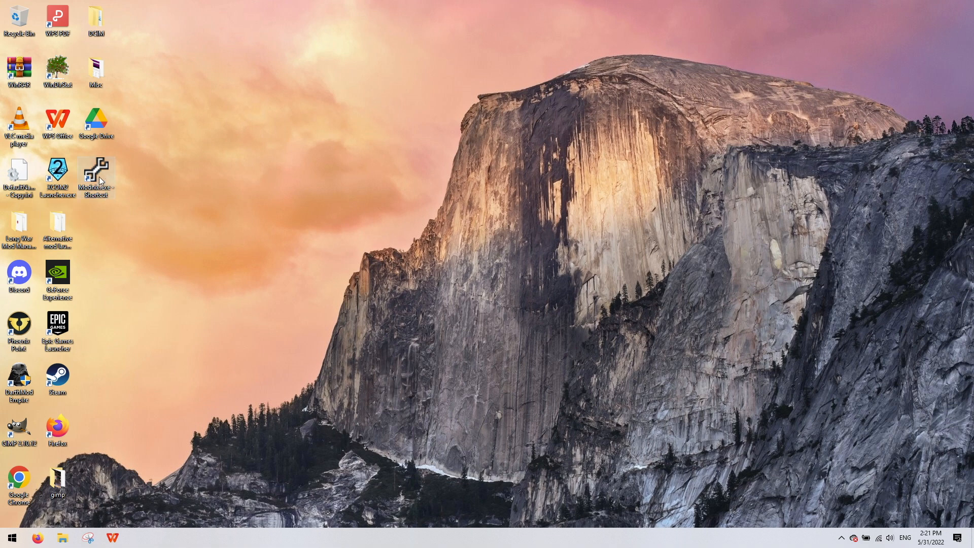
- Start Modnix from the desktop shortcut and launch Phoenix Point with both mods
double_click(94, 174)
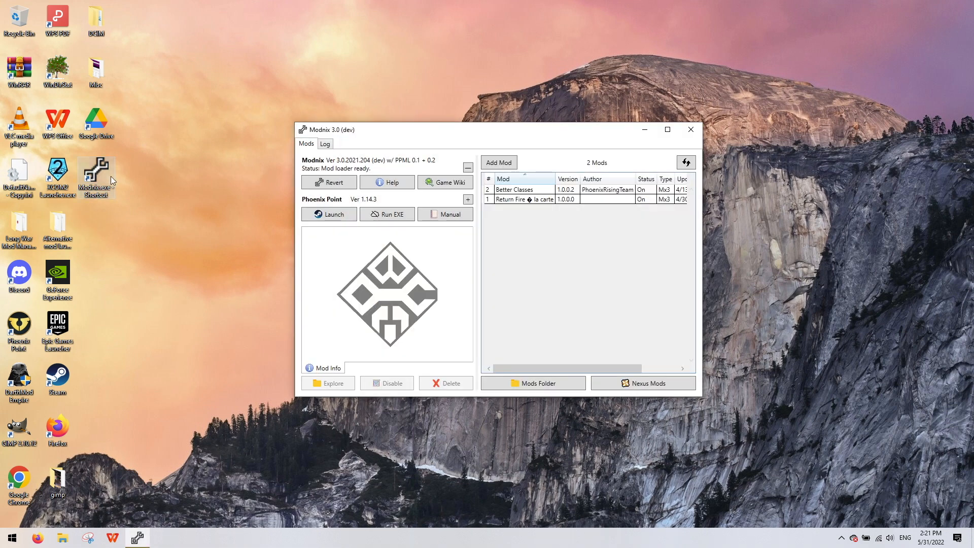
mouse_move(272, 252)
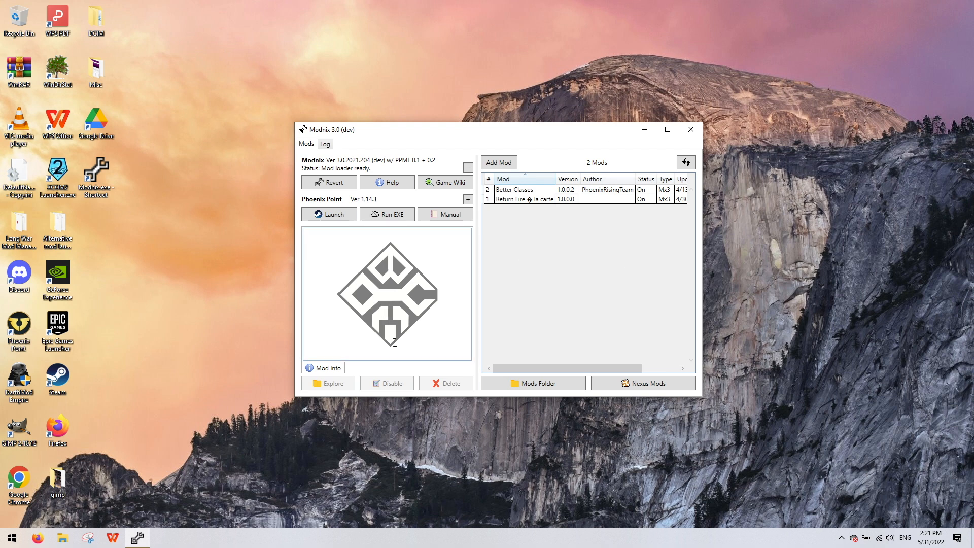
mouse_move(38, 382)
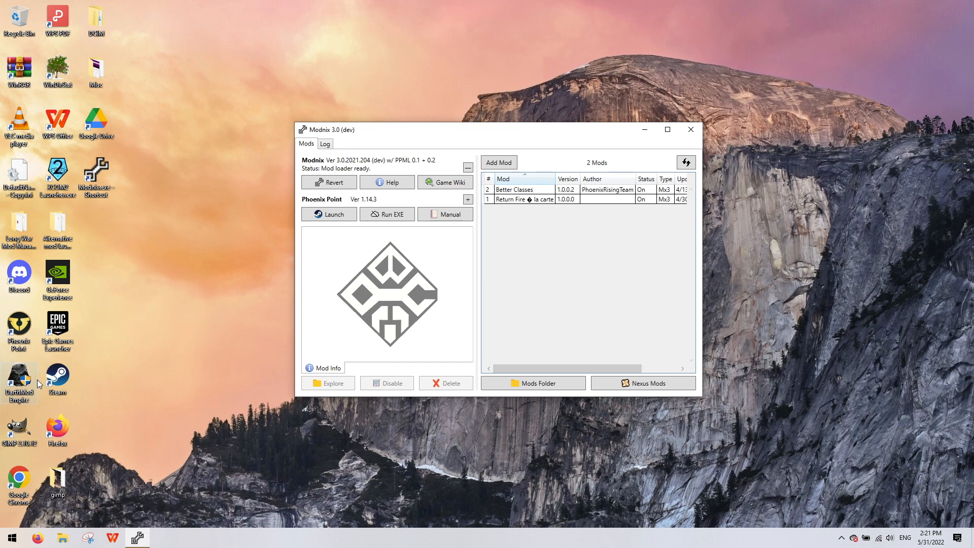
mouse_move(299, 298)
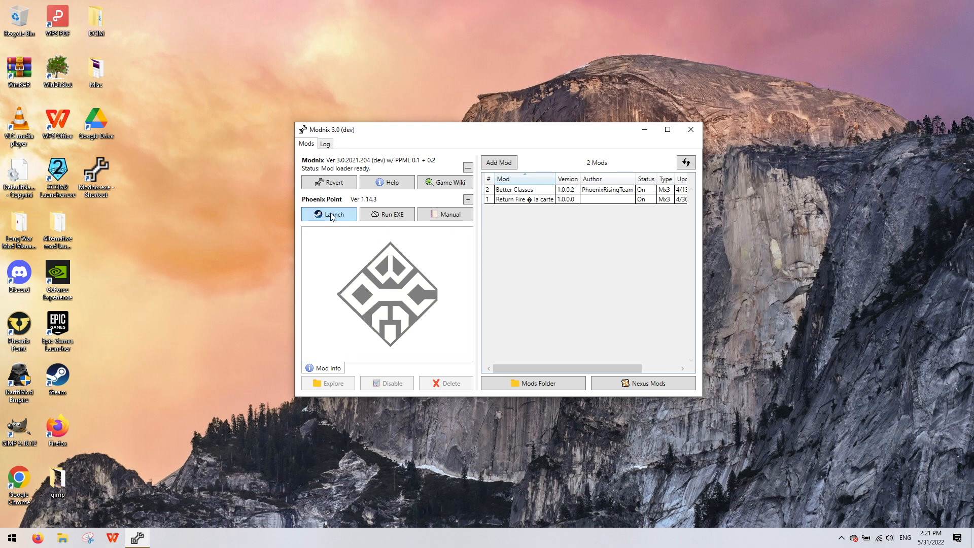
left_click(329, 214)
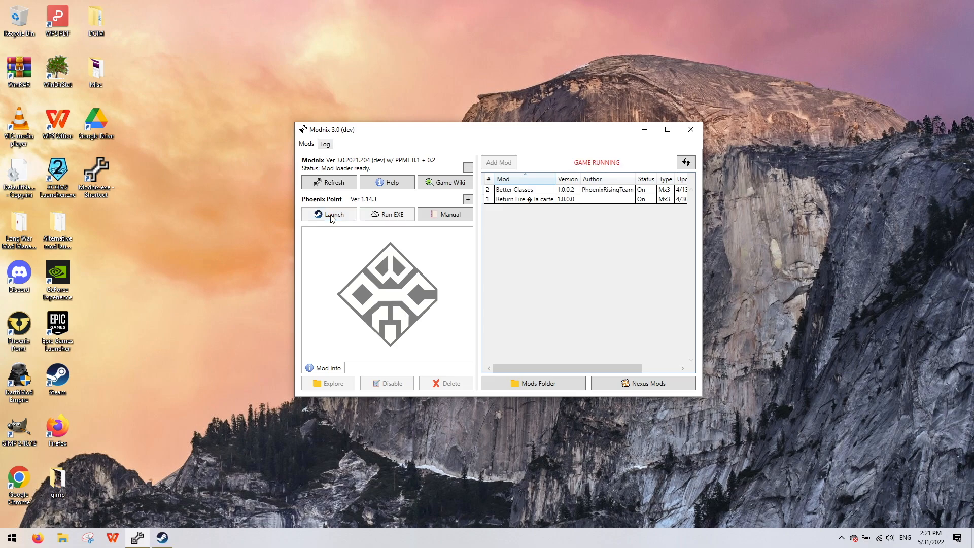
left_click(328, 214)
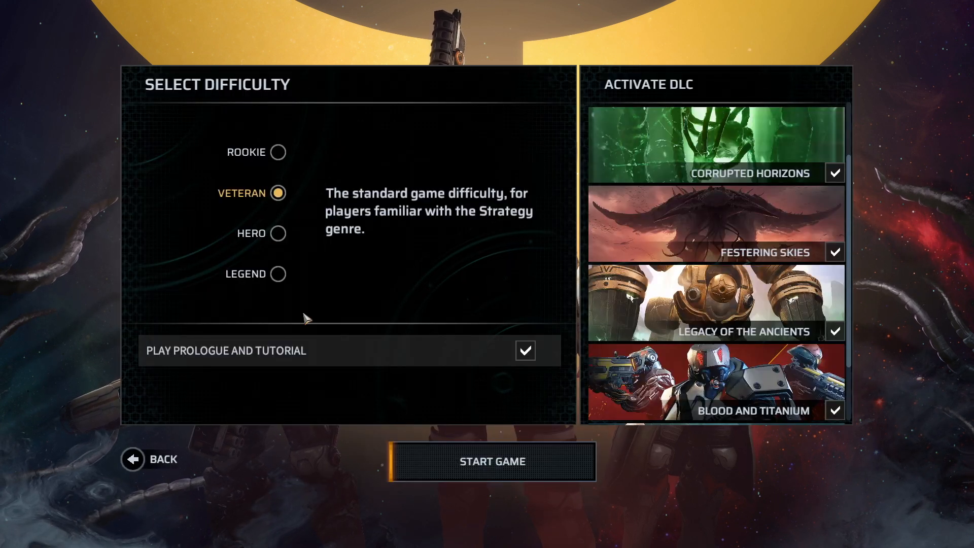
- Choose Legend difficulty, confirm all DLCs are checked, and start the game
left_click(277, 274)
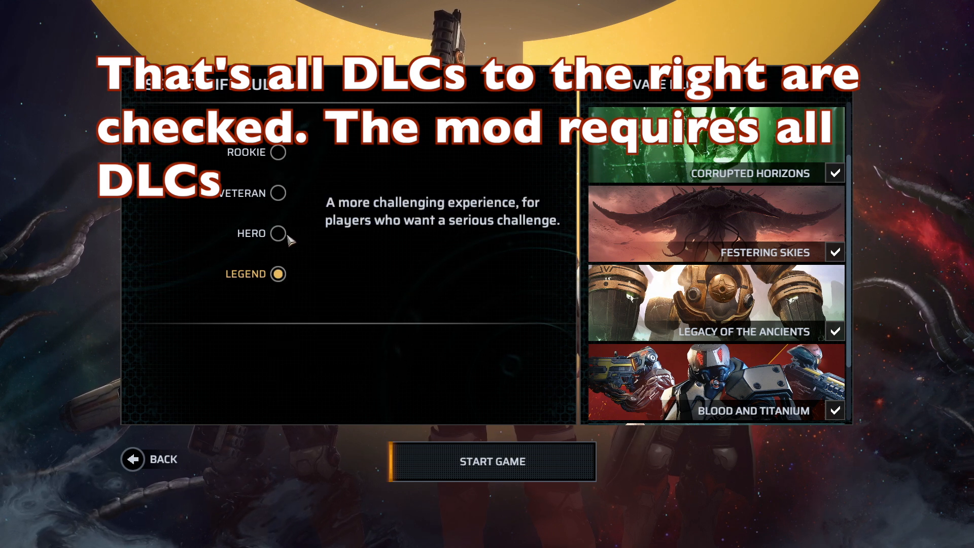
scroll("down", 3)
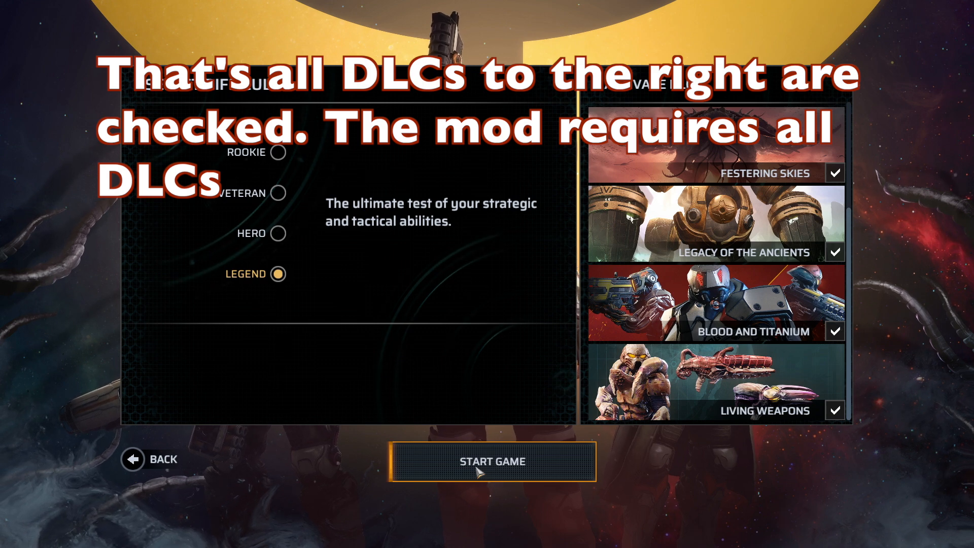
left_click(492, 461)
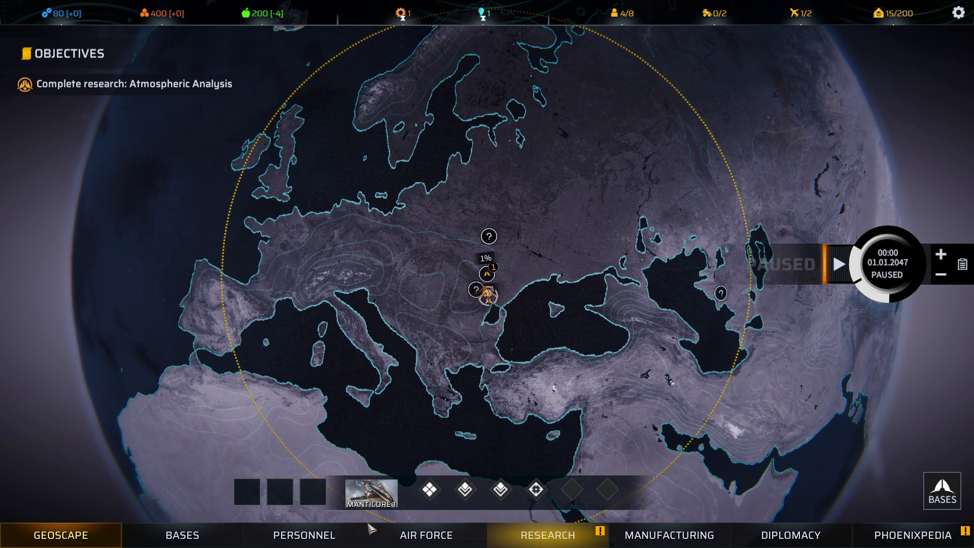
left_click(304, 534)
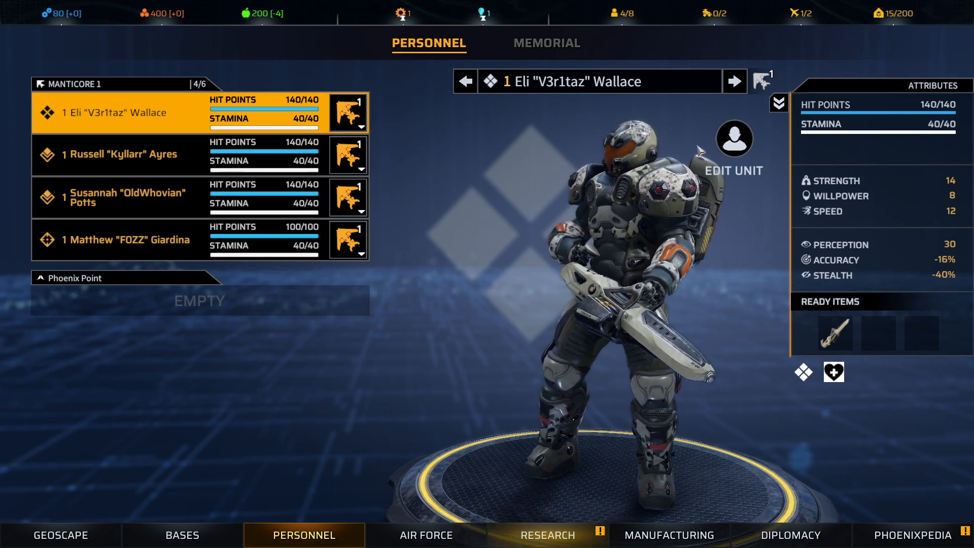
left_click(733, 139)
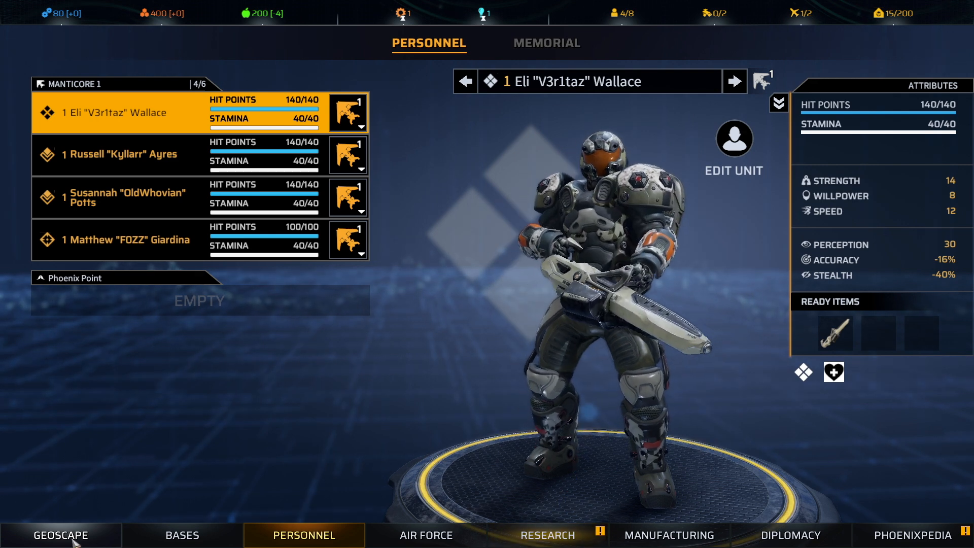
left_click(60, 535)
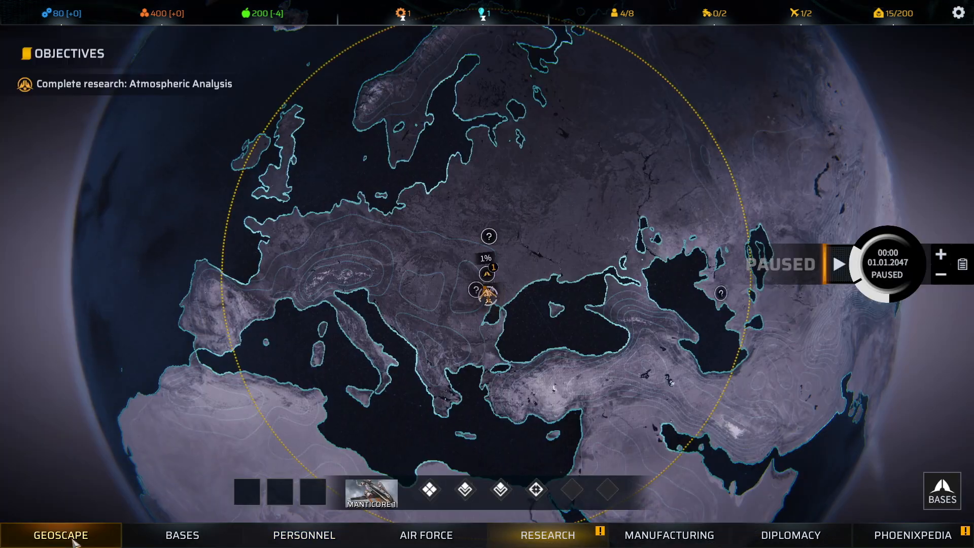